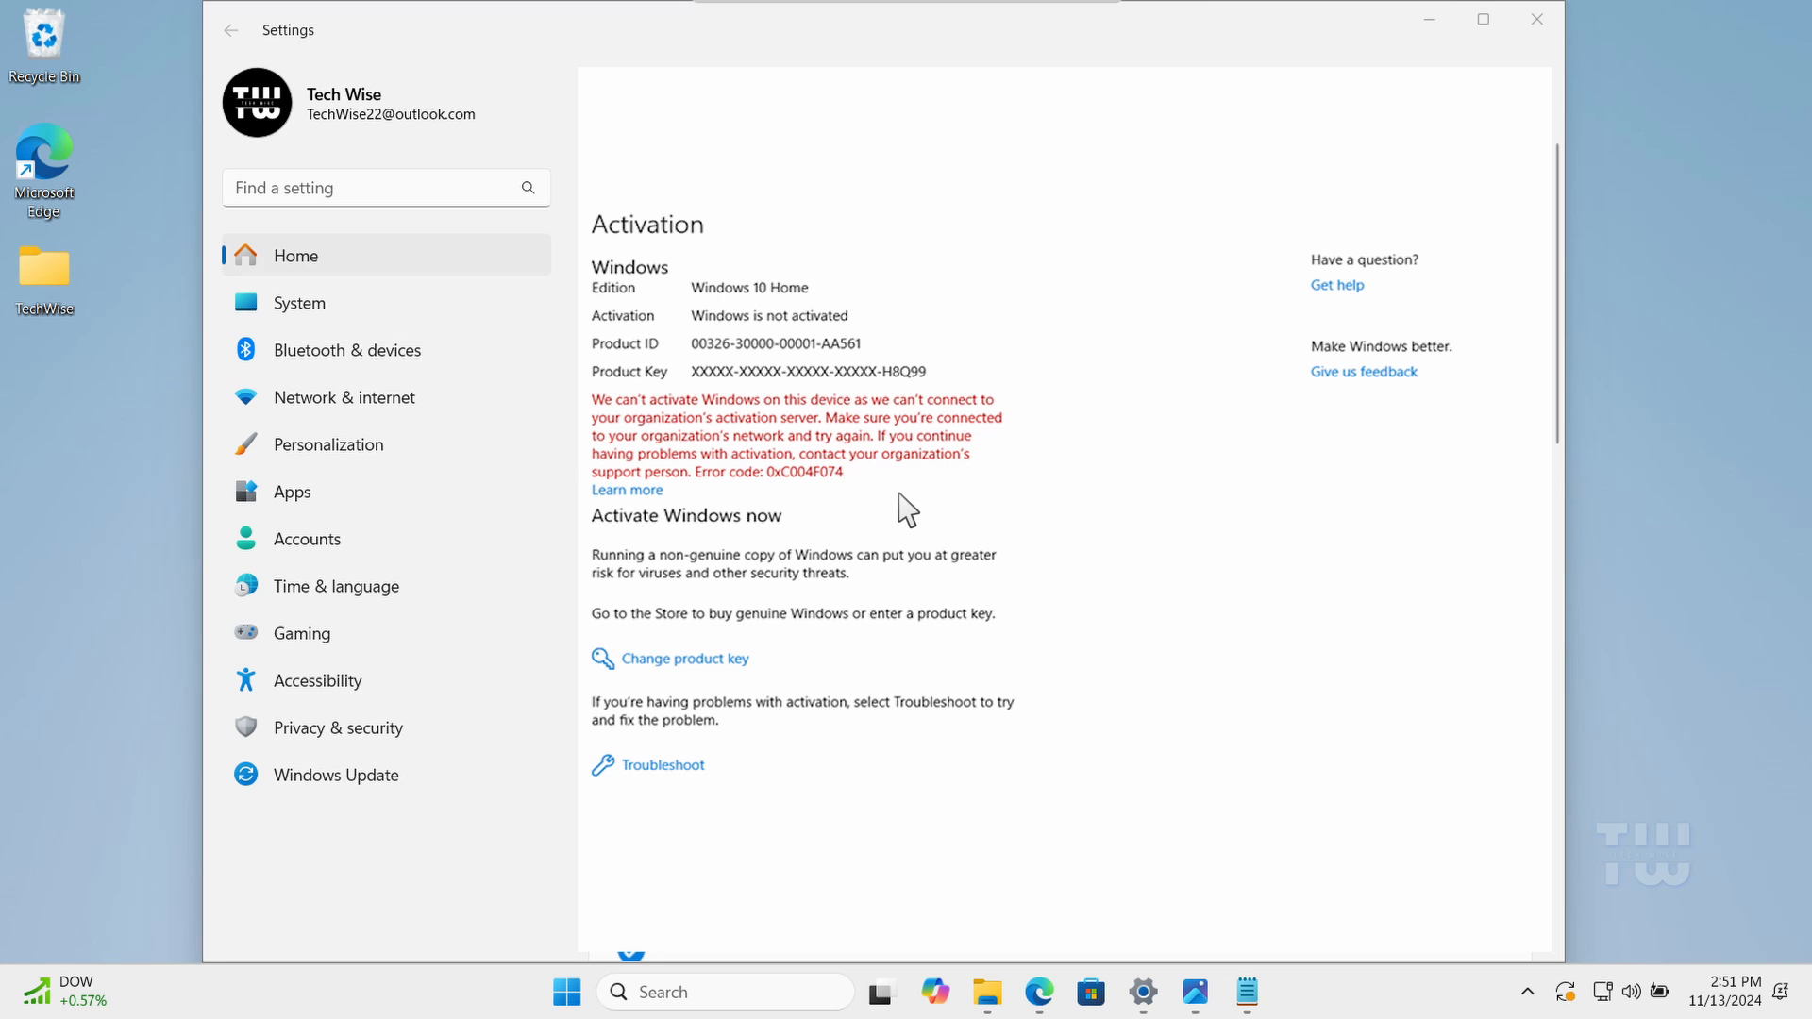
pyautogui.moveTo(781, 664)
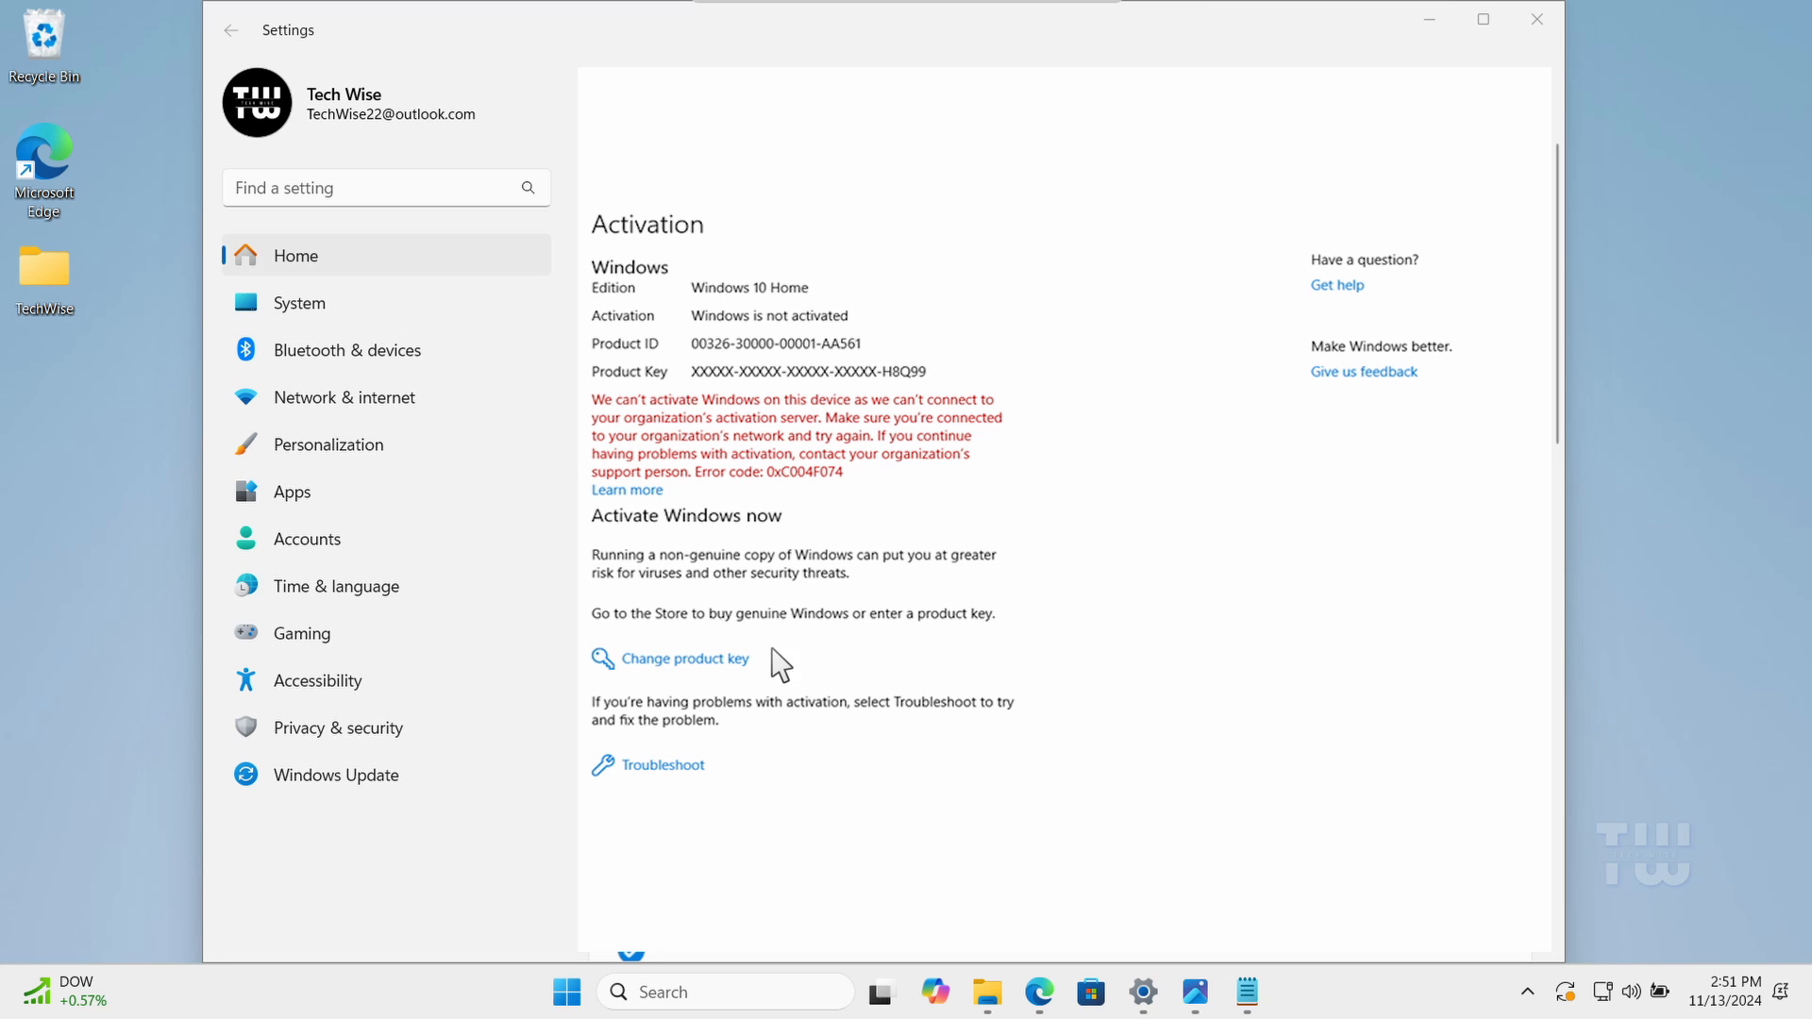
pyautogui.moveTo(678, 797)
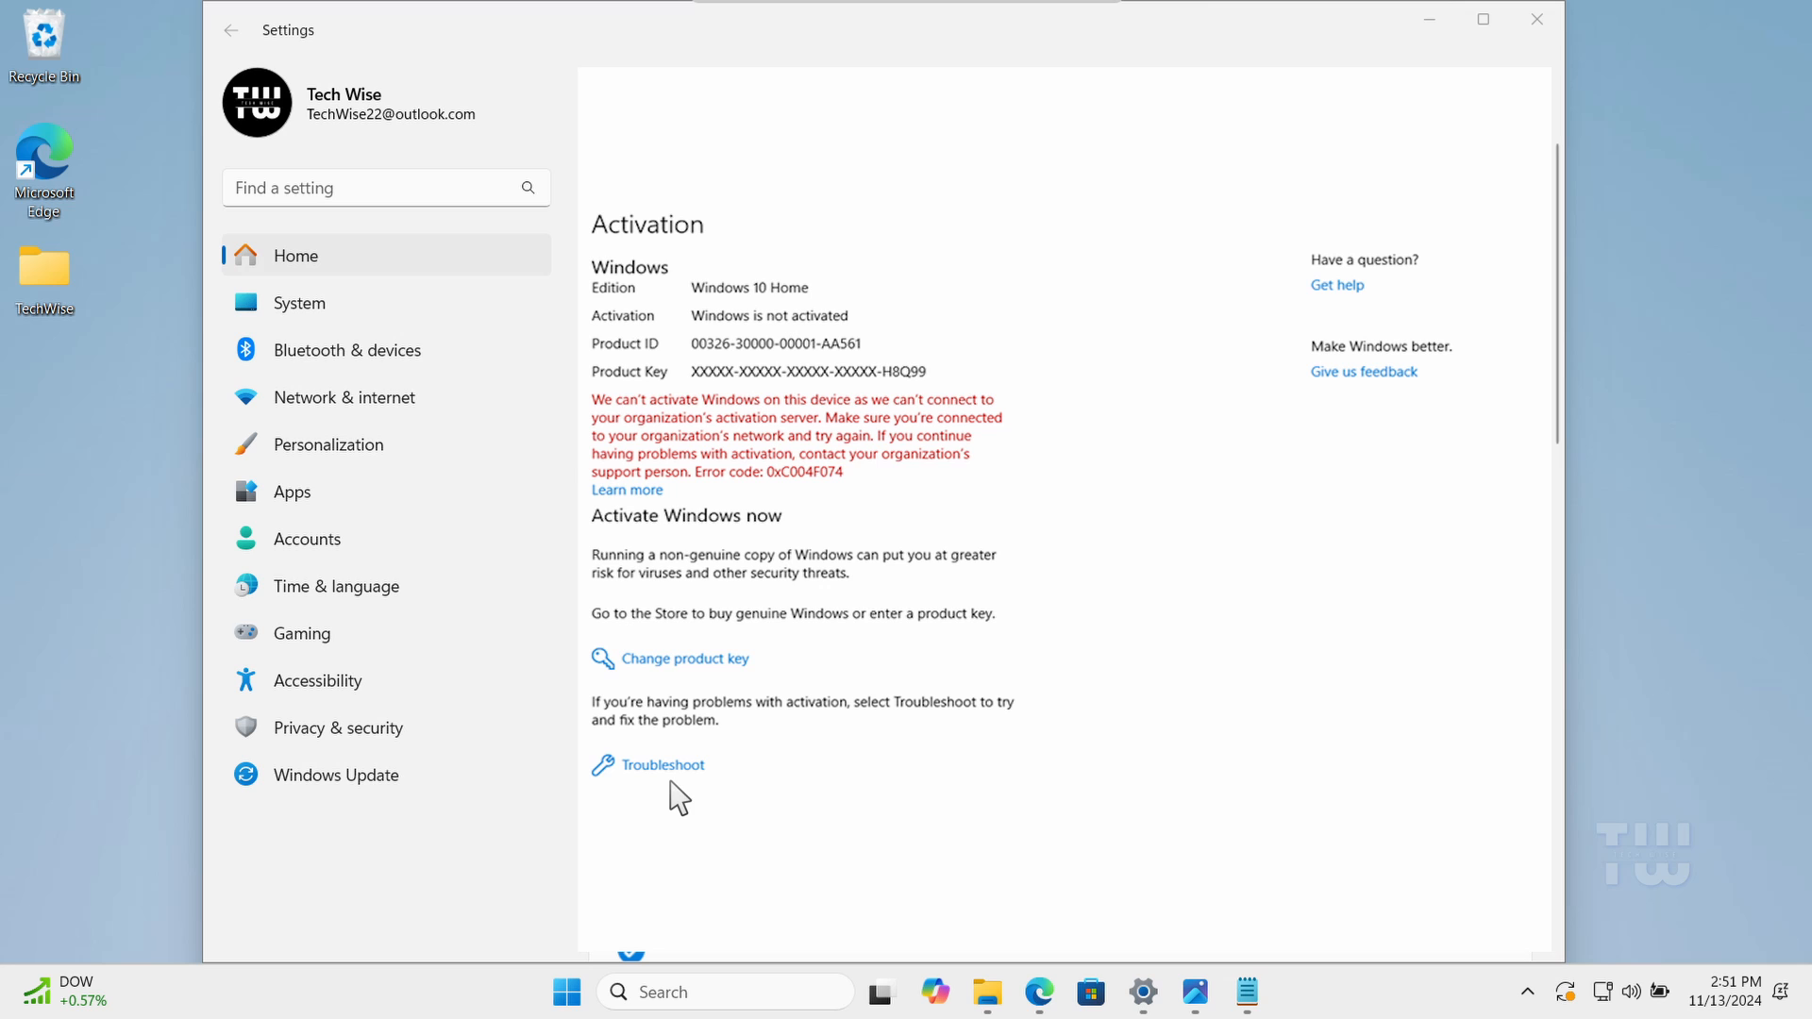
pyautogui.moveTo(664, 776)
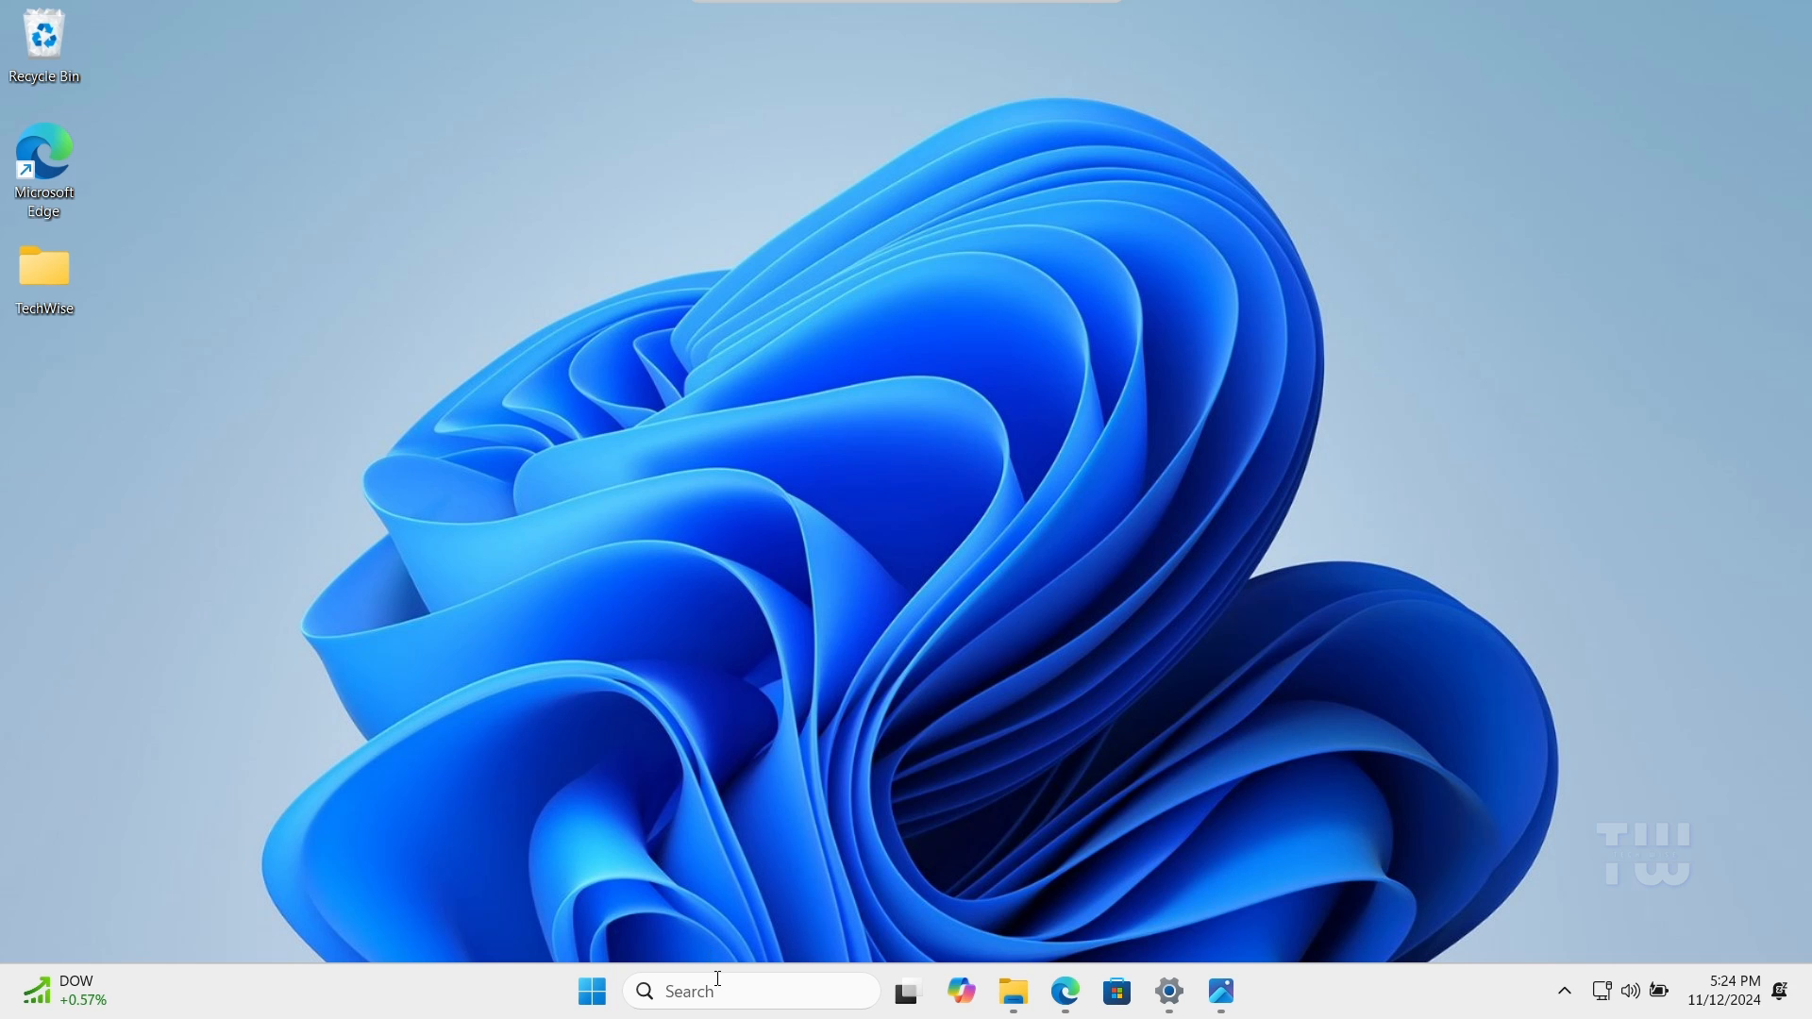
# Launch Command Prompt as administrator from a 'cmd' search, approving the UAC prompt
pyautogui.write('cmd')
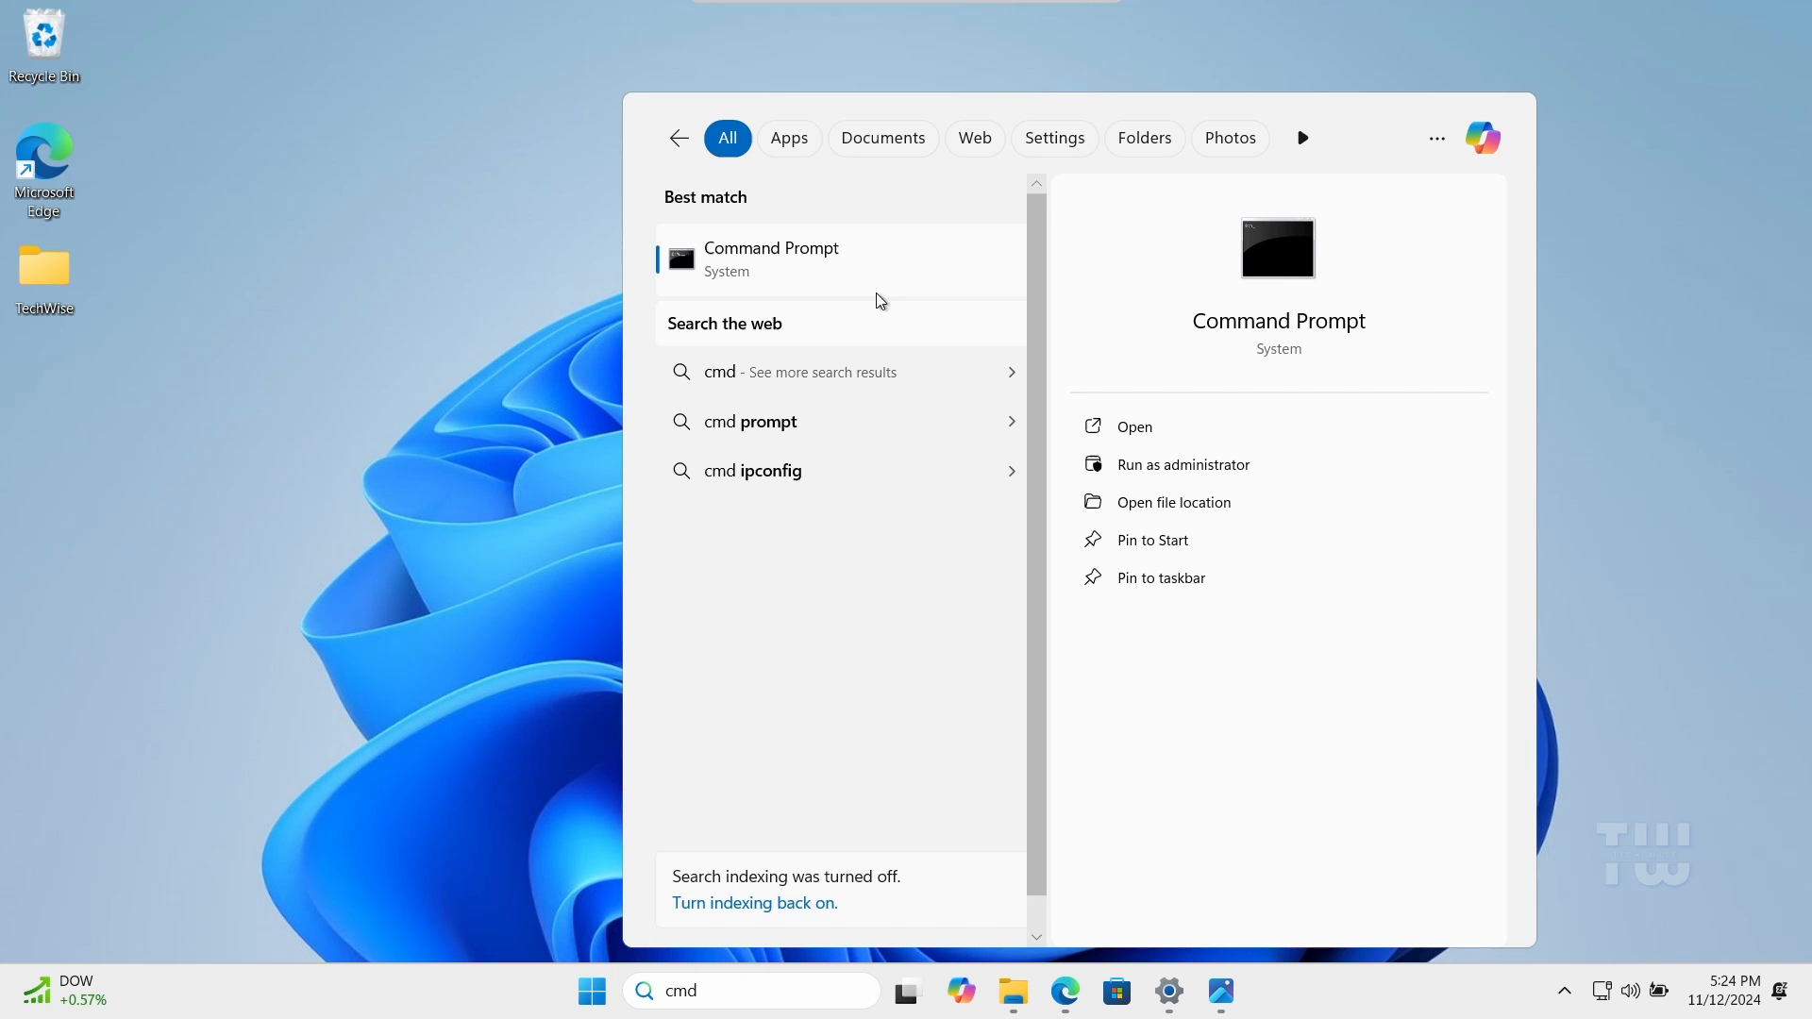
pyautogui.rightClick(771, 258)
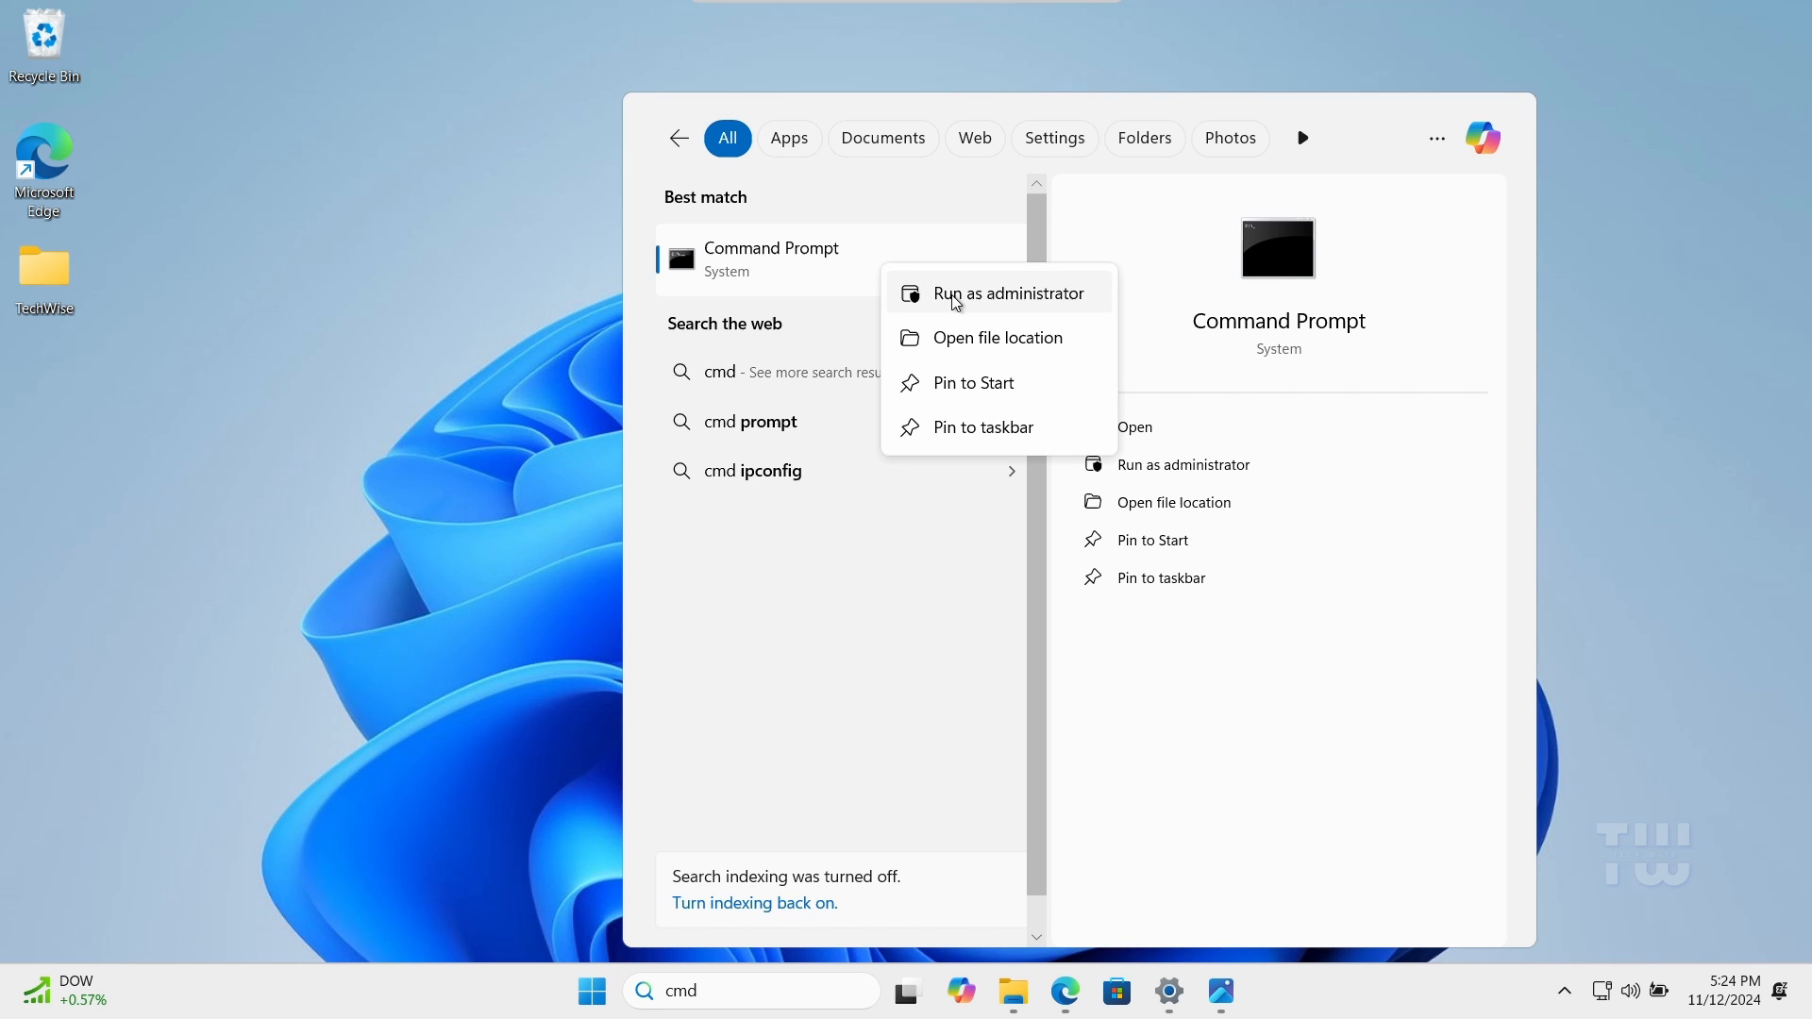
pyautogui.click(1007, 293)
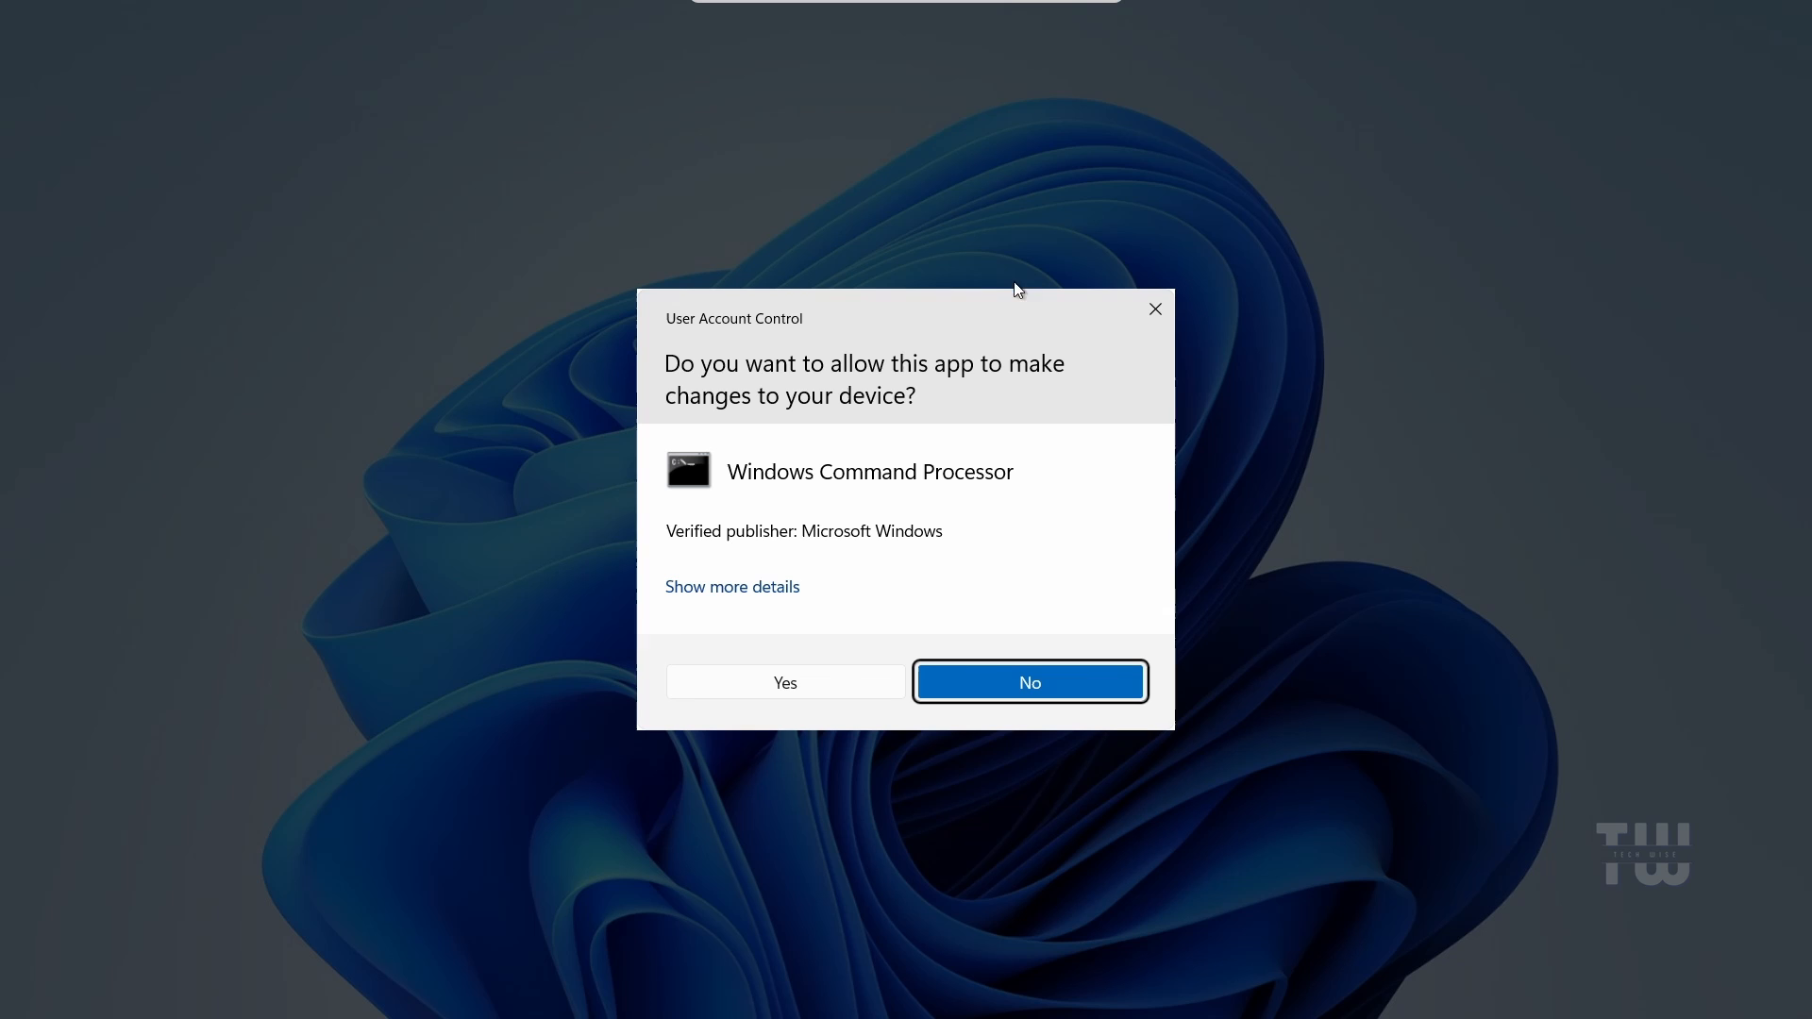
pyautogui.click(1027, 682)
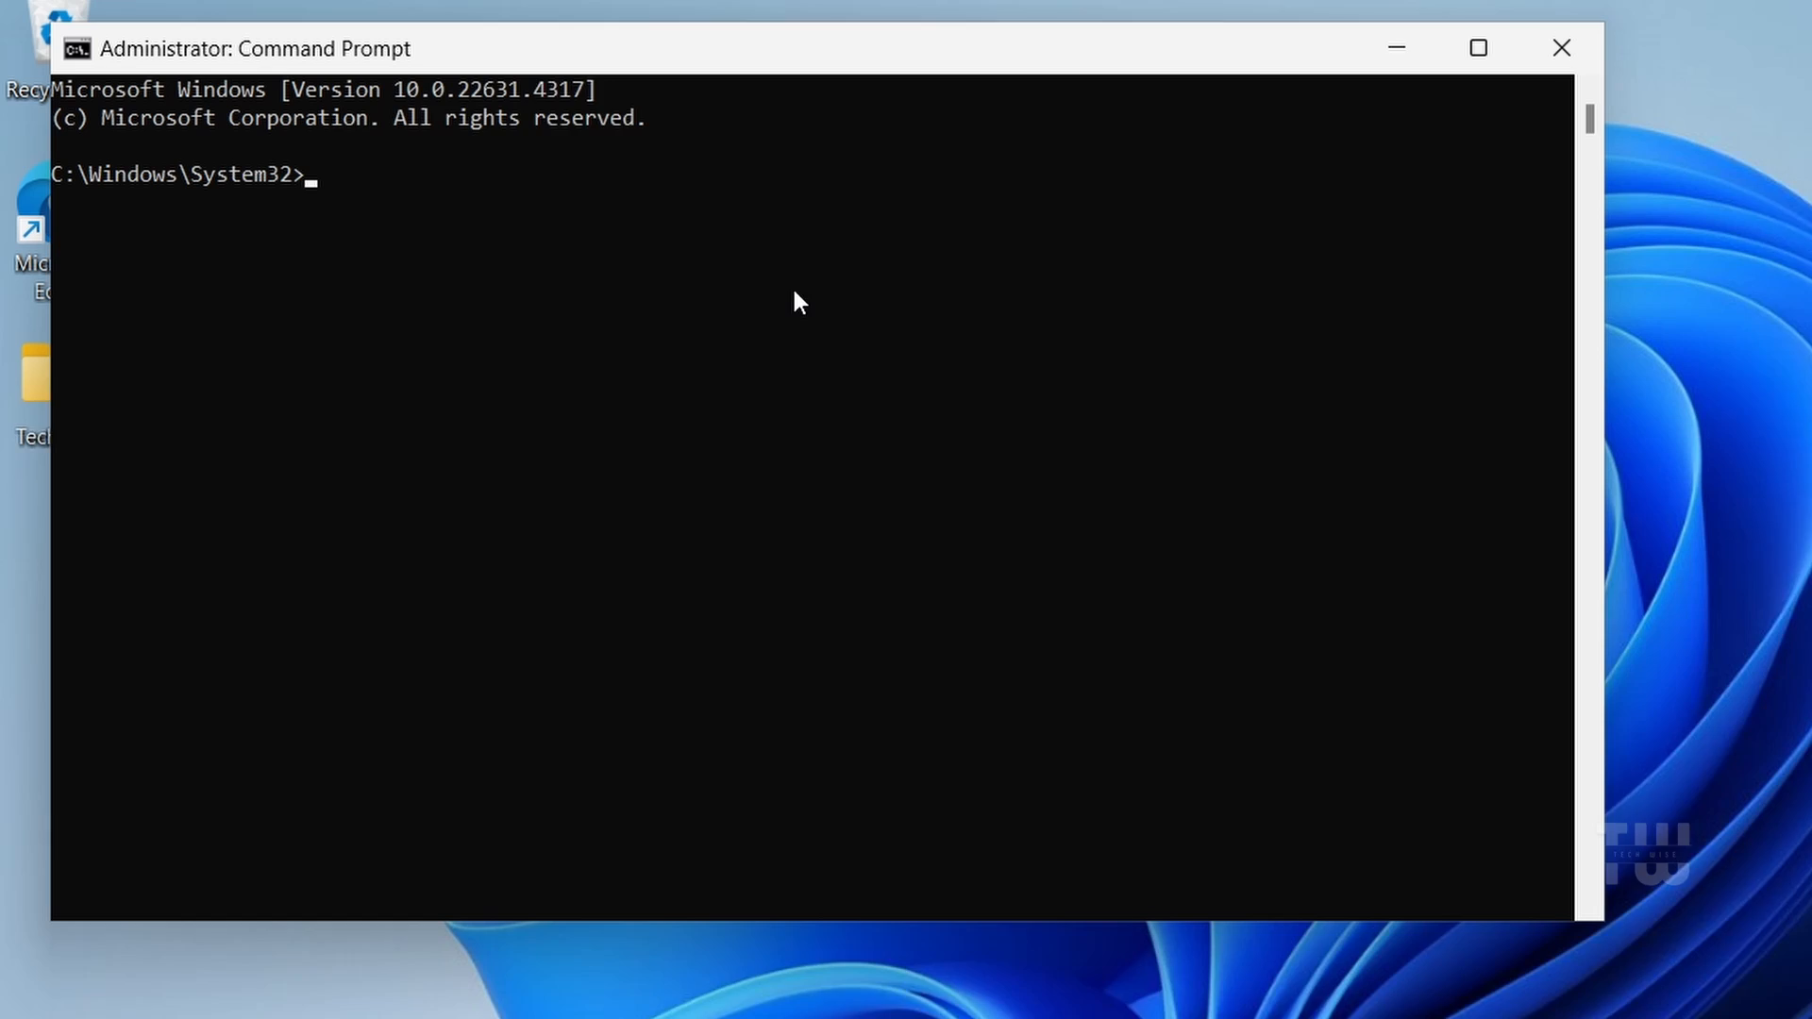
# Run sfc /scannow to verify system files, finding no integrity violations
pyautogui.write('s')
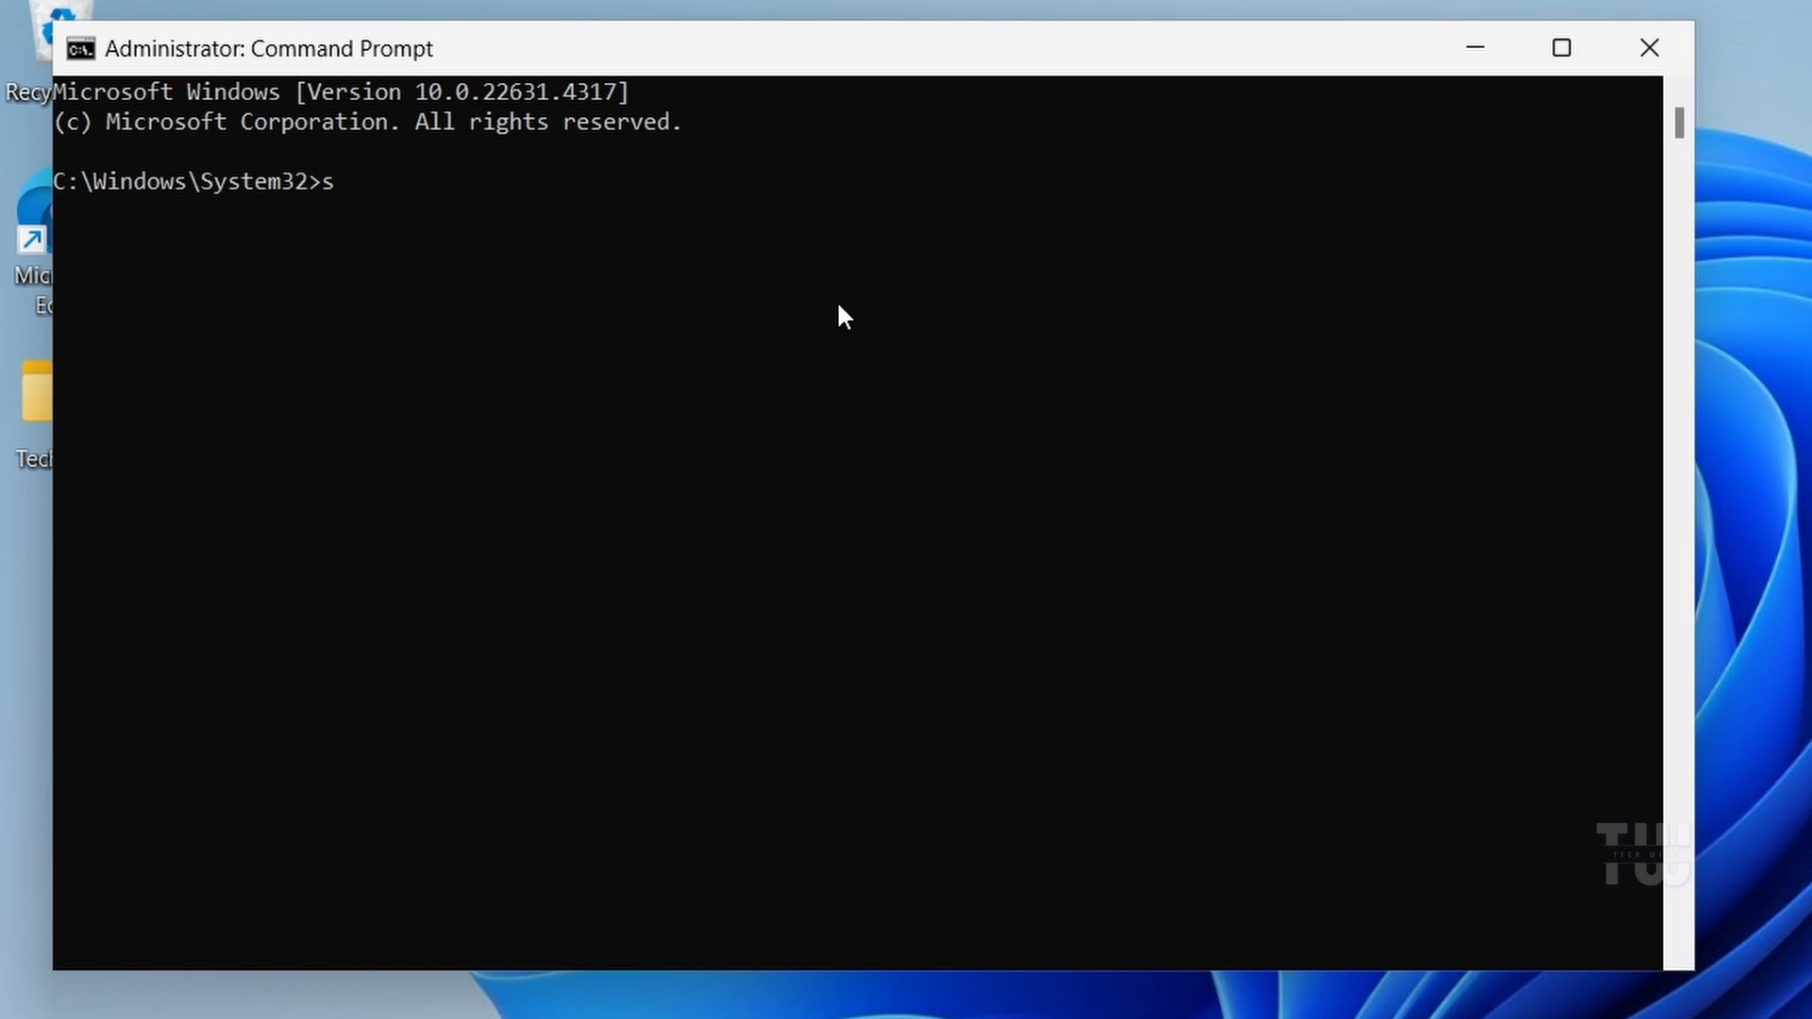
pyautogui.write('fc /')
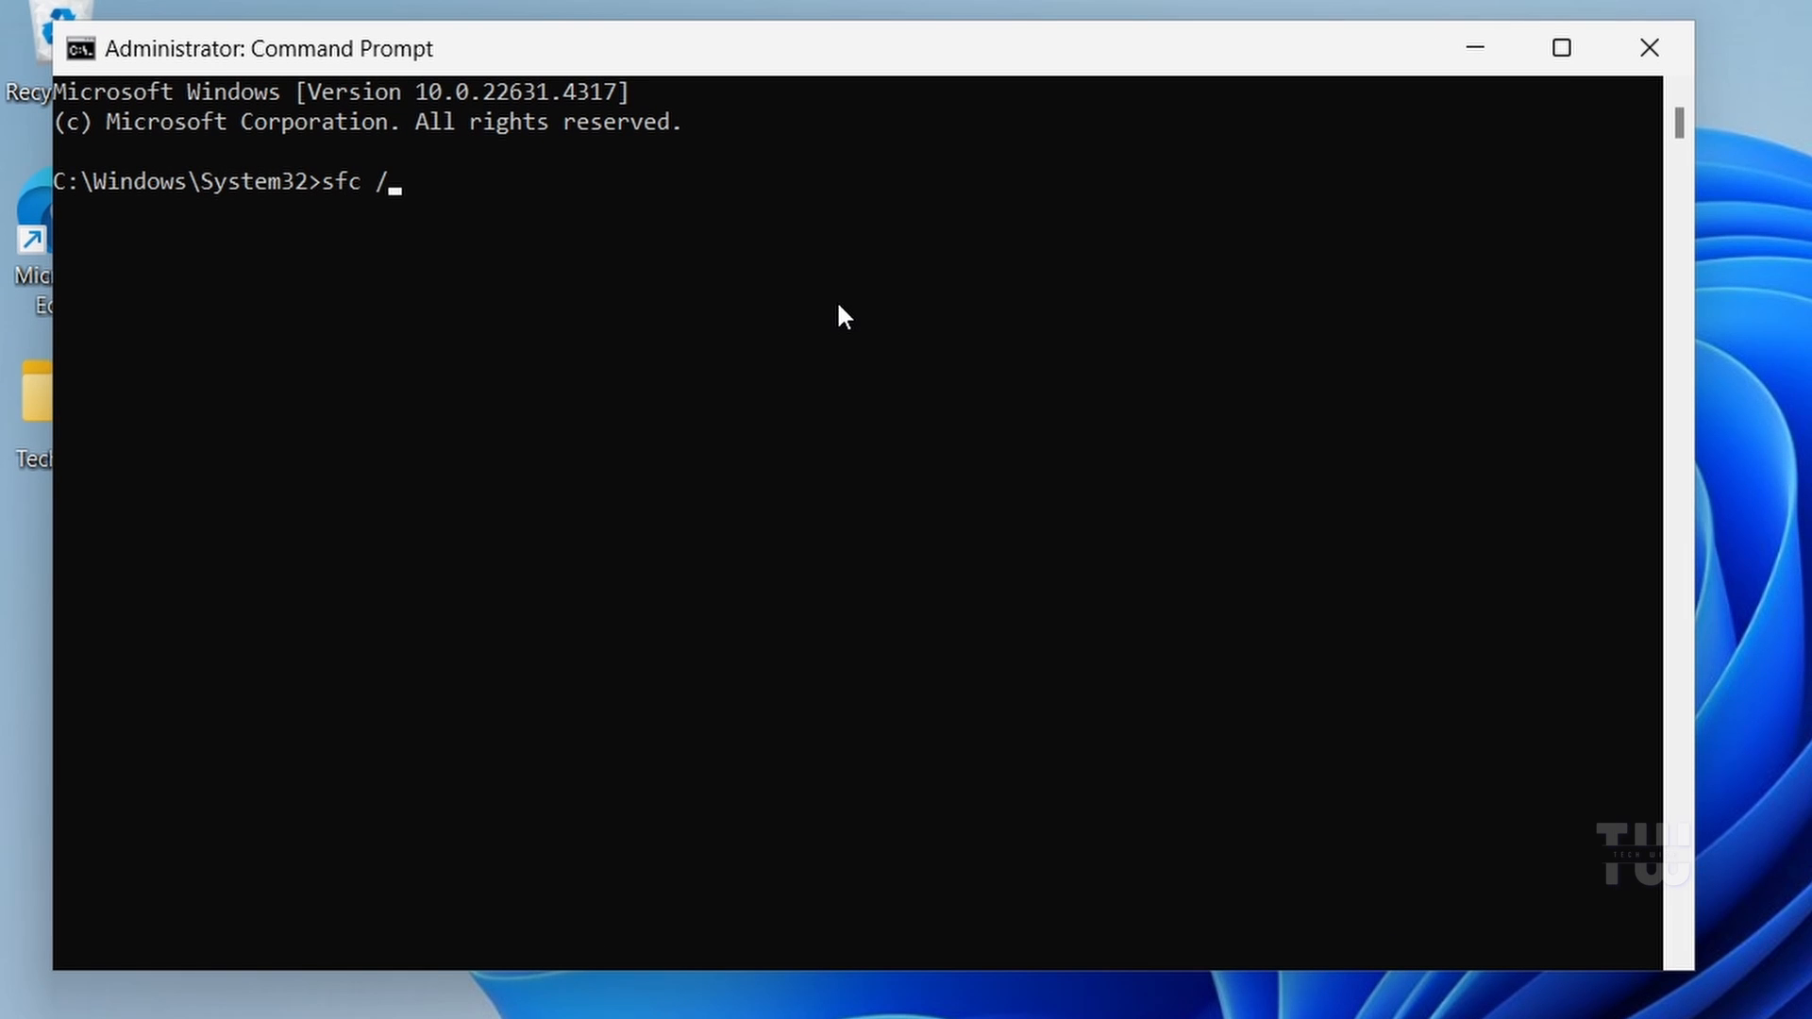
pyautogui.write('scan')
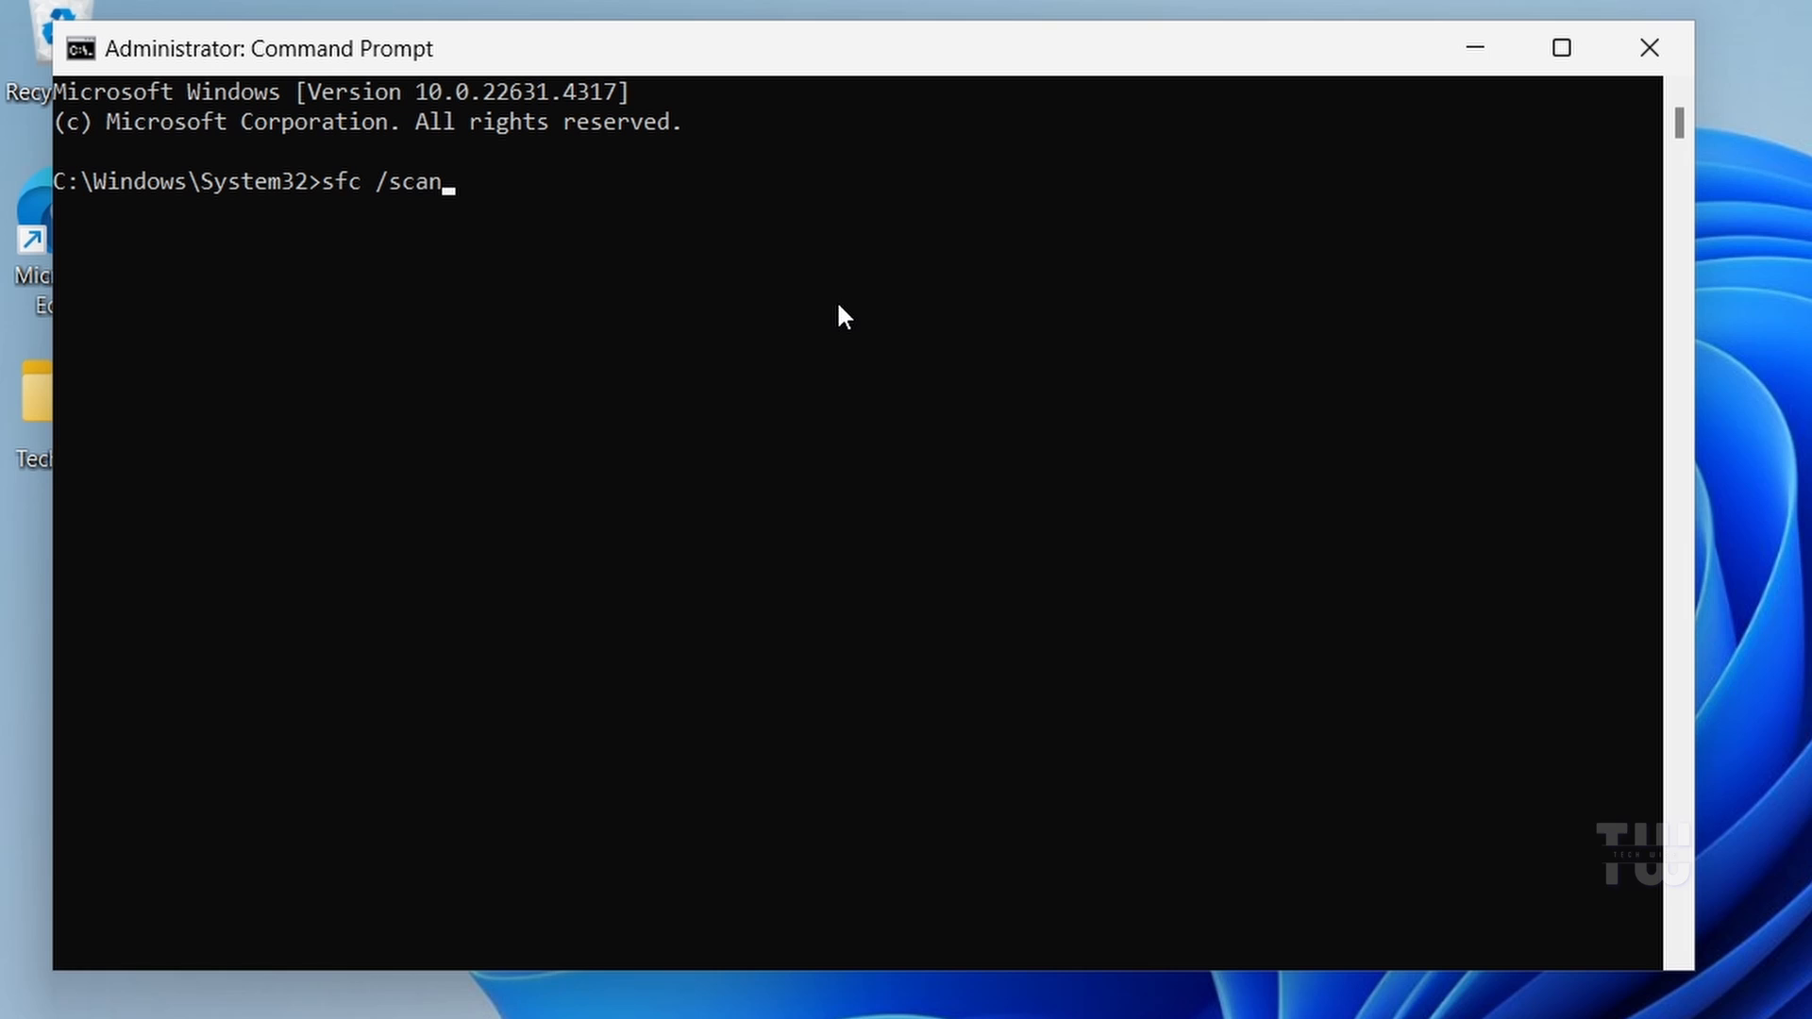
pyautogui.write('now')
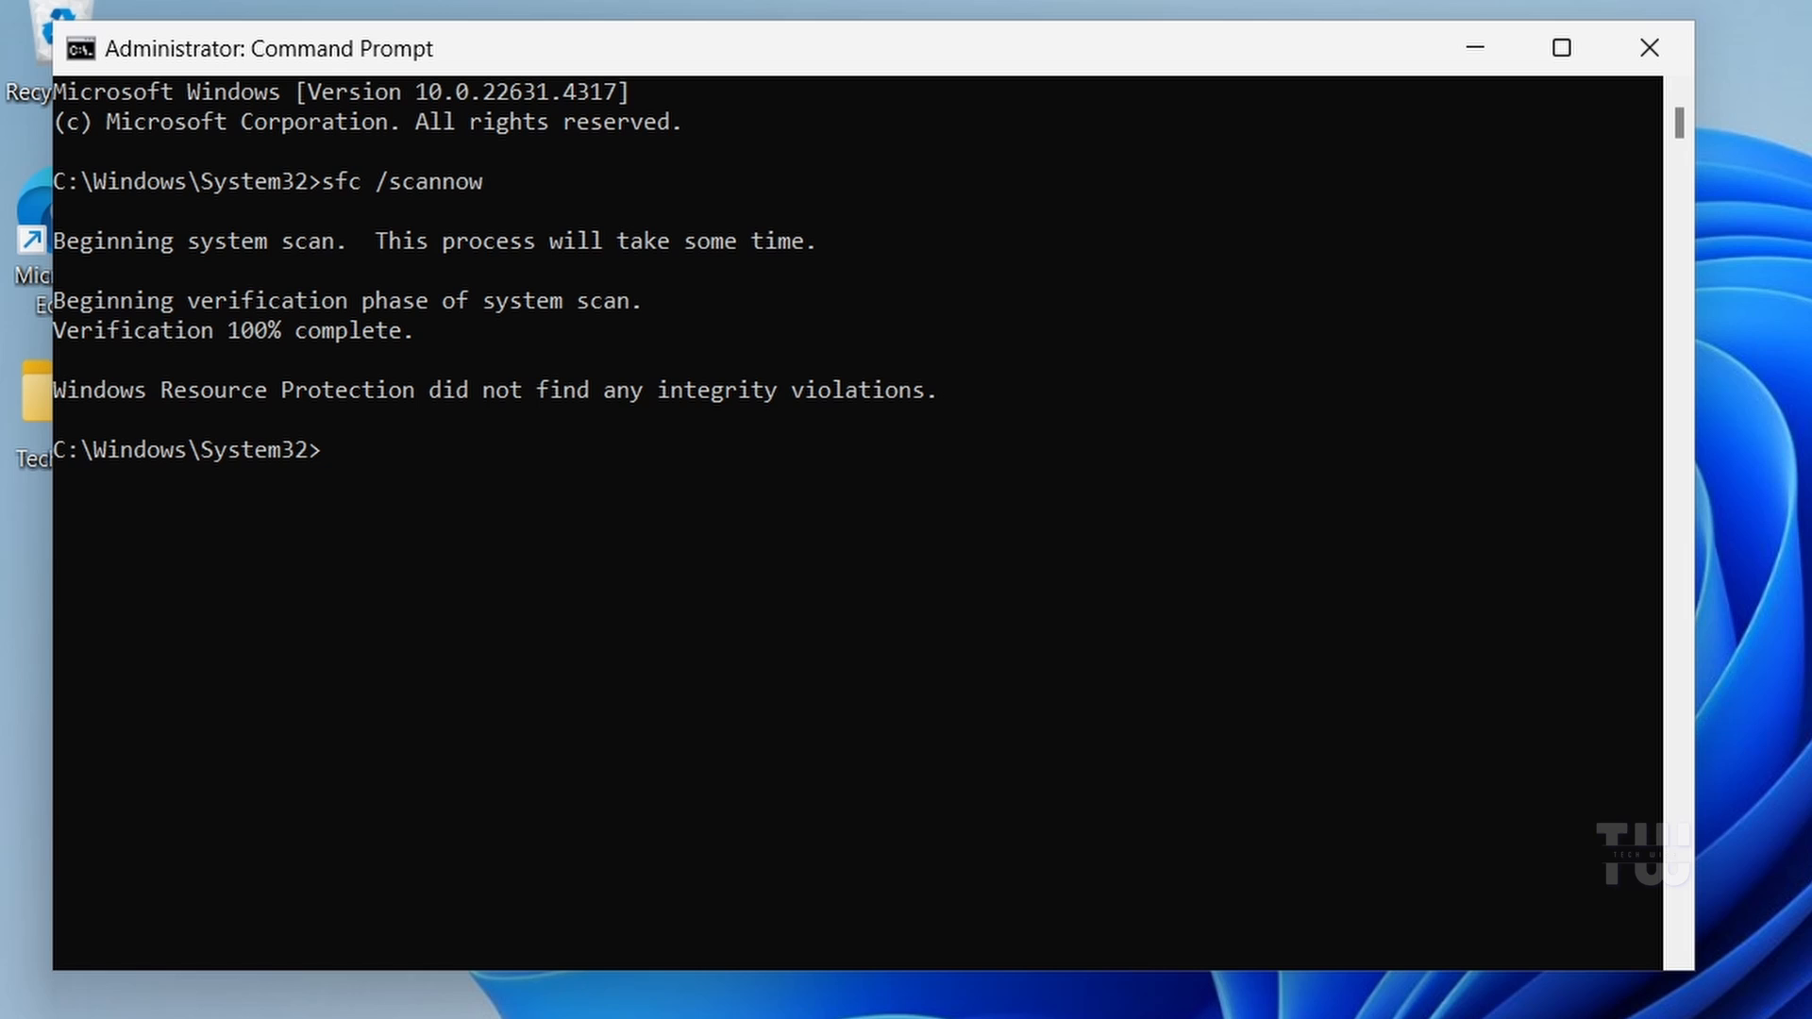
# Run DISM /online /cleanup-image /restorehealth, then close the console
pyautogui.write('D')
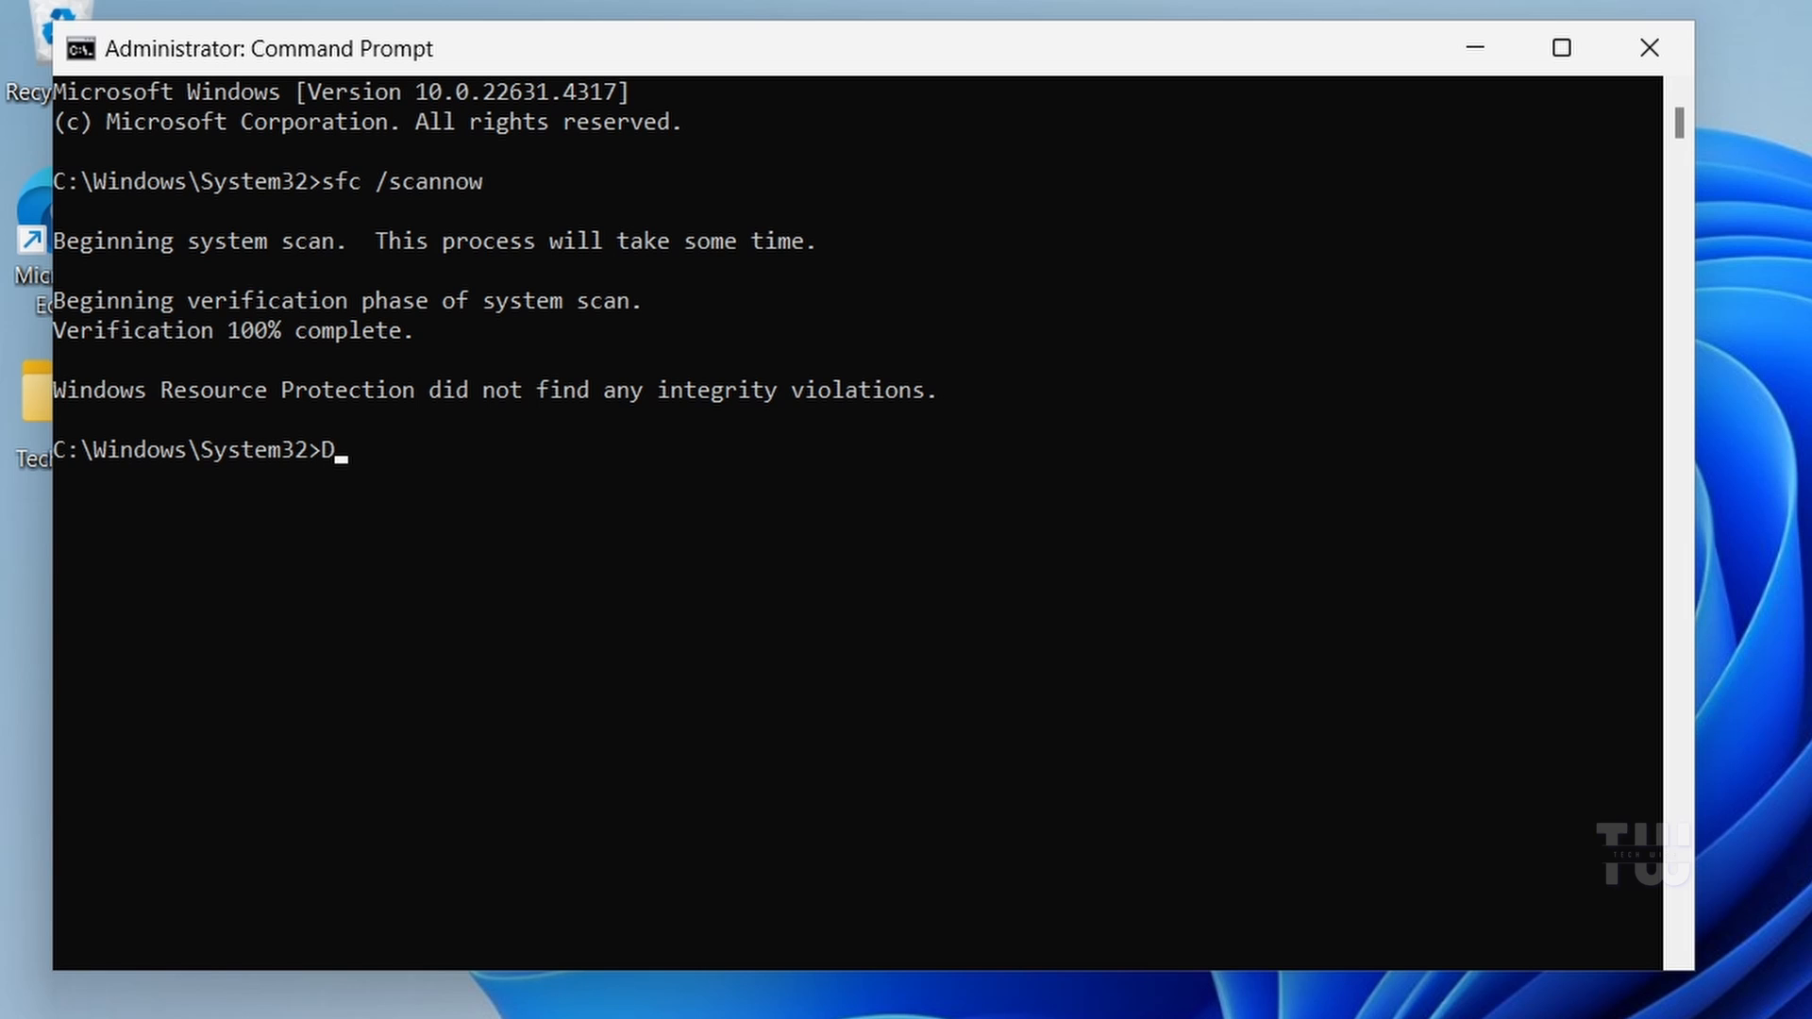
pyautogui.write('ISM')
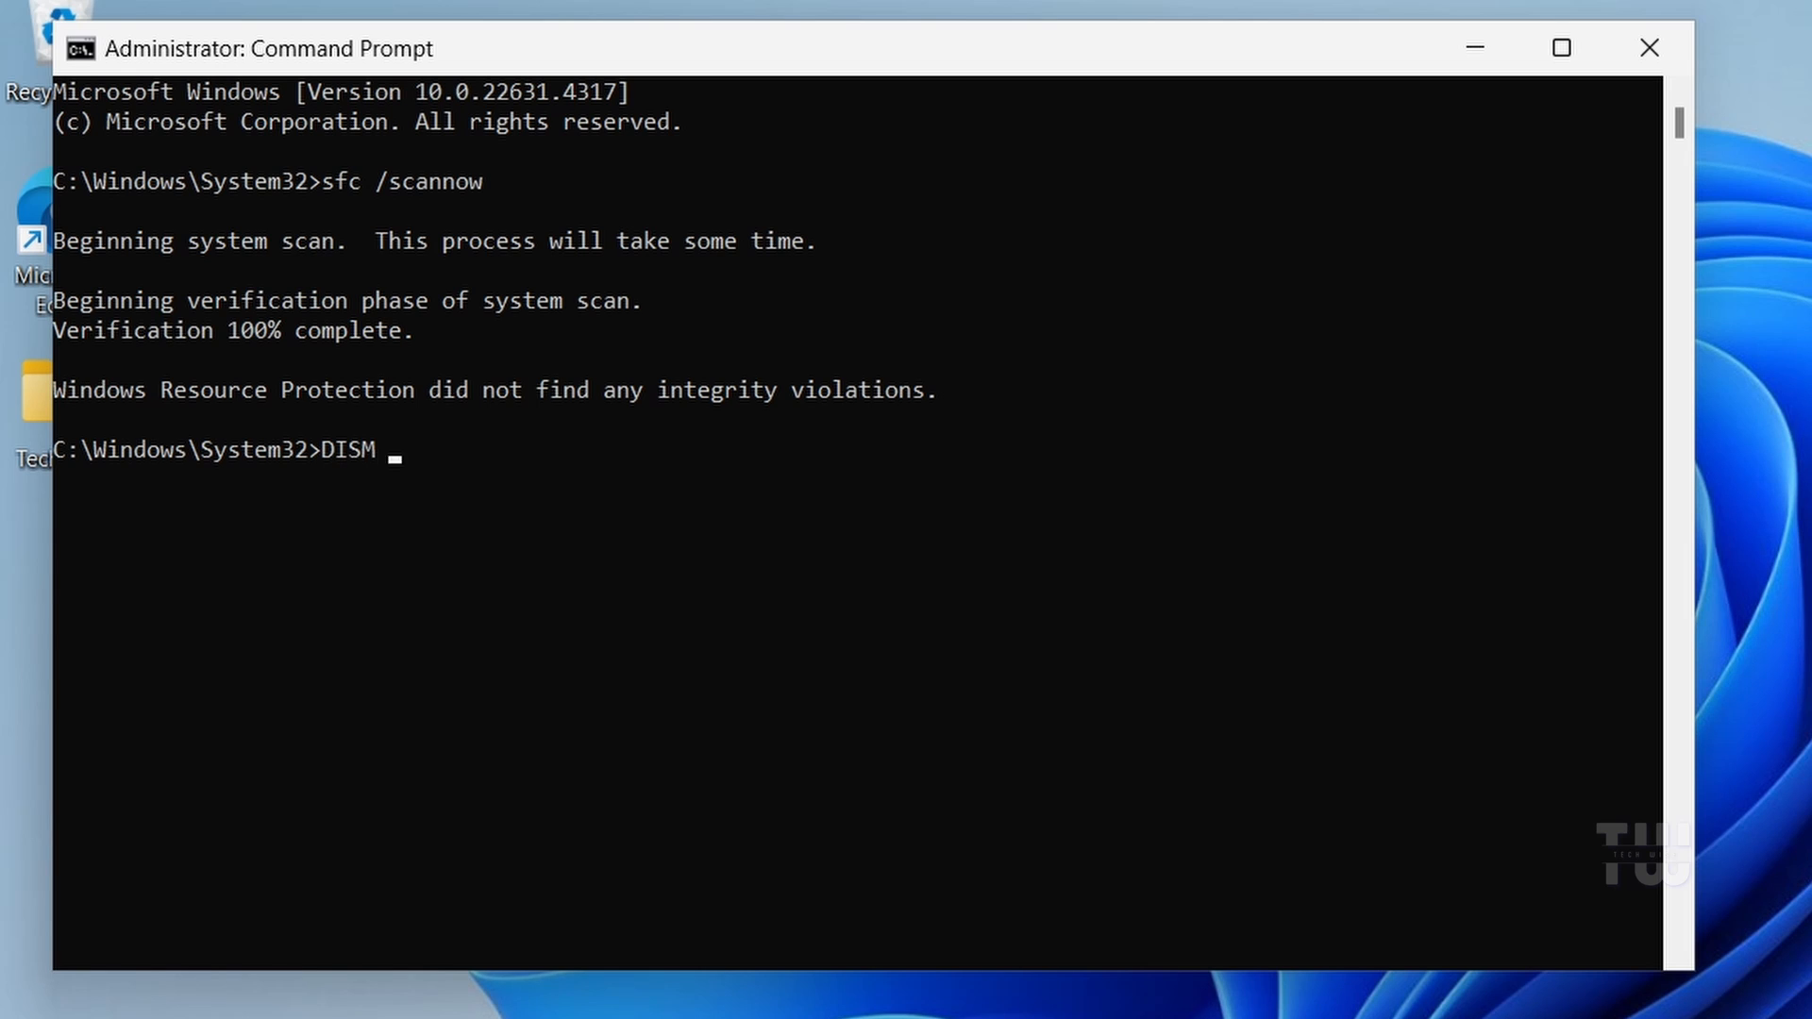
pyautogui.write('/on')
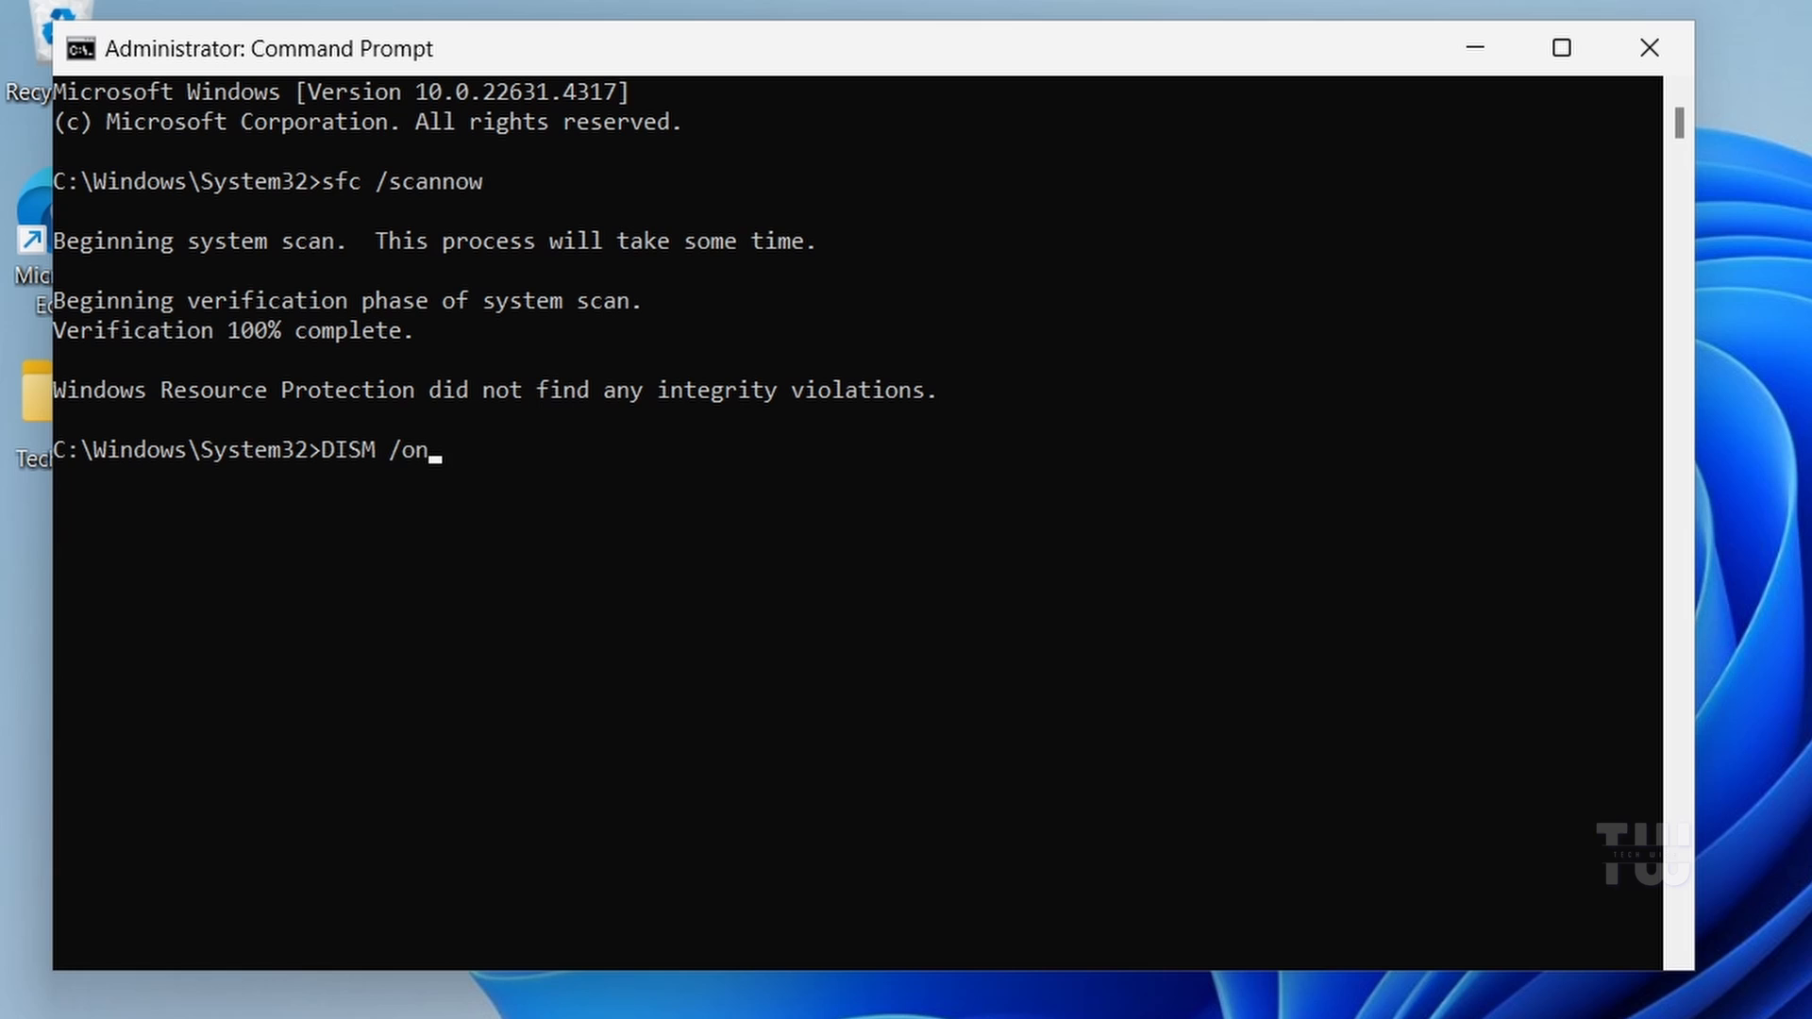
pyautogui.write('line /clea')
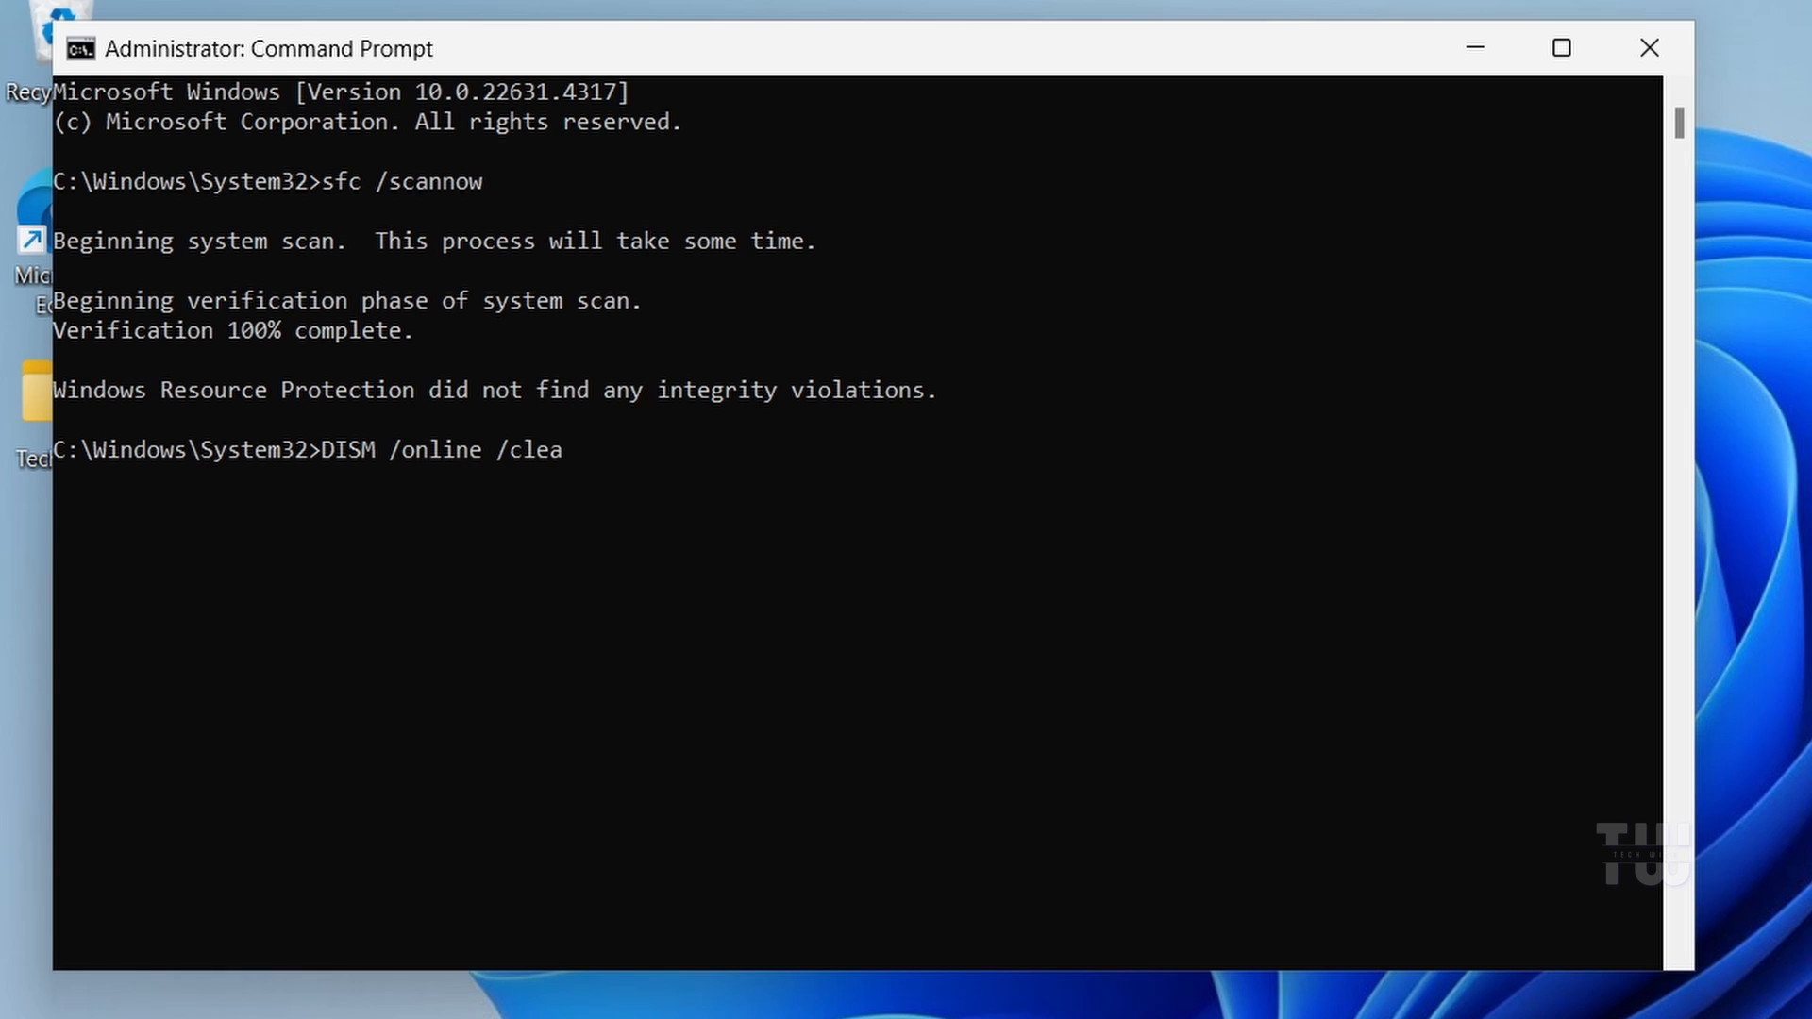
pyautogui.write('nup-i')
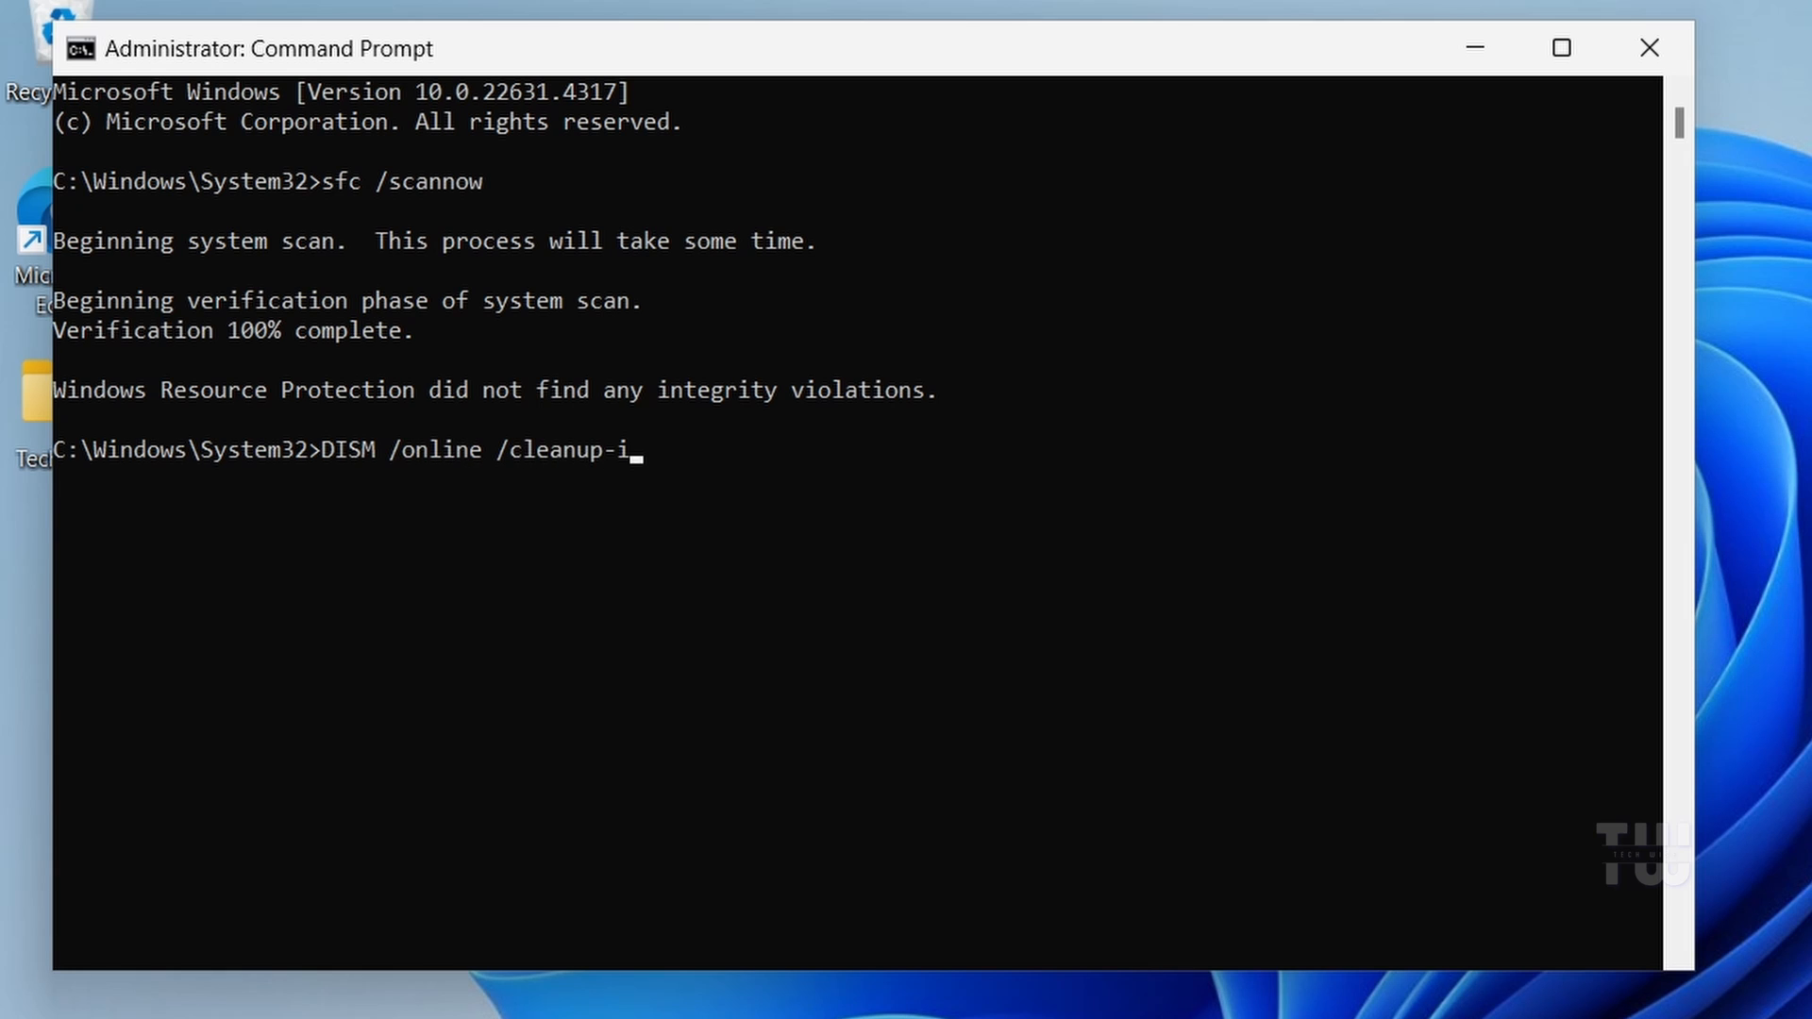
pyautogui.write('mage /resto')
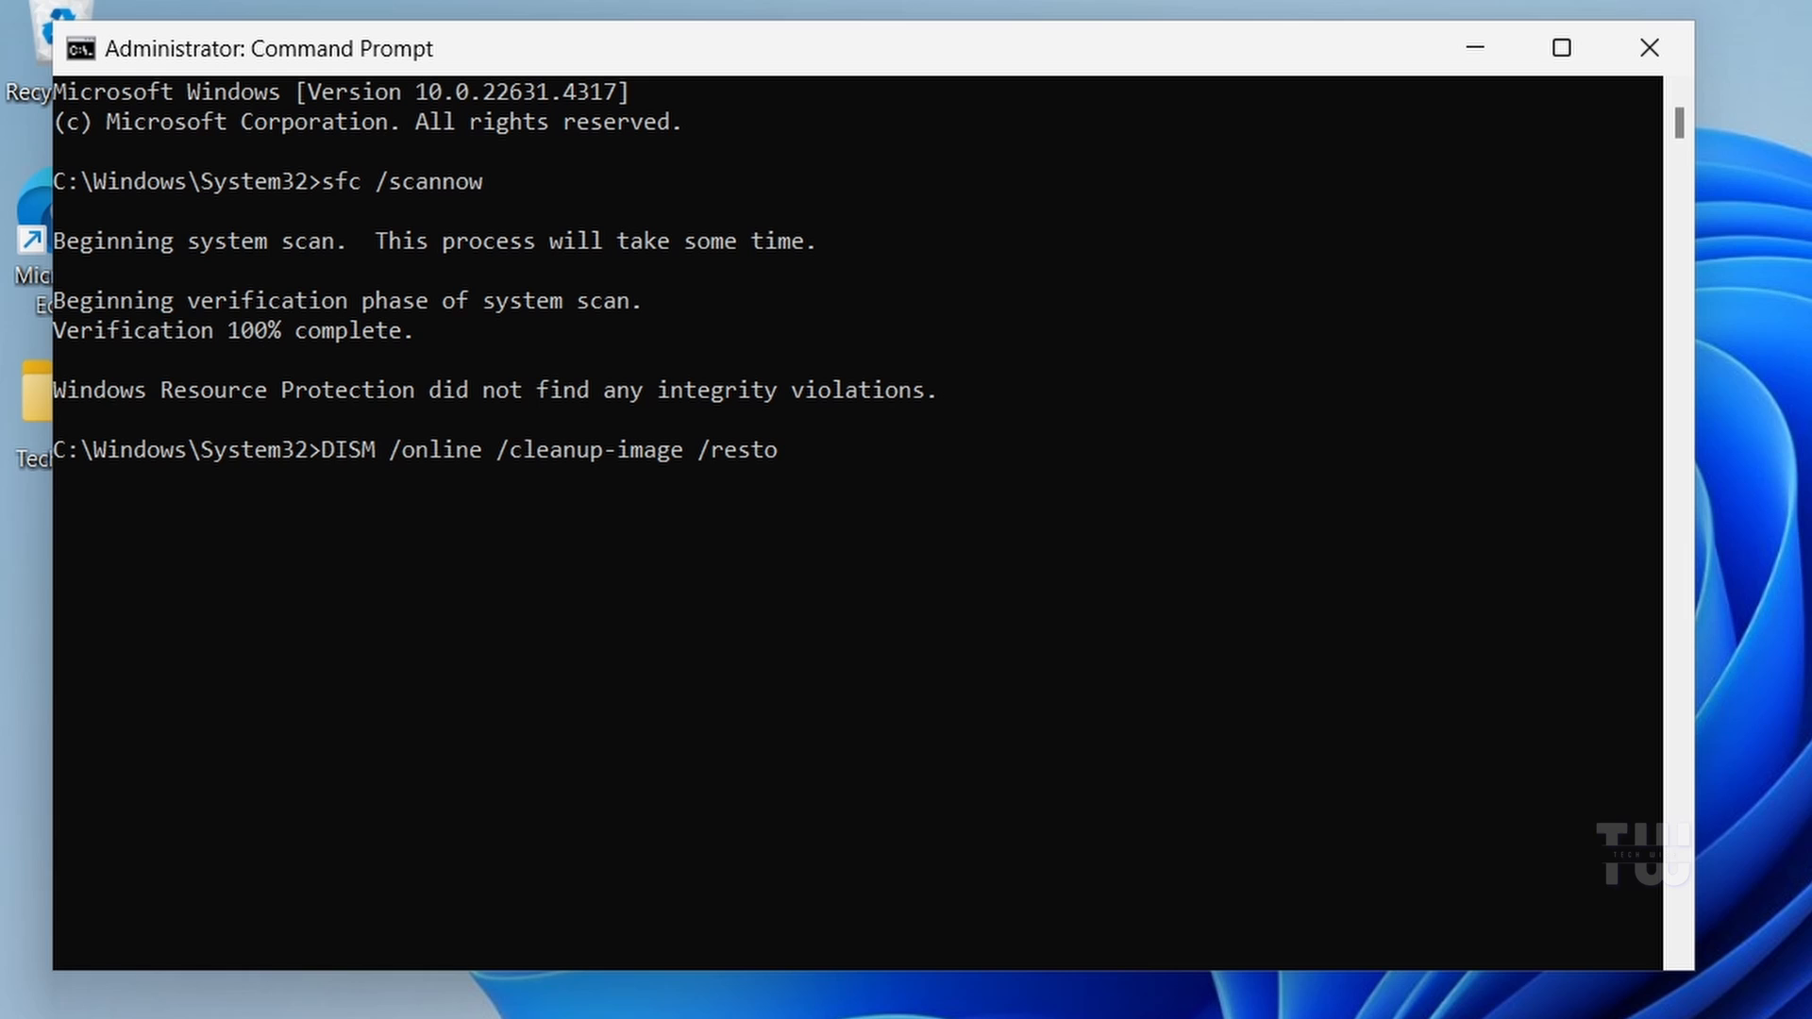
pyautogui.write('rehealth')
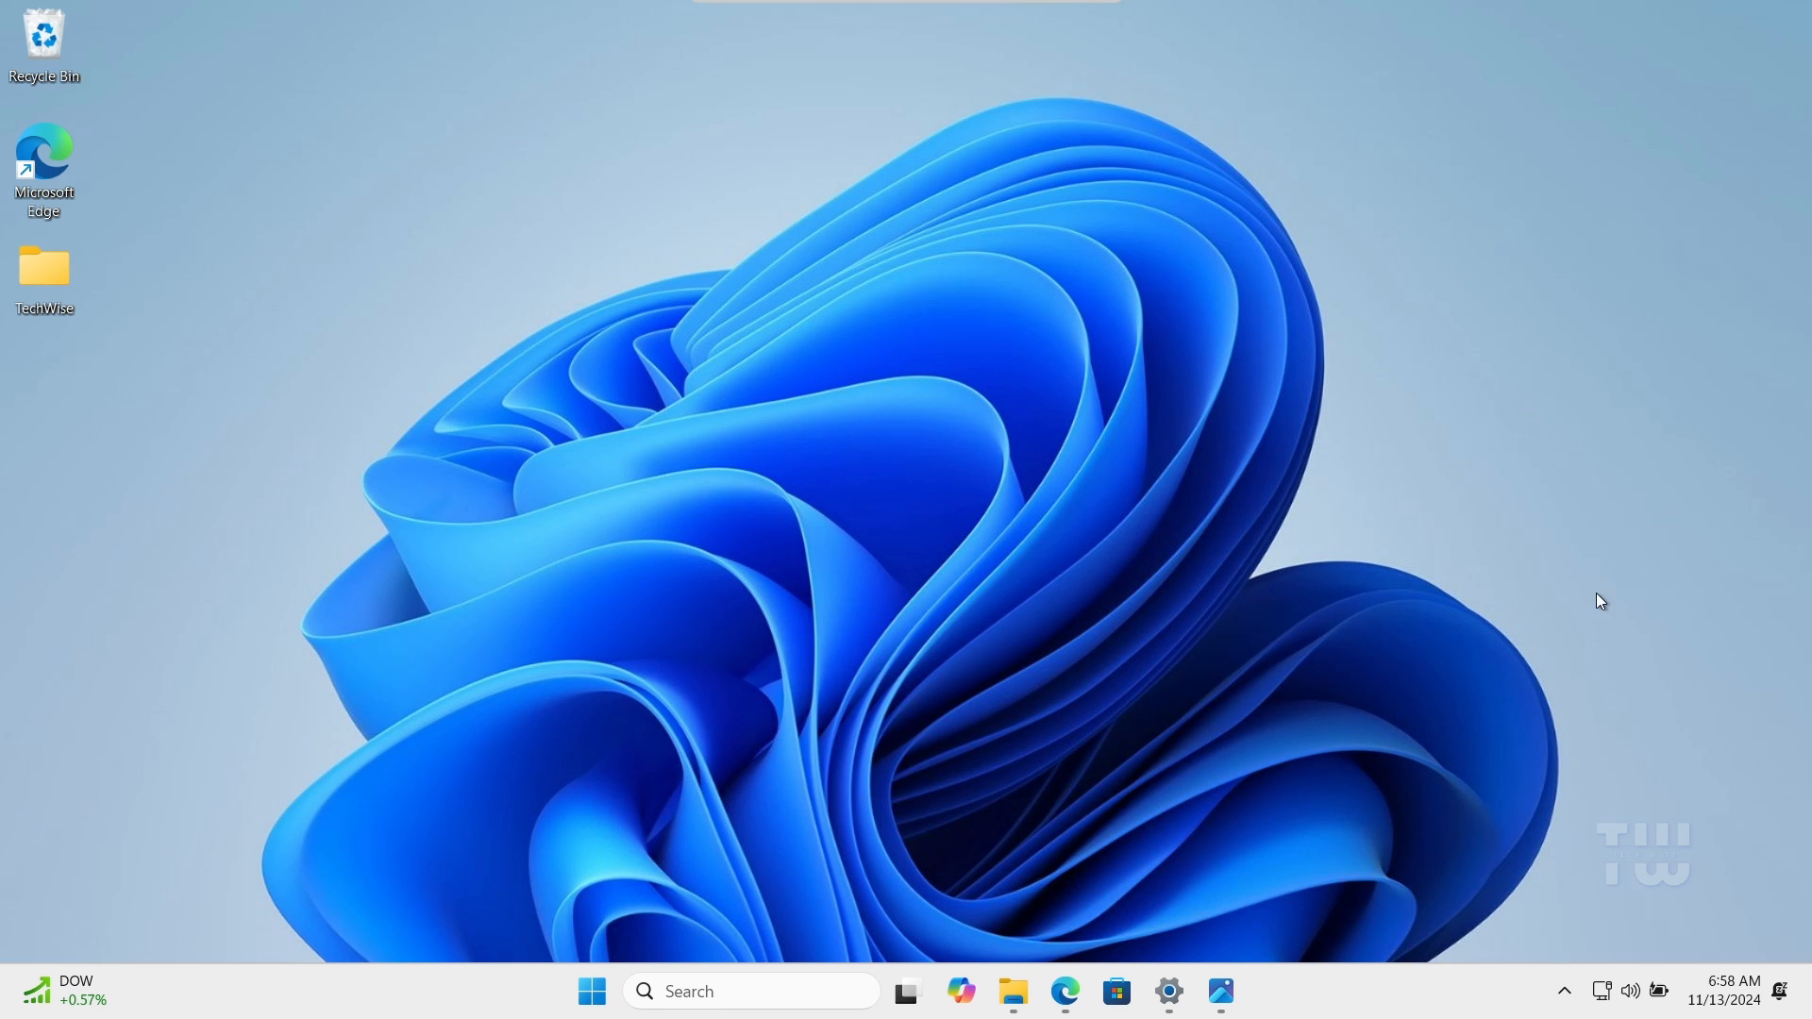
# Reopen Command Prompt as administrator from a 'cmd' search and approve UAC
pyautogui.write('cmd')
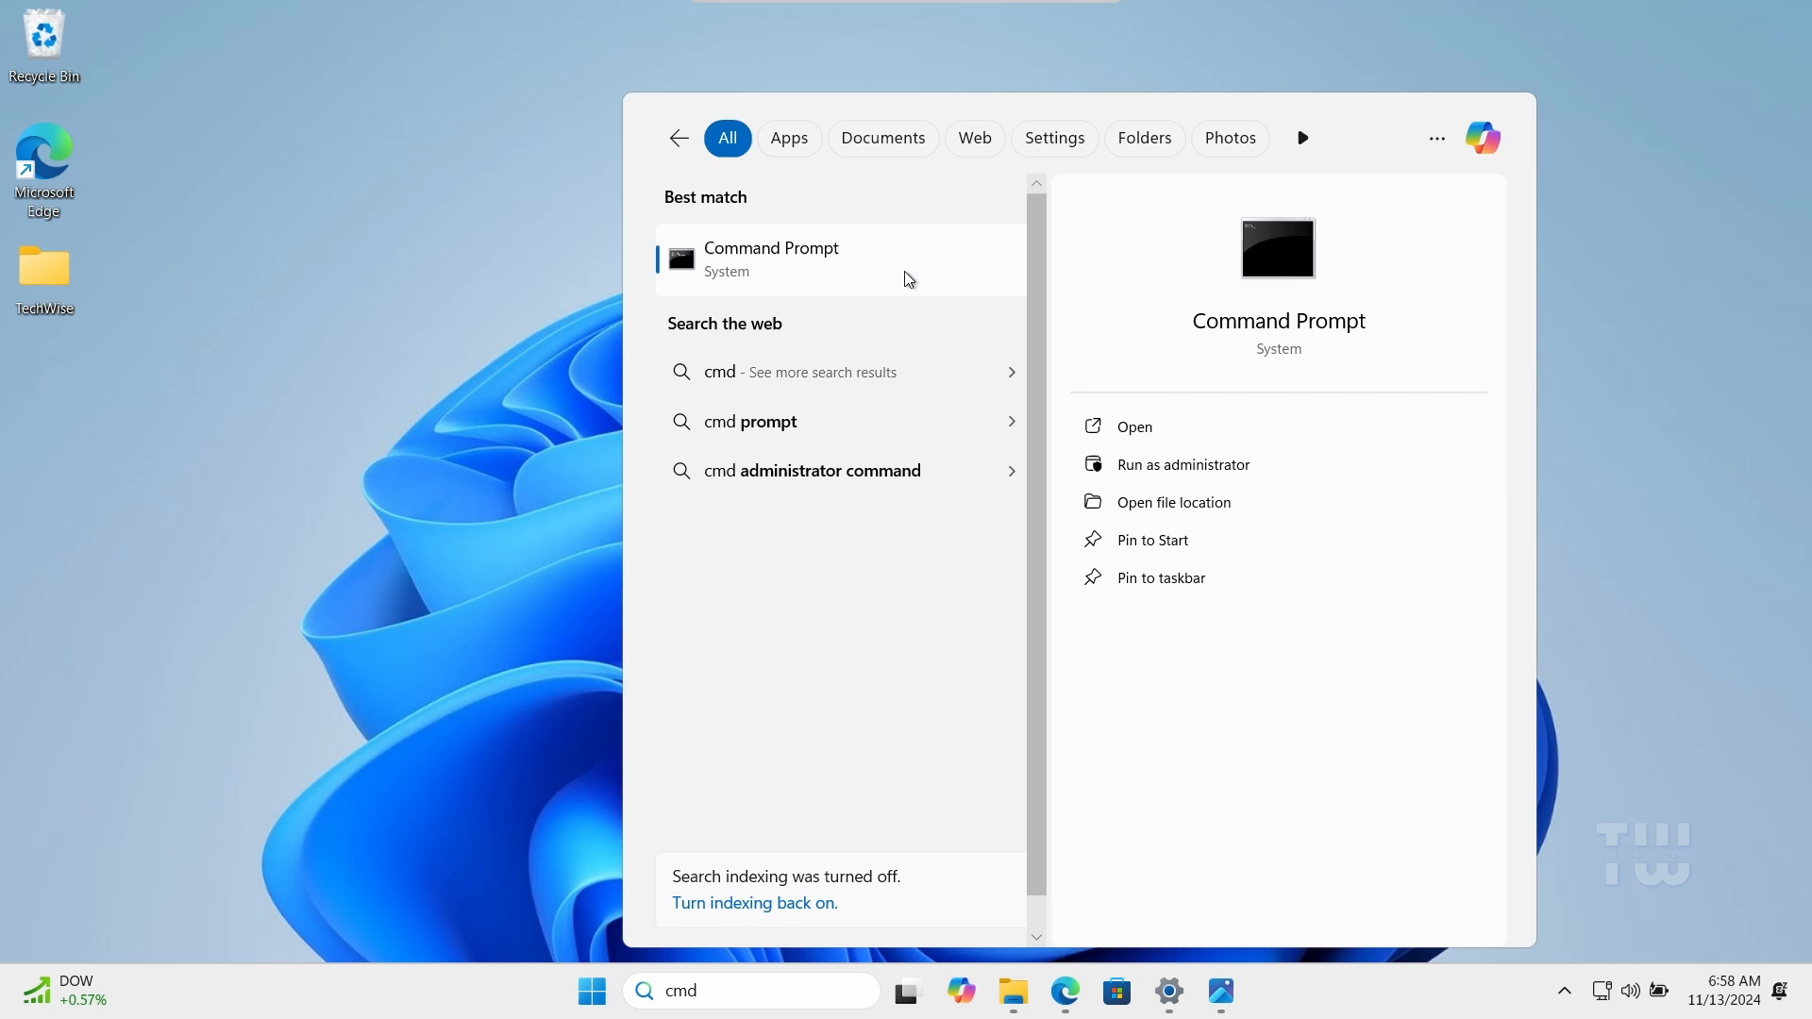
pyautogui.click(1183, 463)
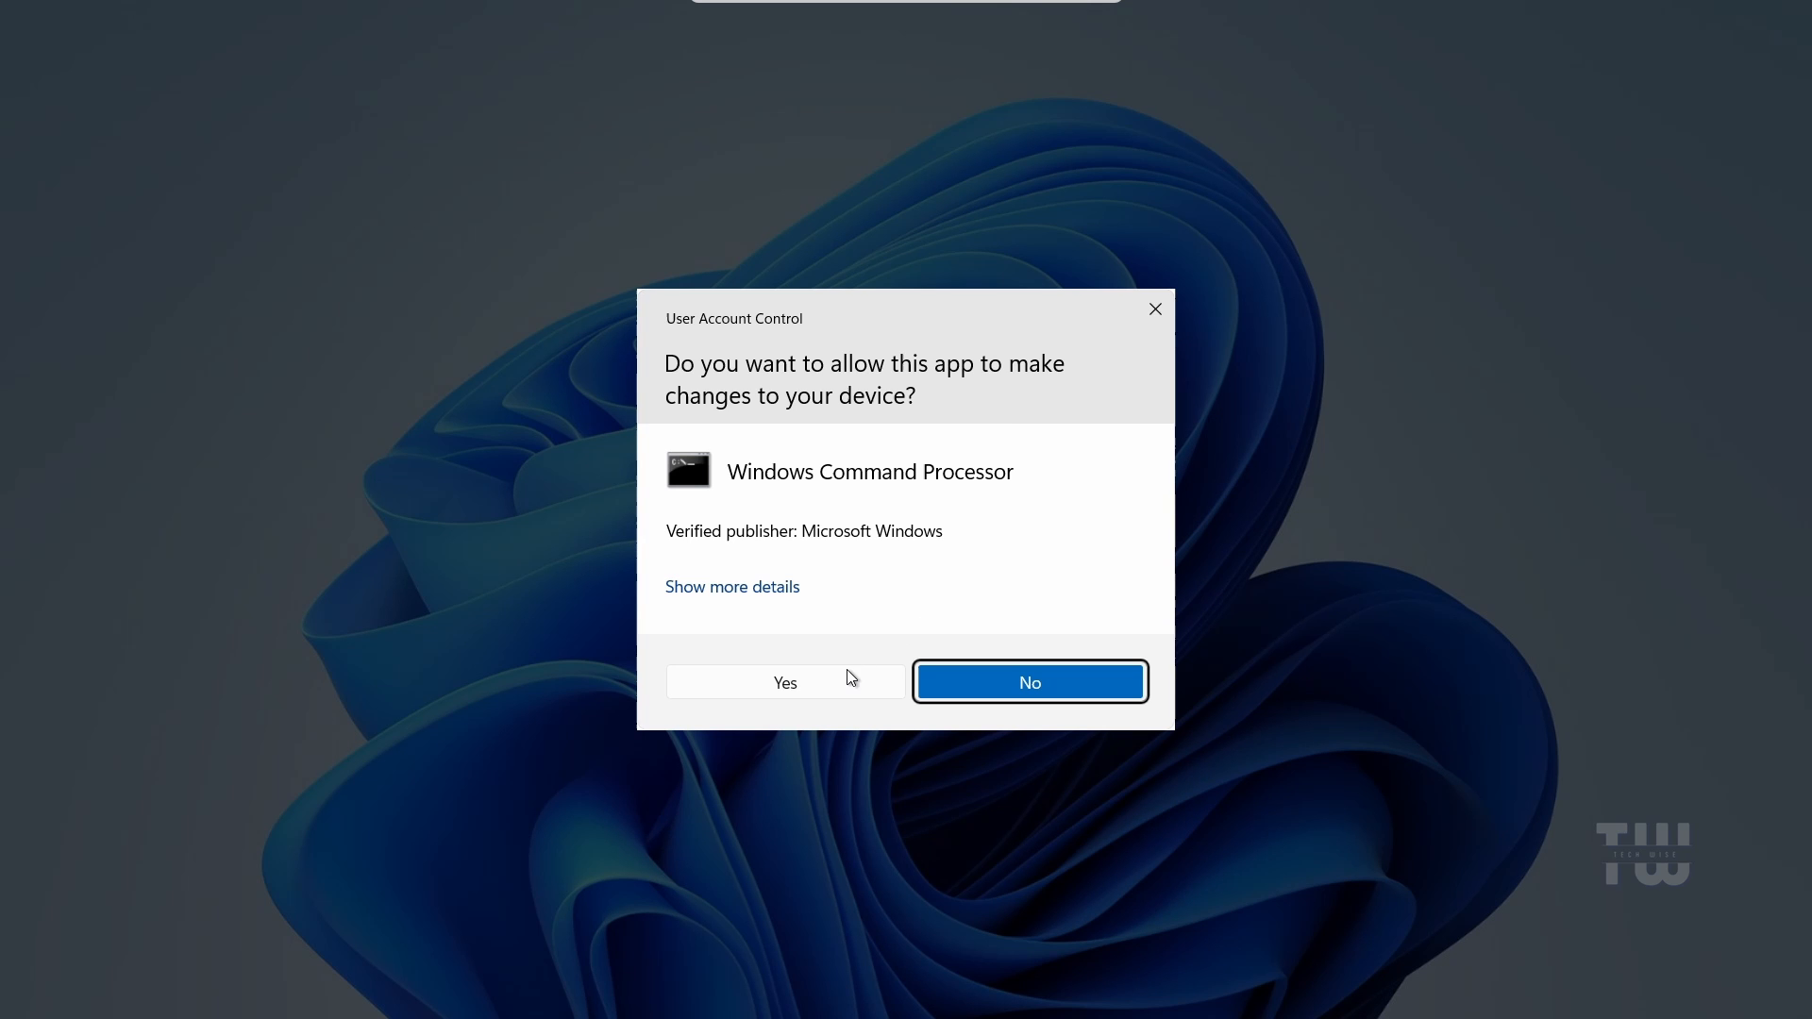
pyautogui.click(784, 681)
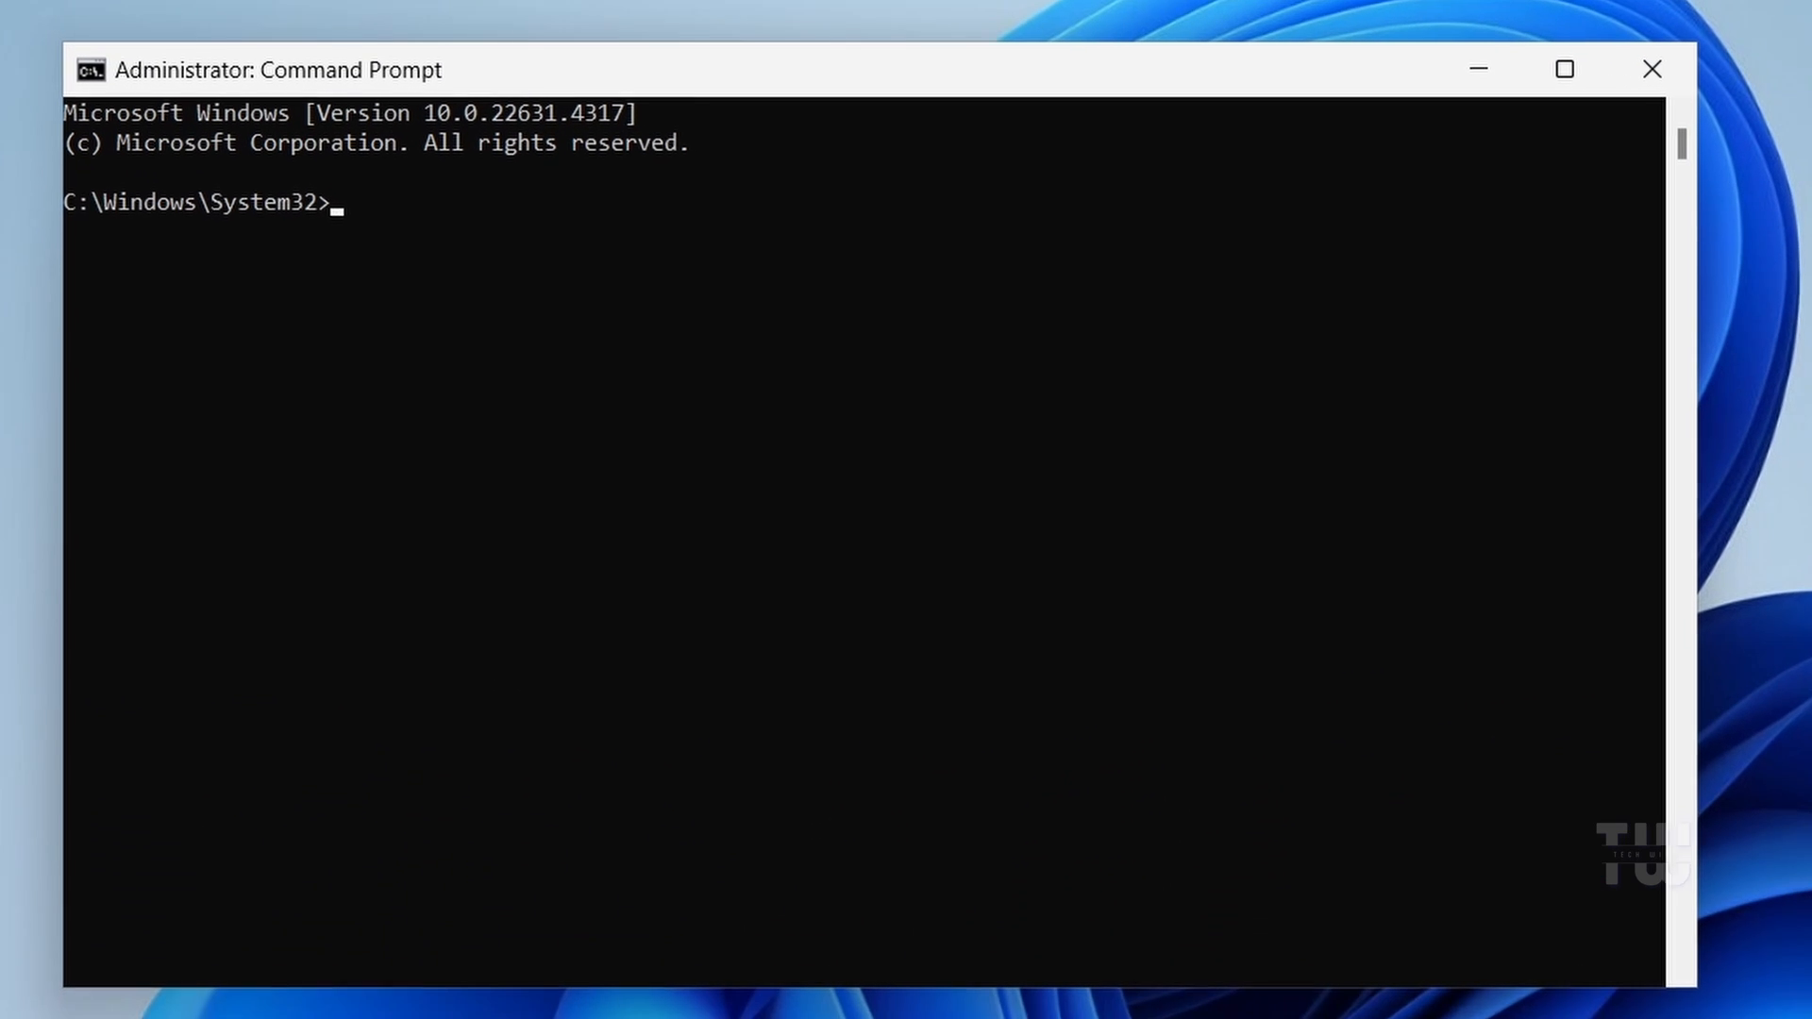
pyautogui.write('slmg')
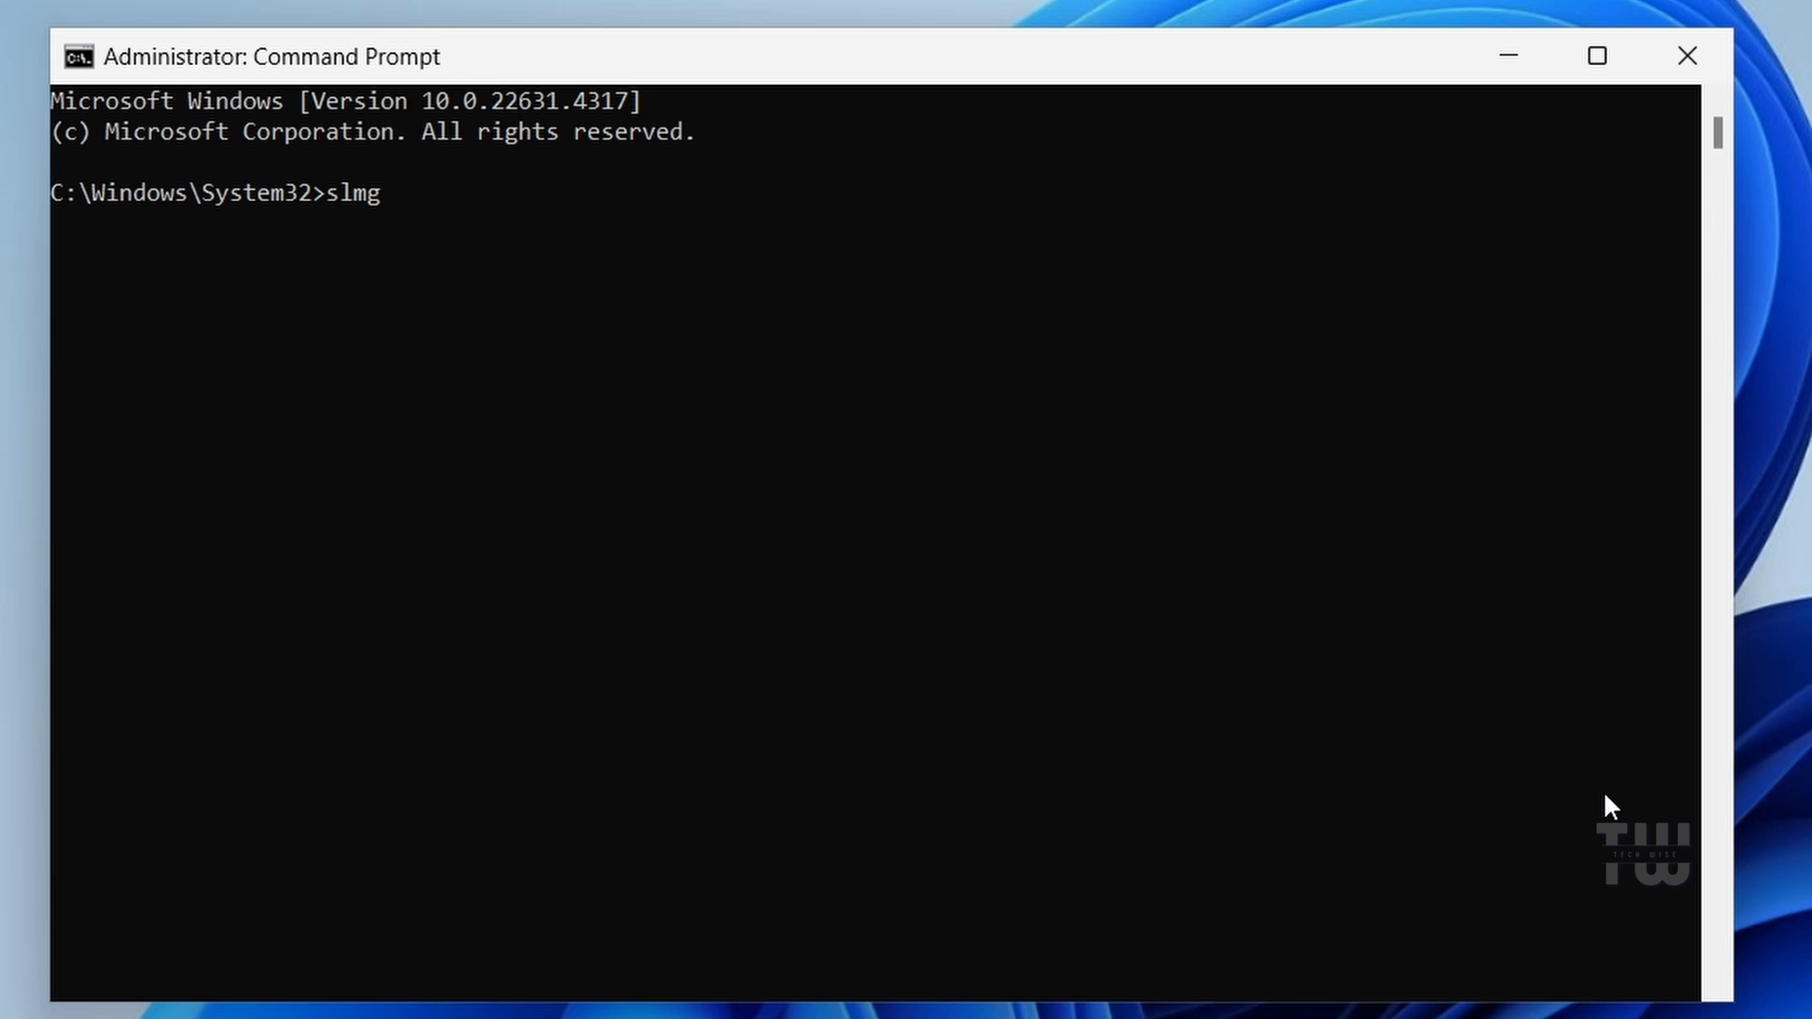
pyautogui.write('r.vbs')
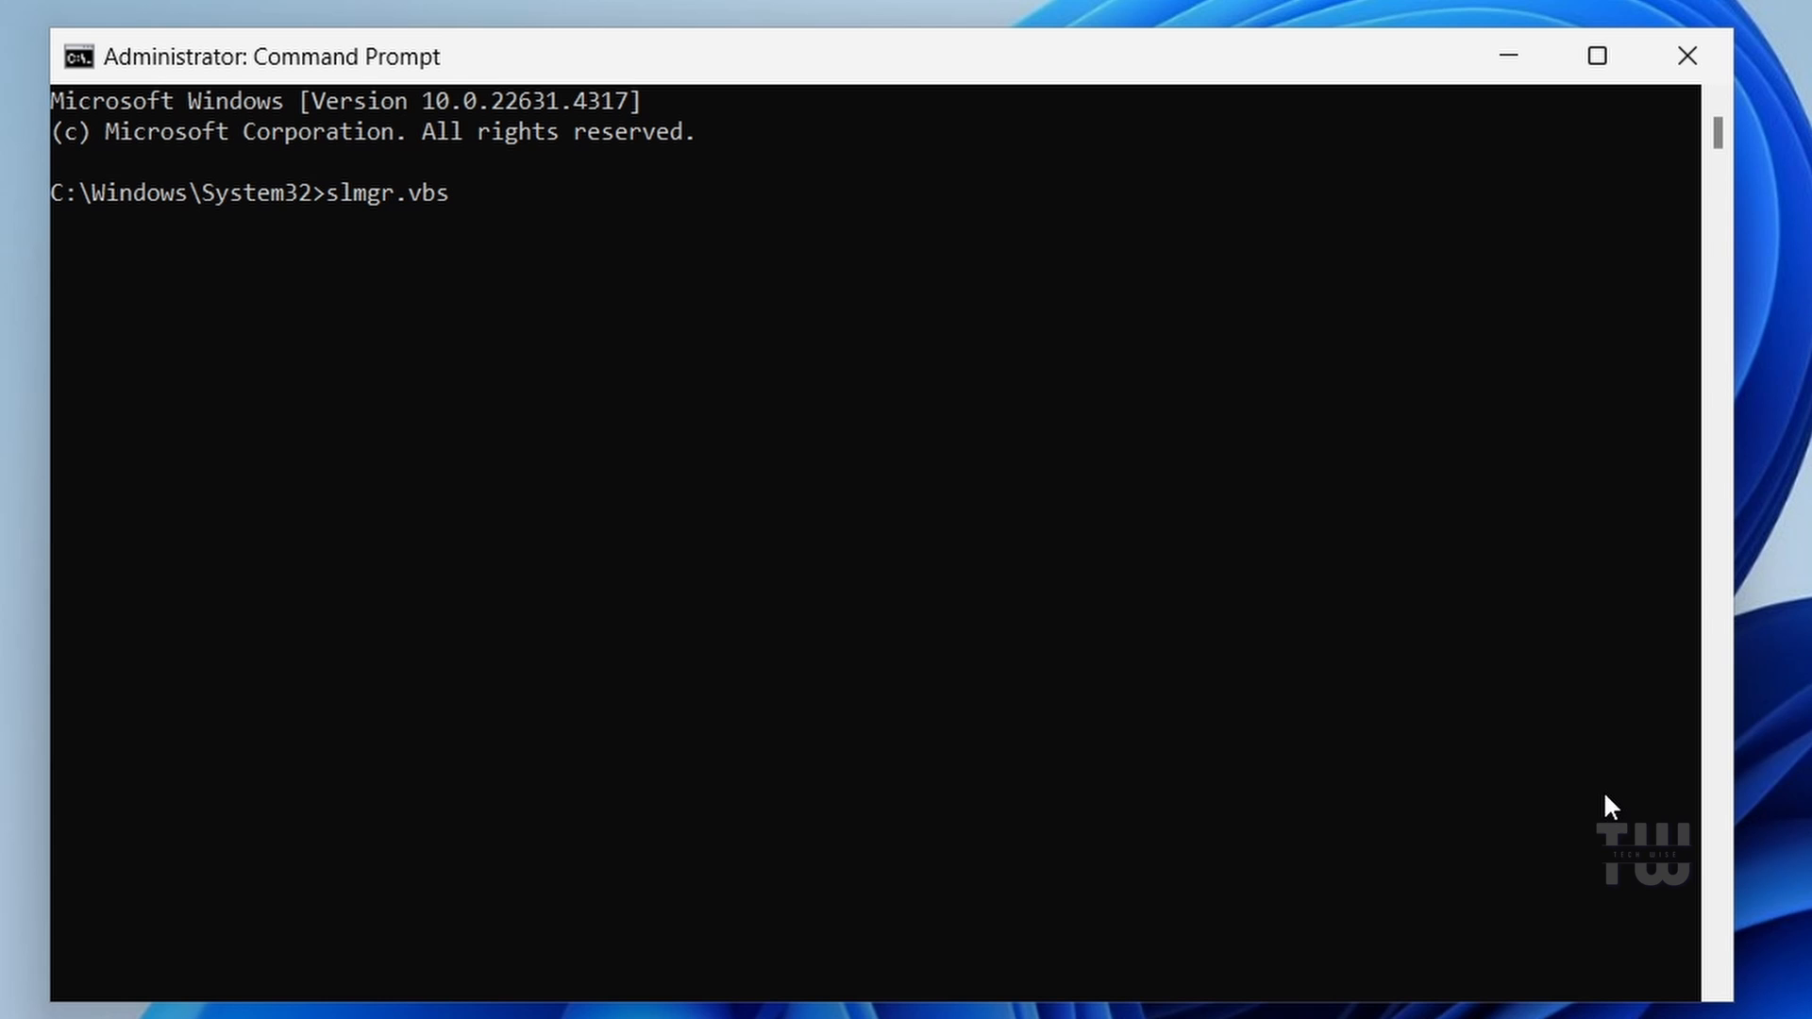
pyautogui.write('/dlv')
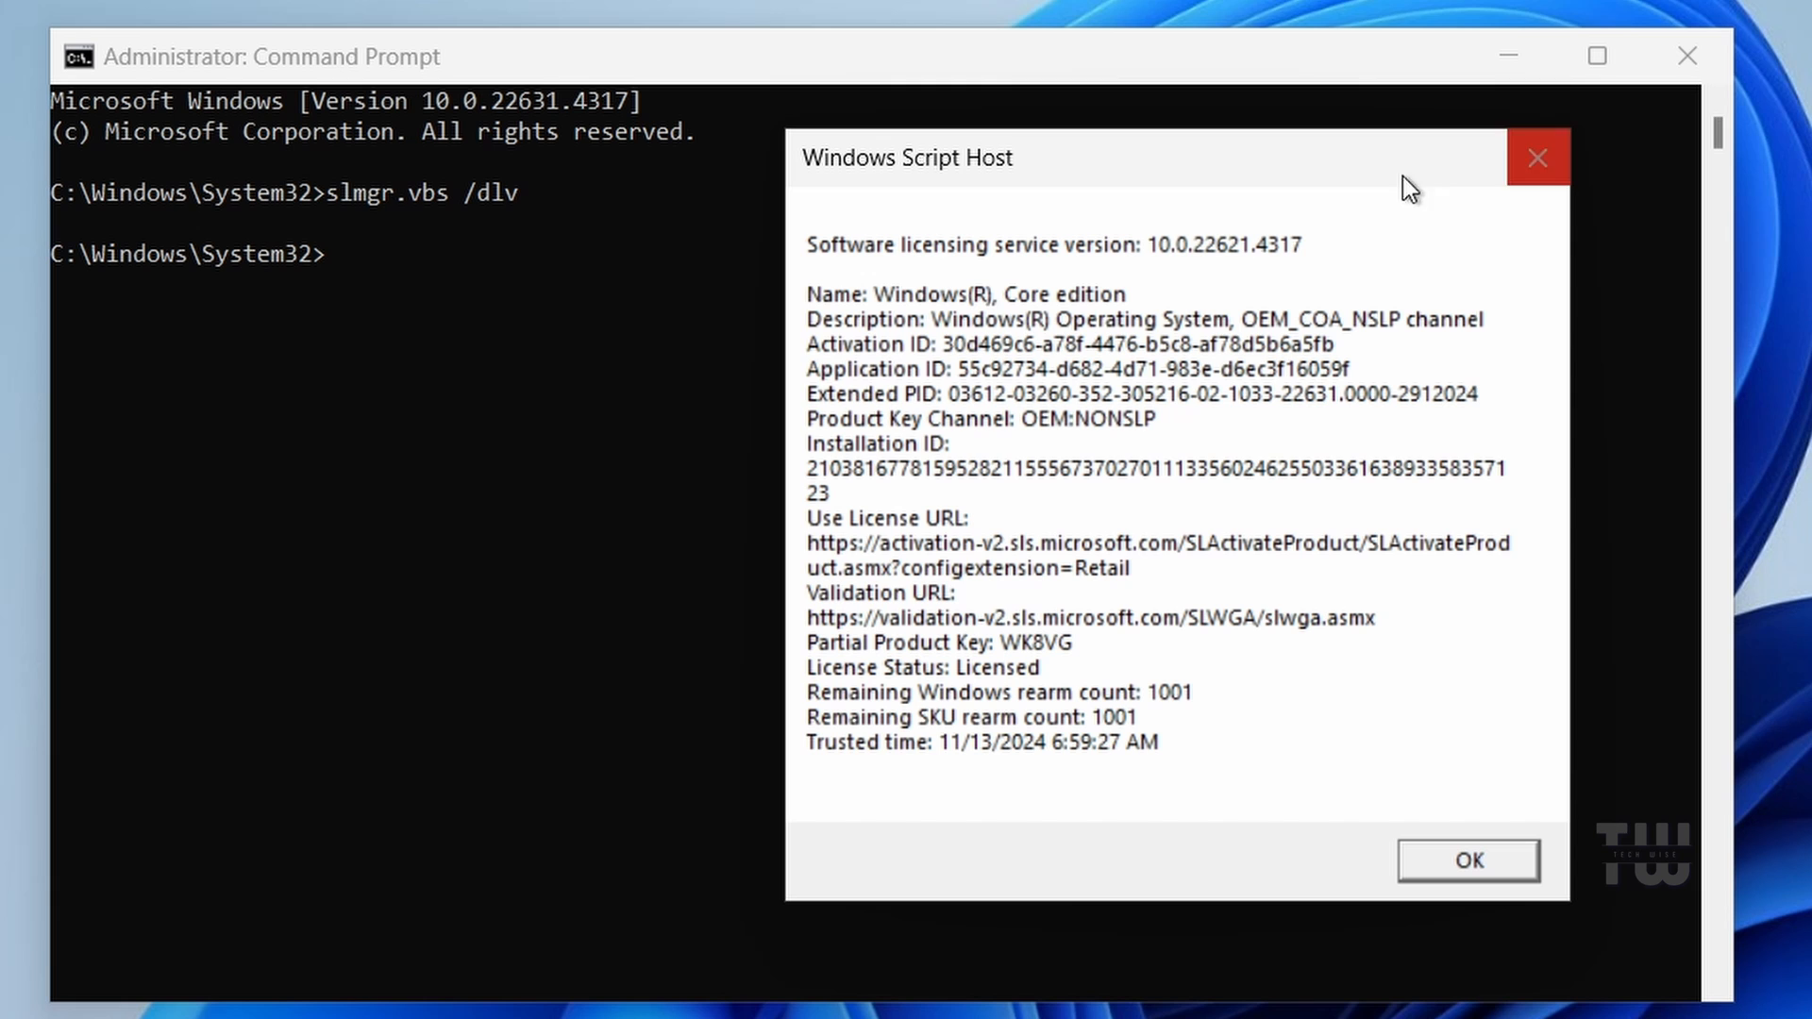
pyautogui.moveTo(1407, 187)
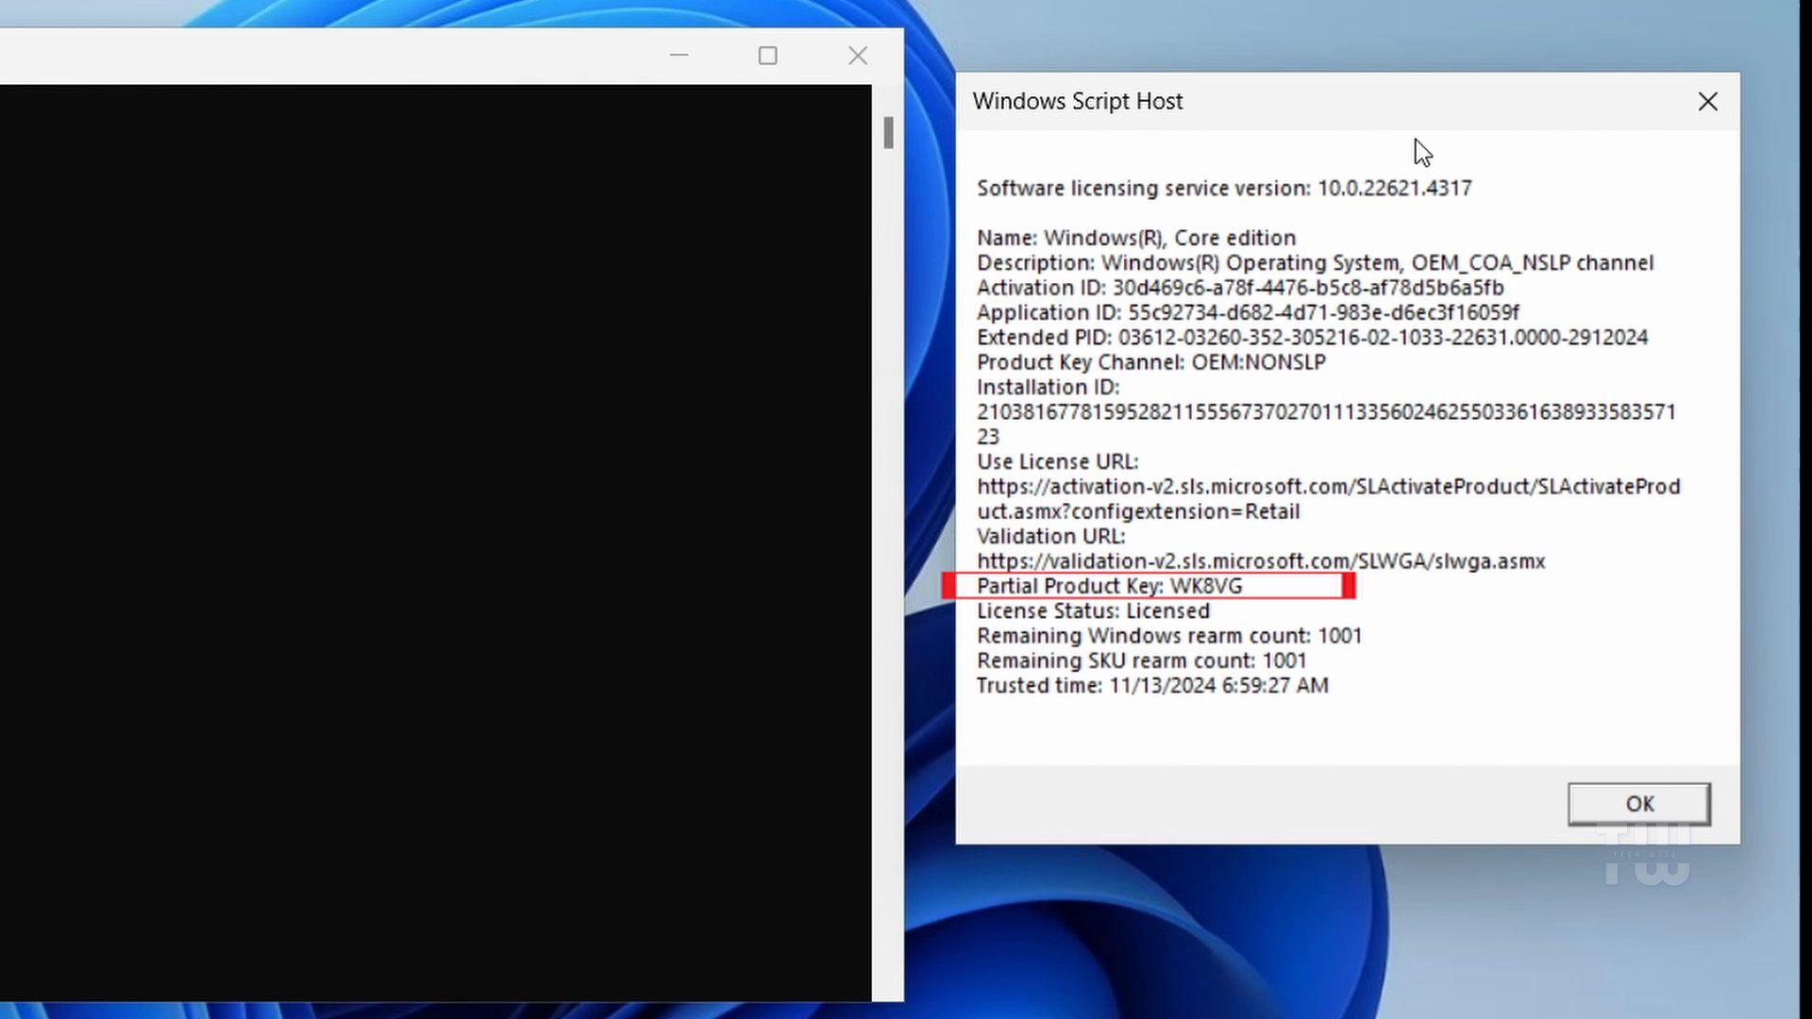
pyautogui.moveTo(1167, 398)
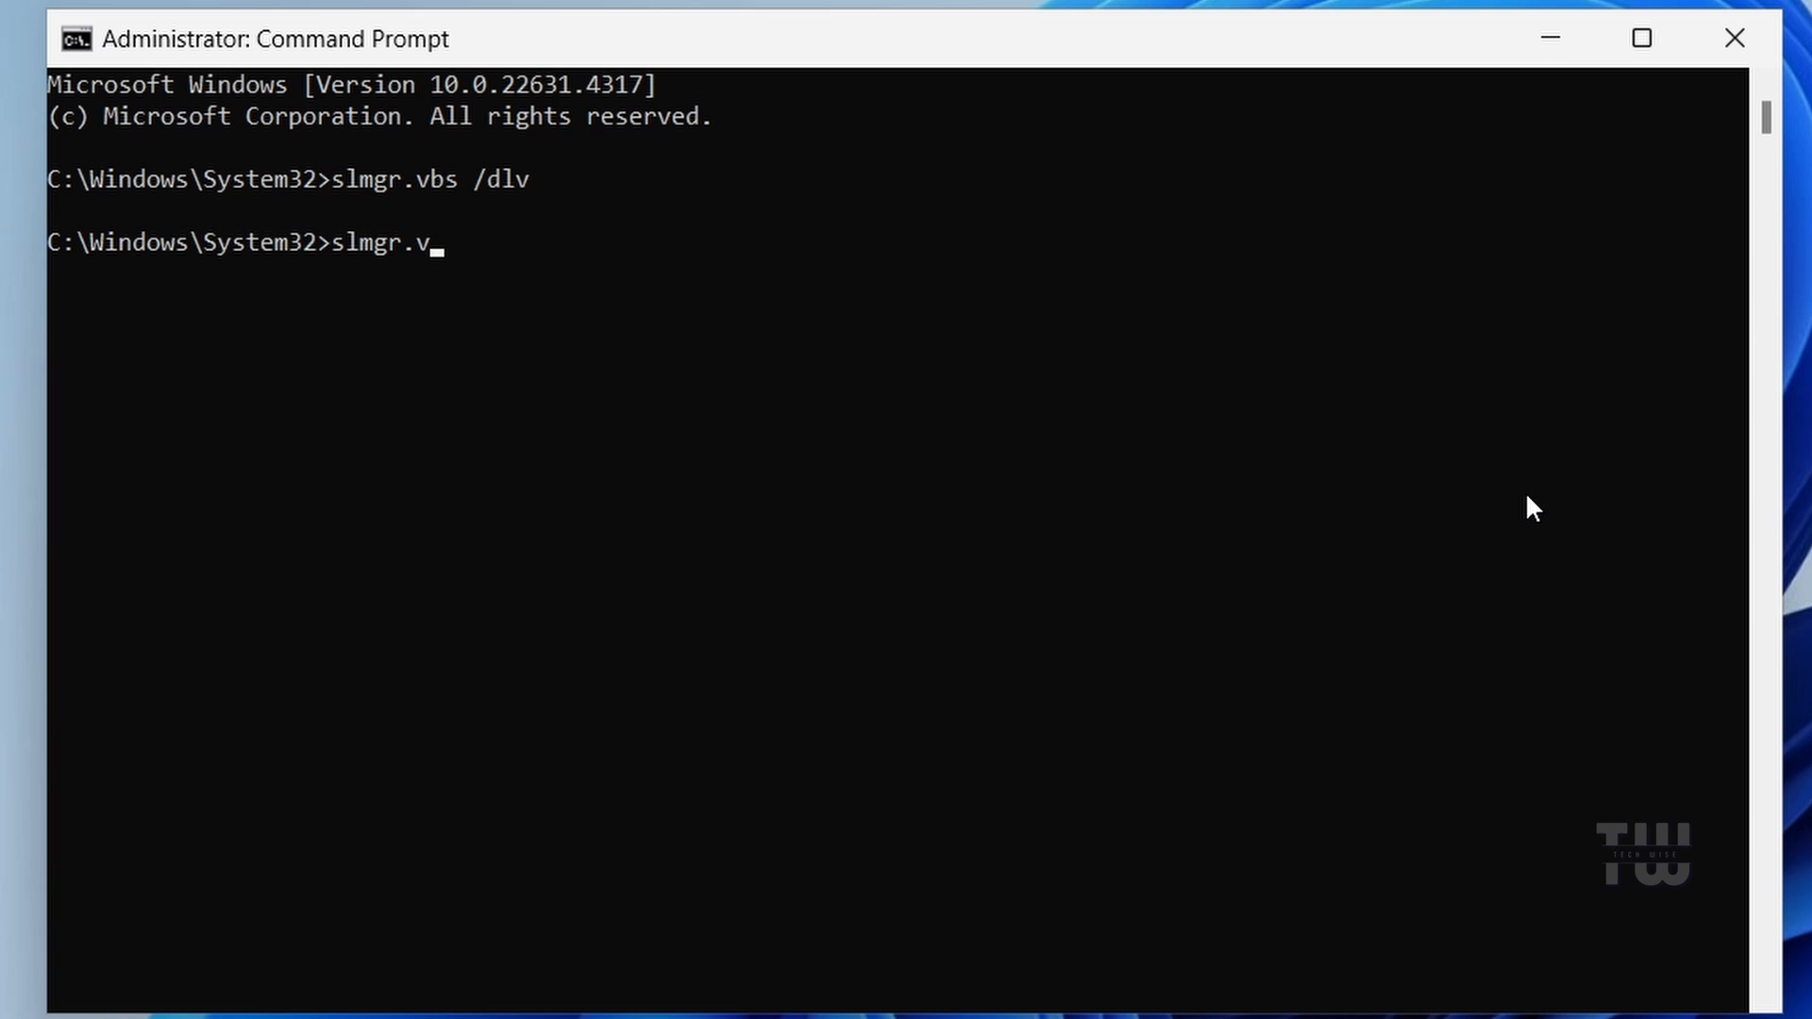
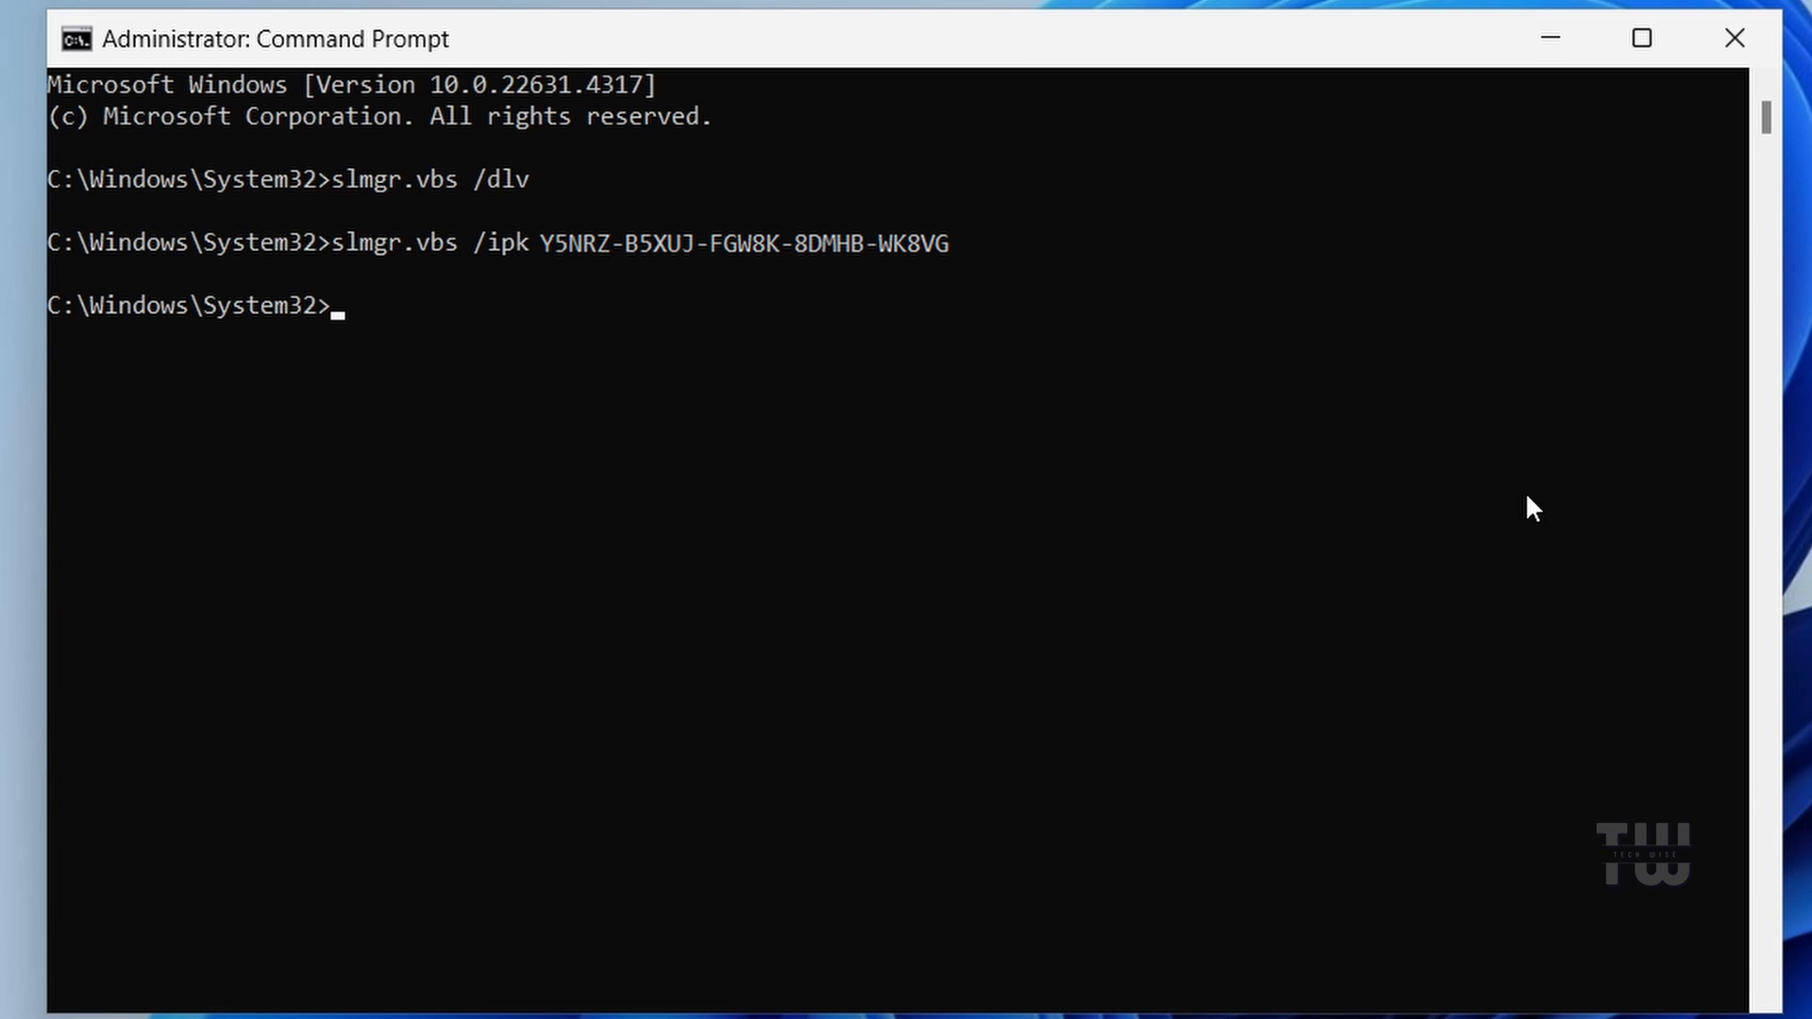
# Activate Windows with slmgr.vbs /ato and dismiss the success message
pyautogui.write('slmg')
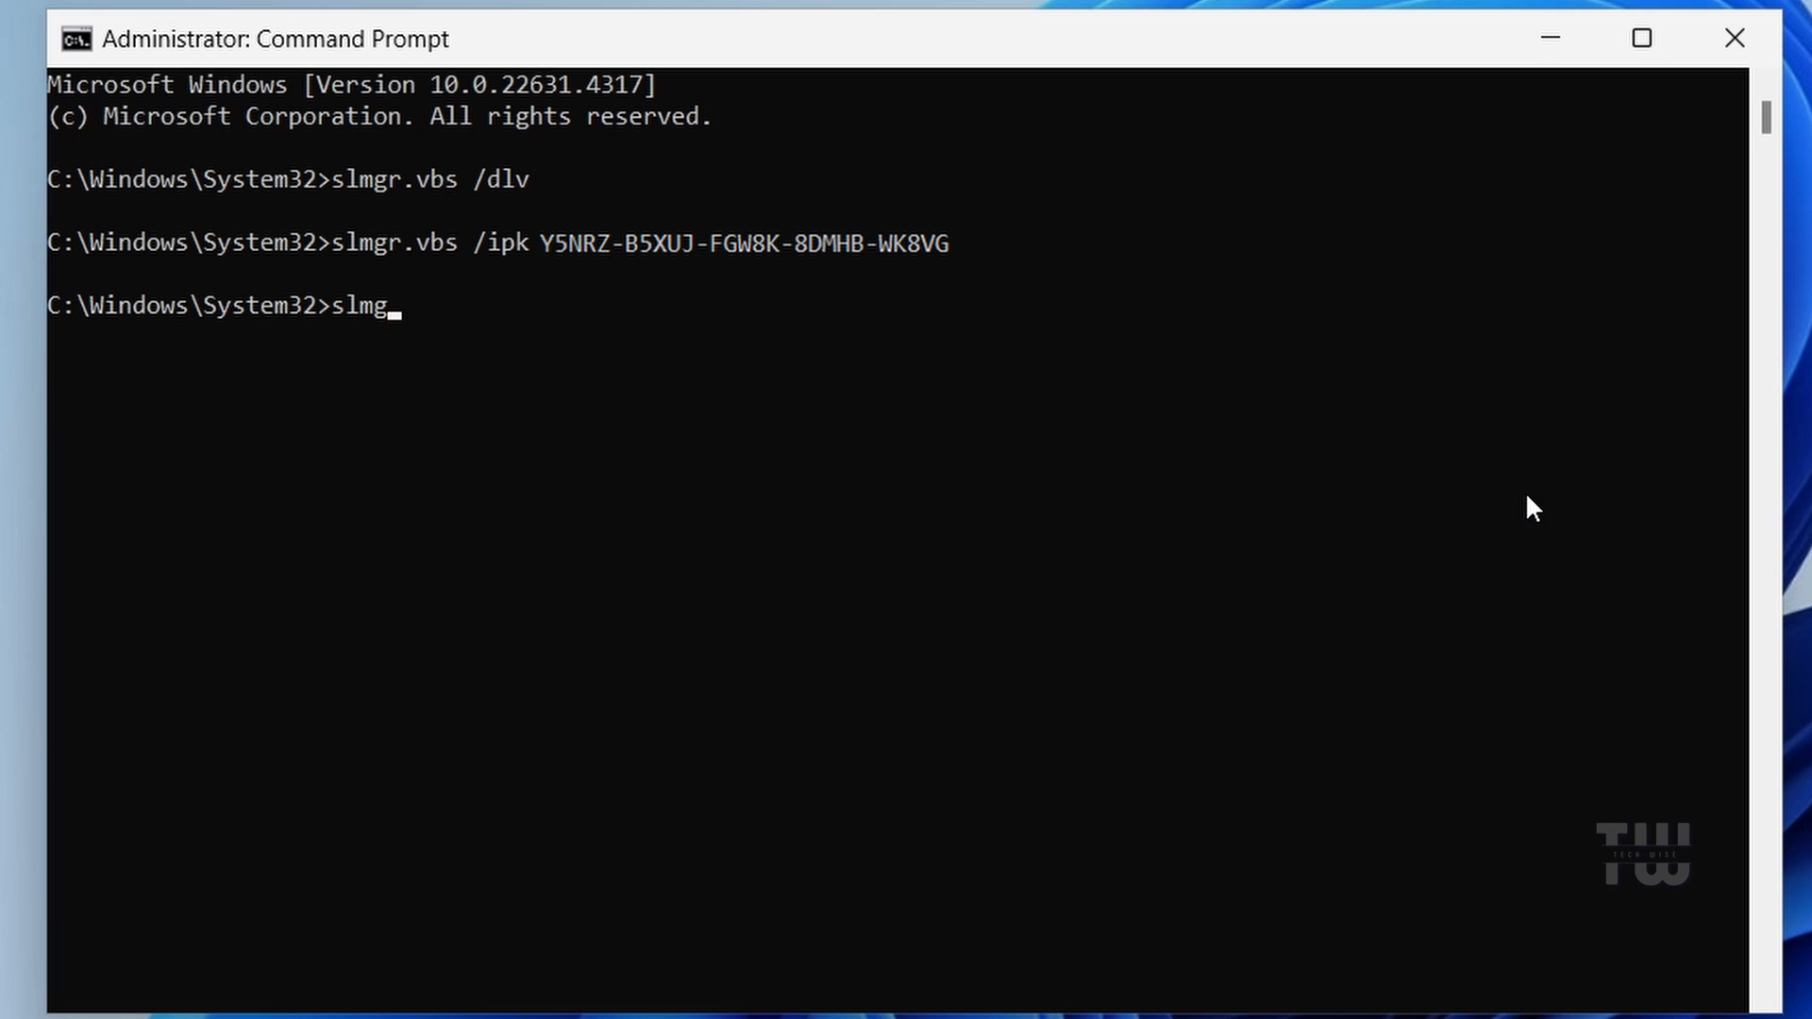
pyautogui.write('r.vbs /at')
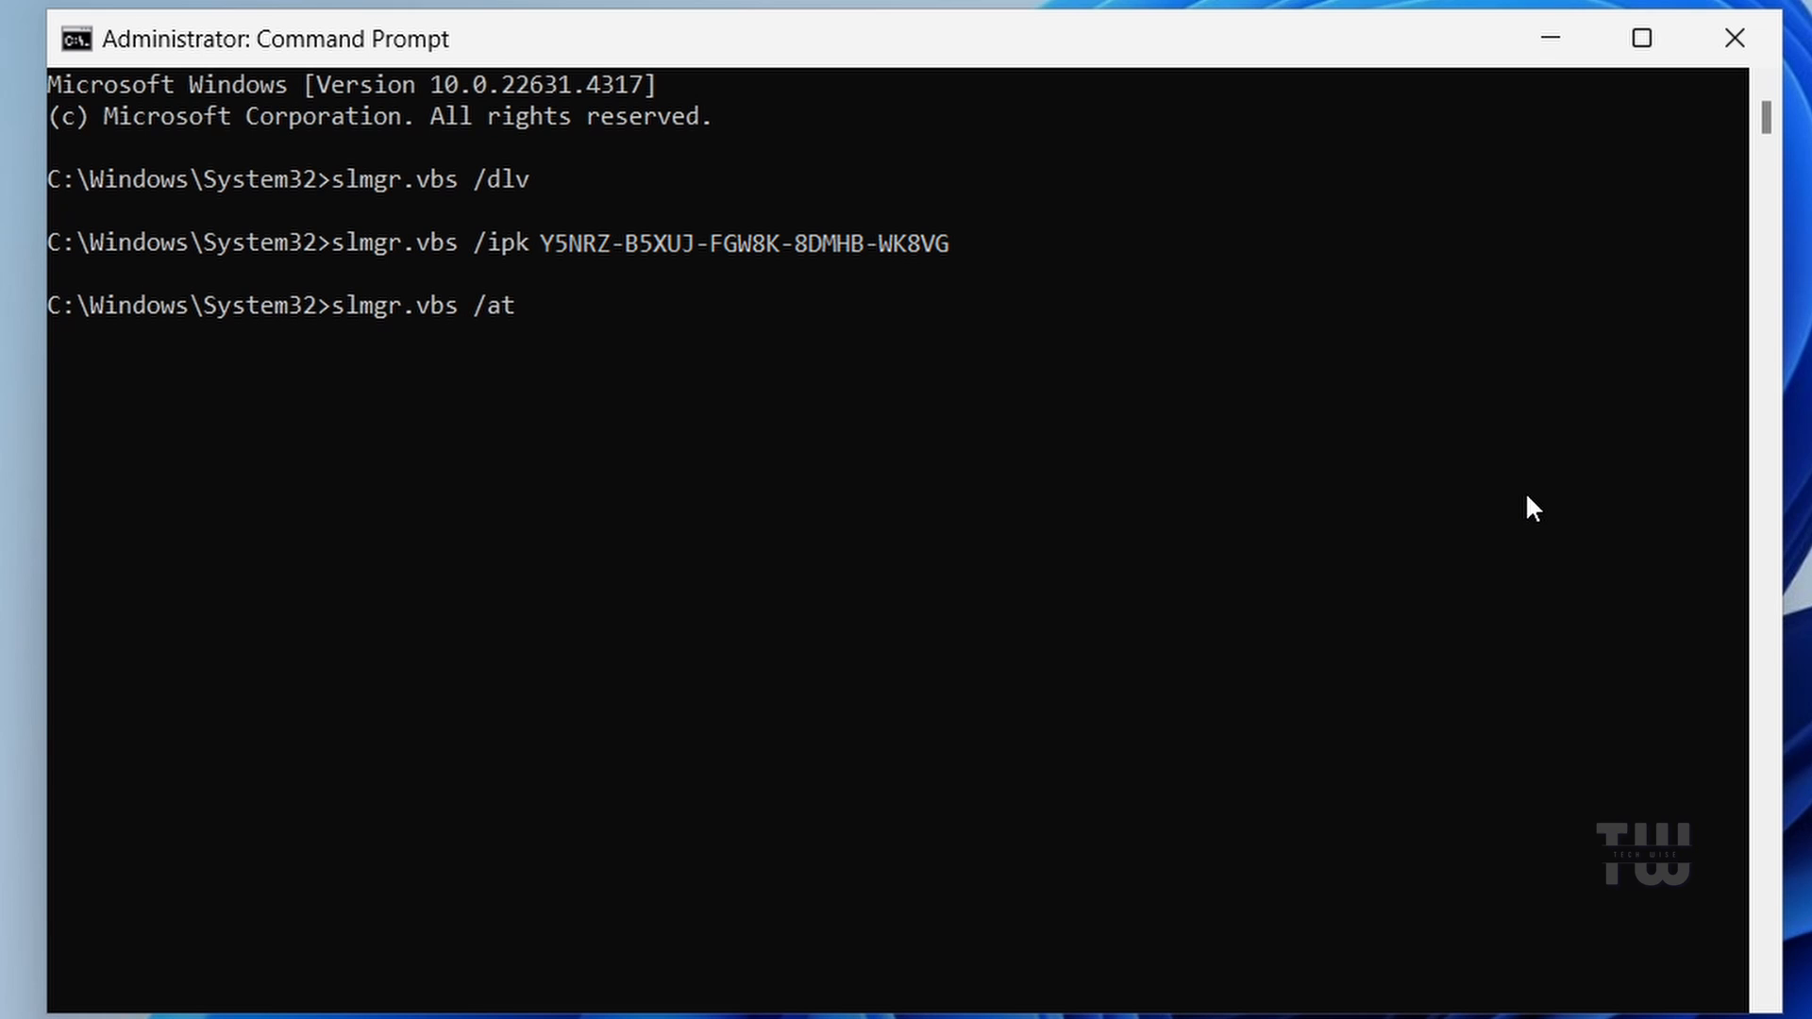
pyautogui.write('o')
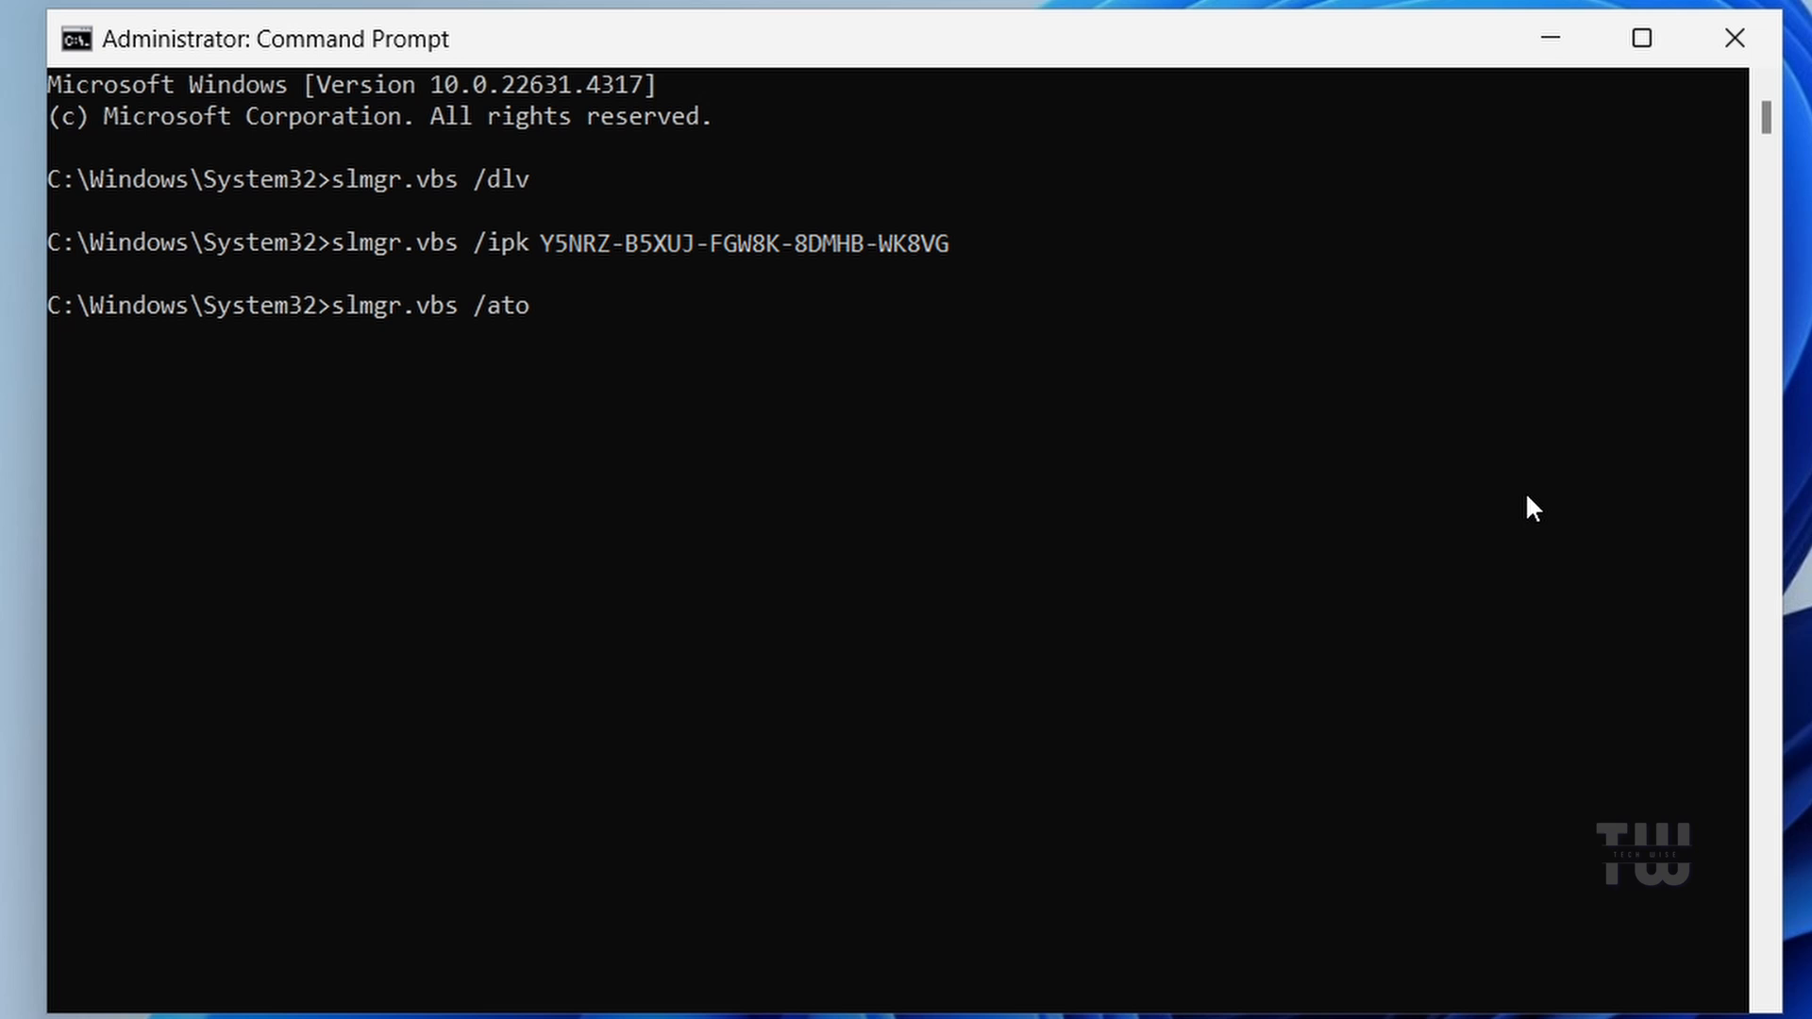
pyautogui.press('Enter')
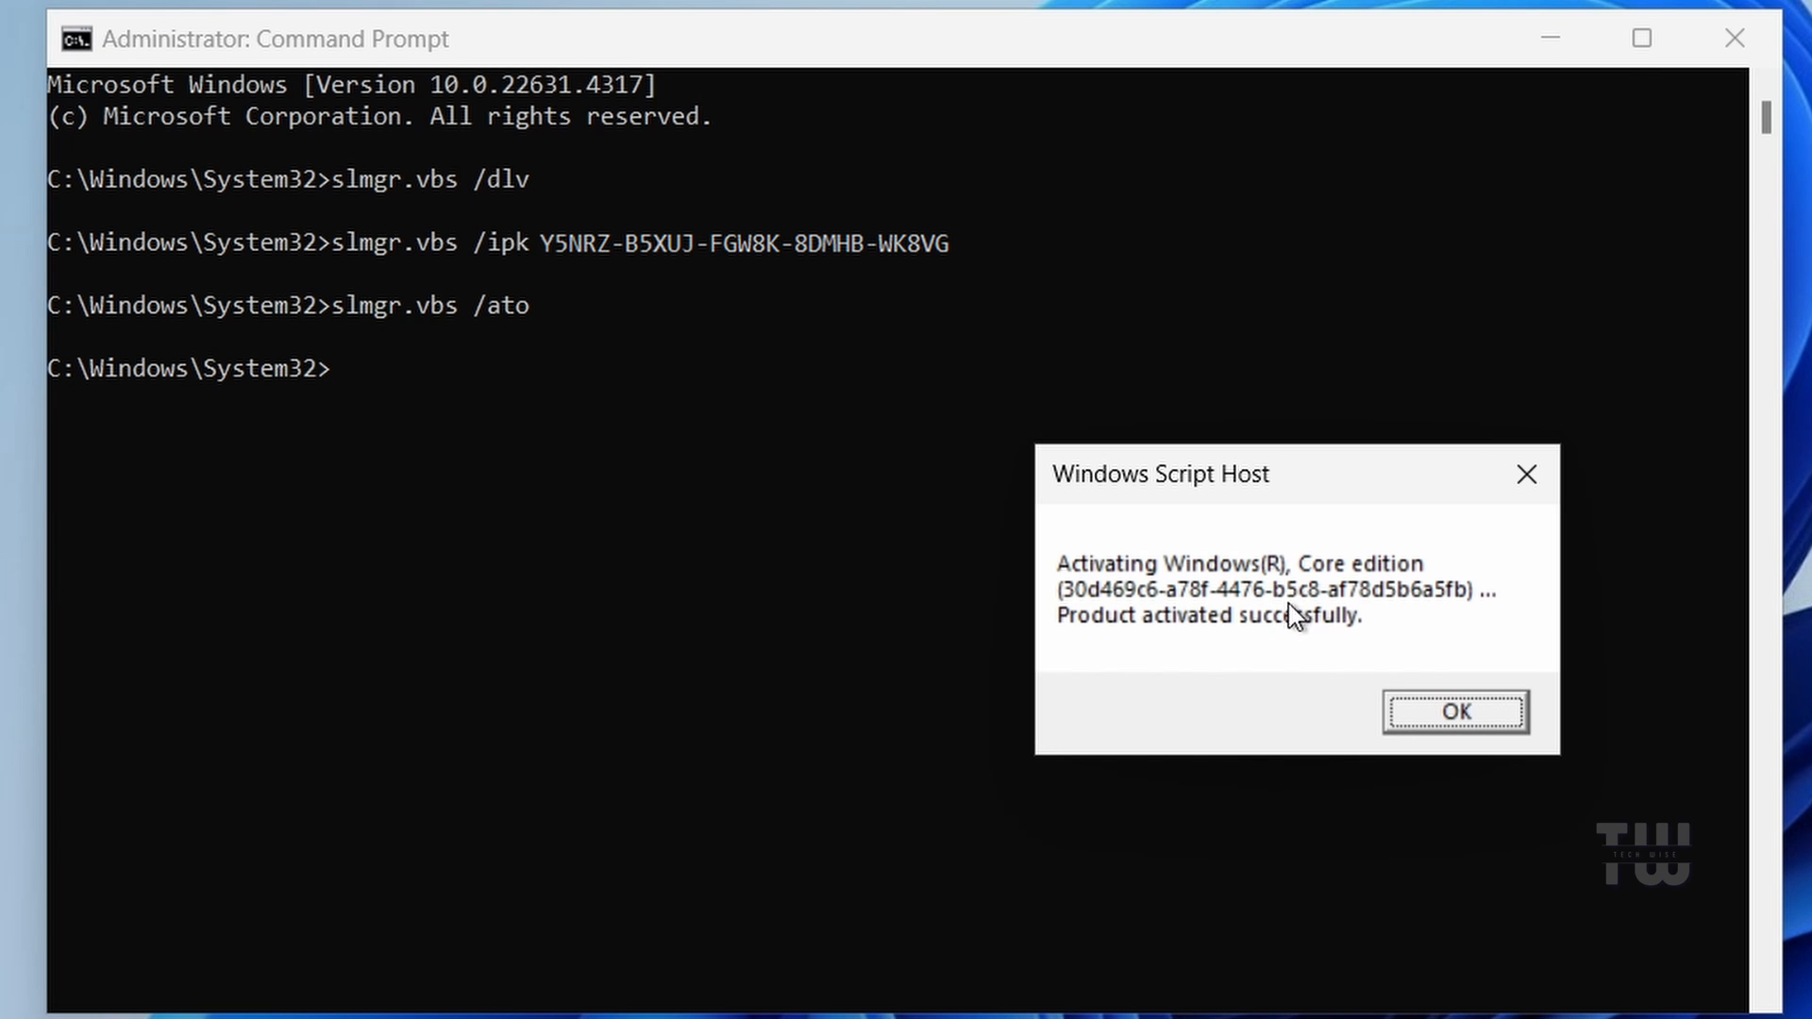
pyautogui.click(1454, 711)
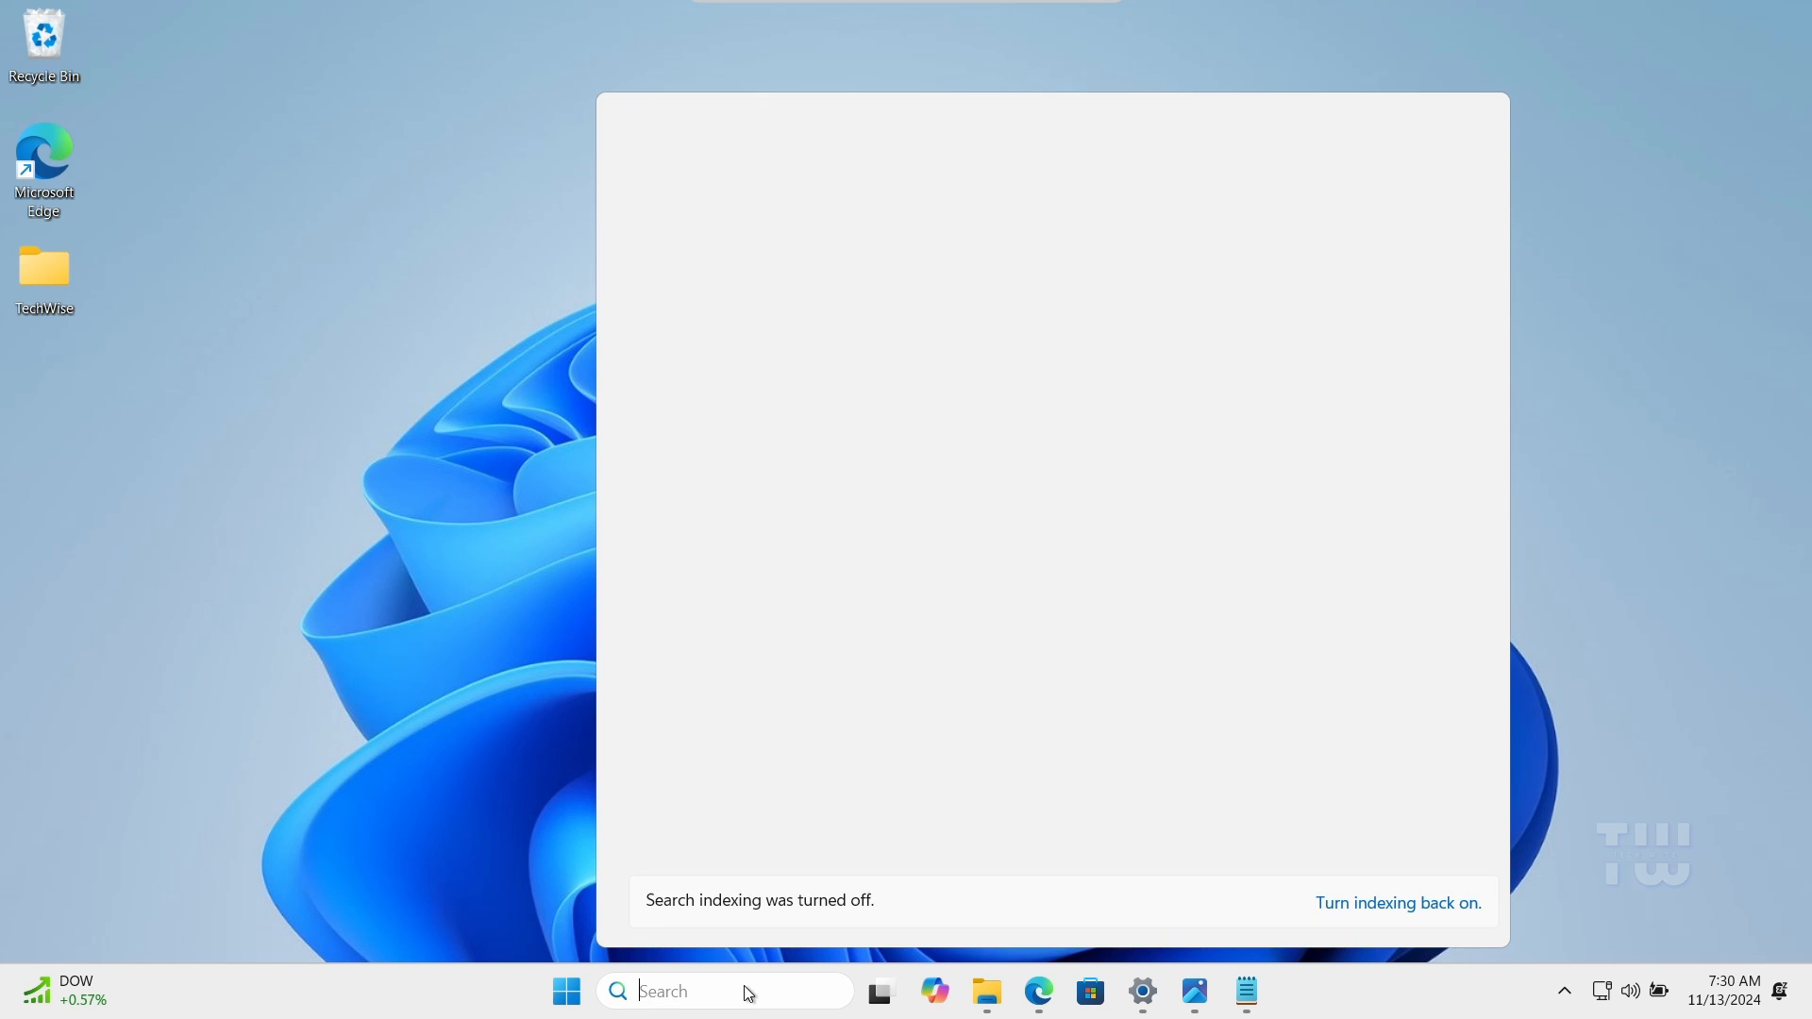
# Search 'cmd' and launch Command Prompt as administrator
pyautogui.write('cmd')
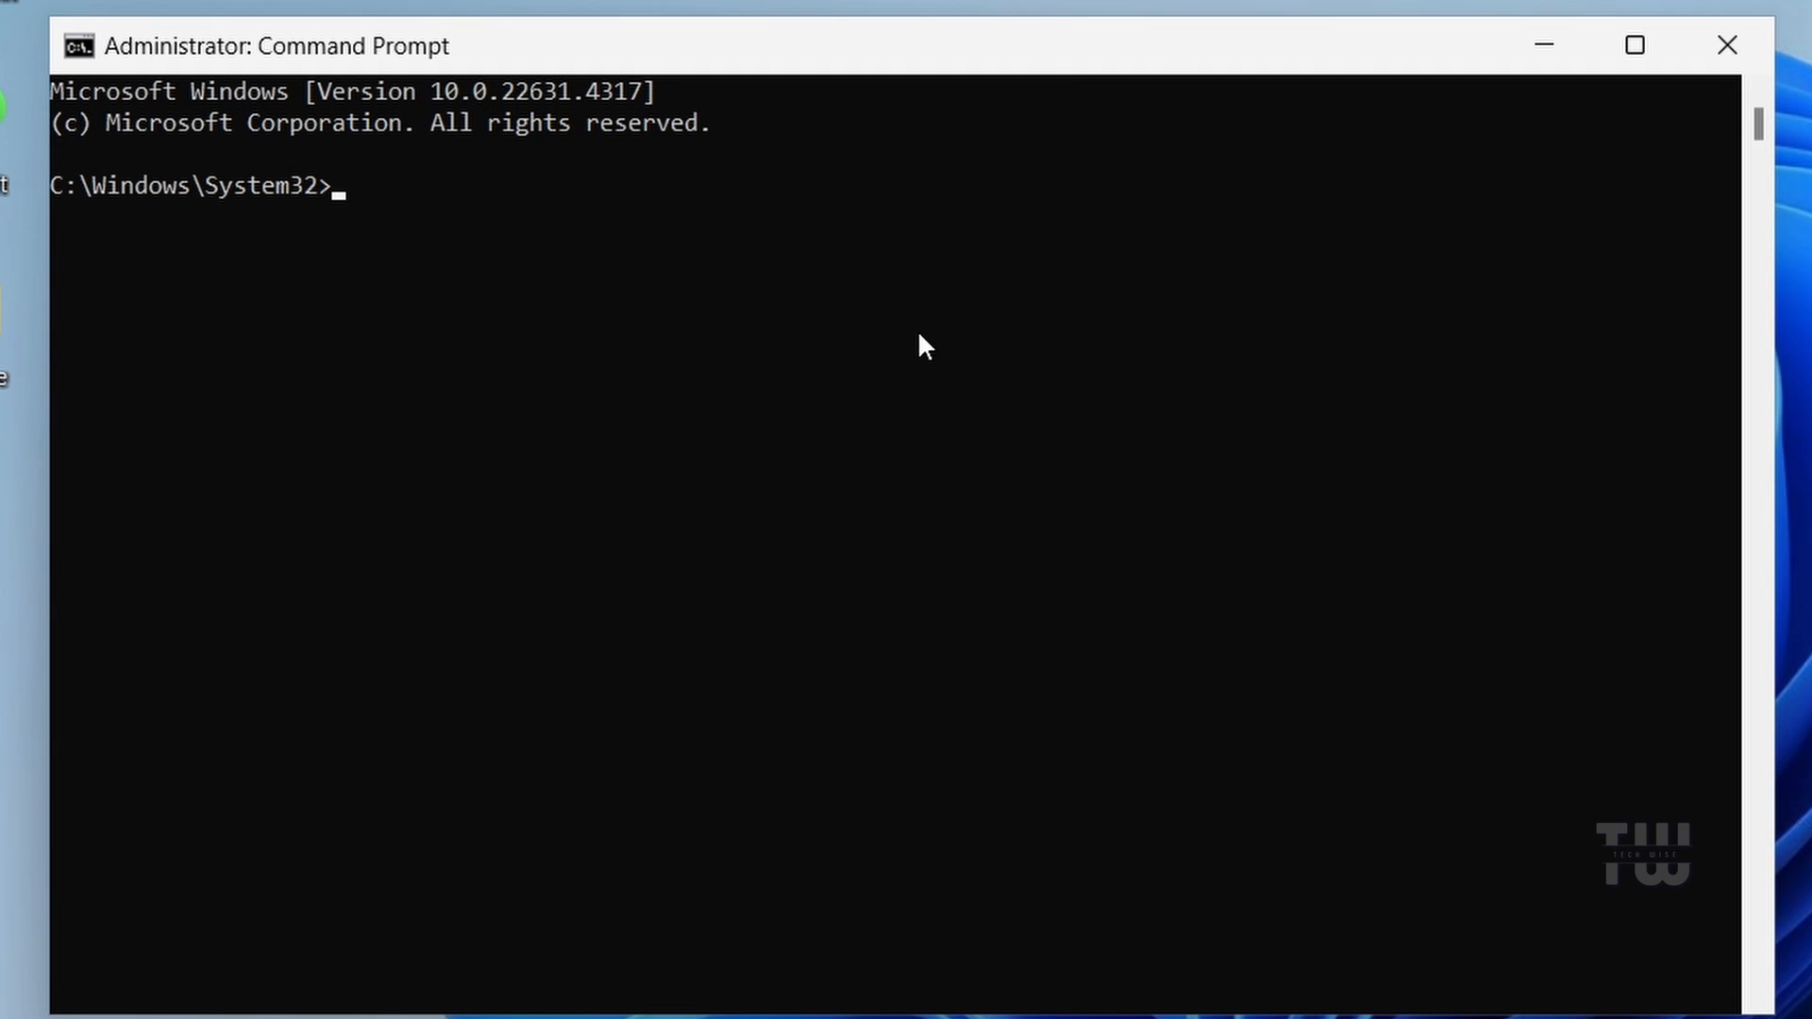
# Set the KMS server to kms8.msguides.com with slmgr /skms and confirm
pyautogui.write('slm')
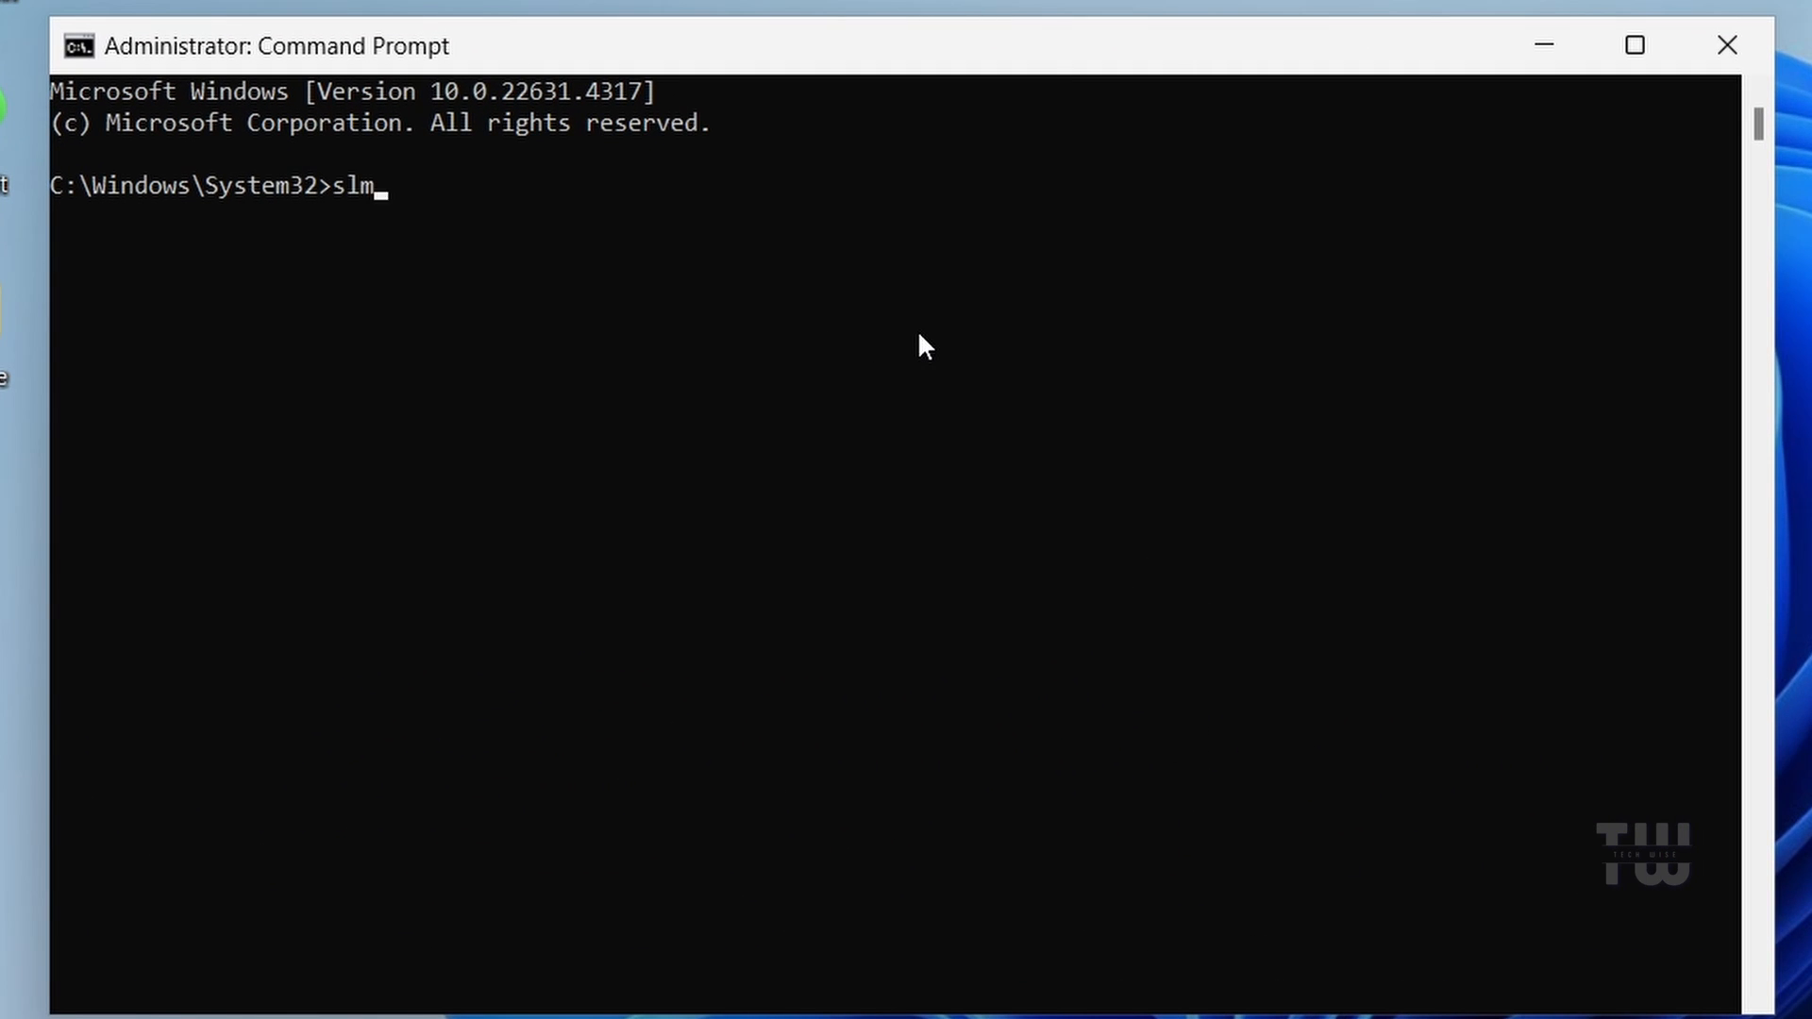
pyautogui.write('gr /skms kms')
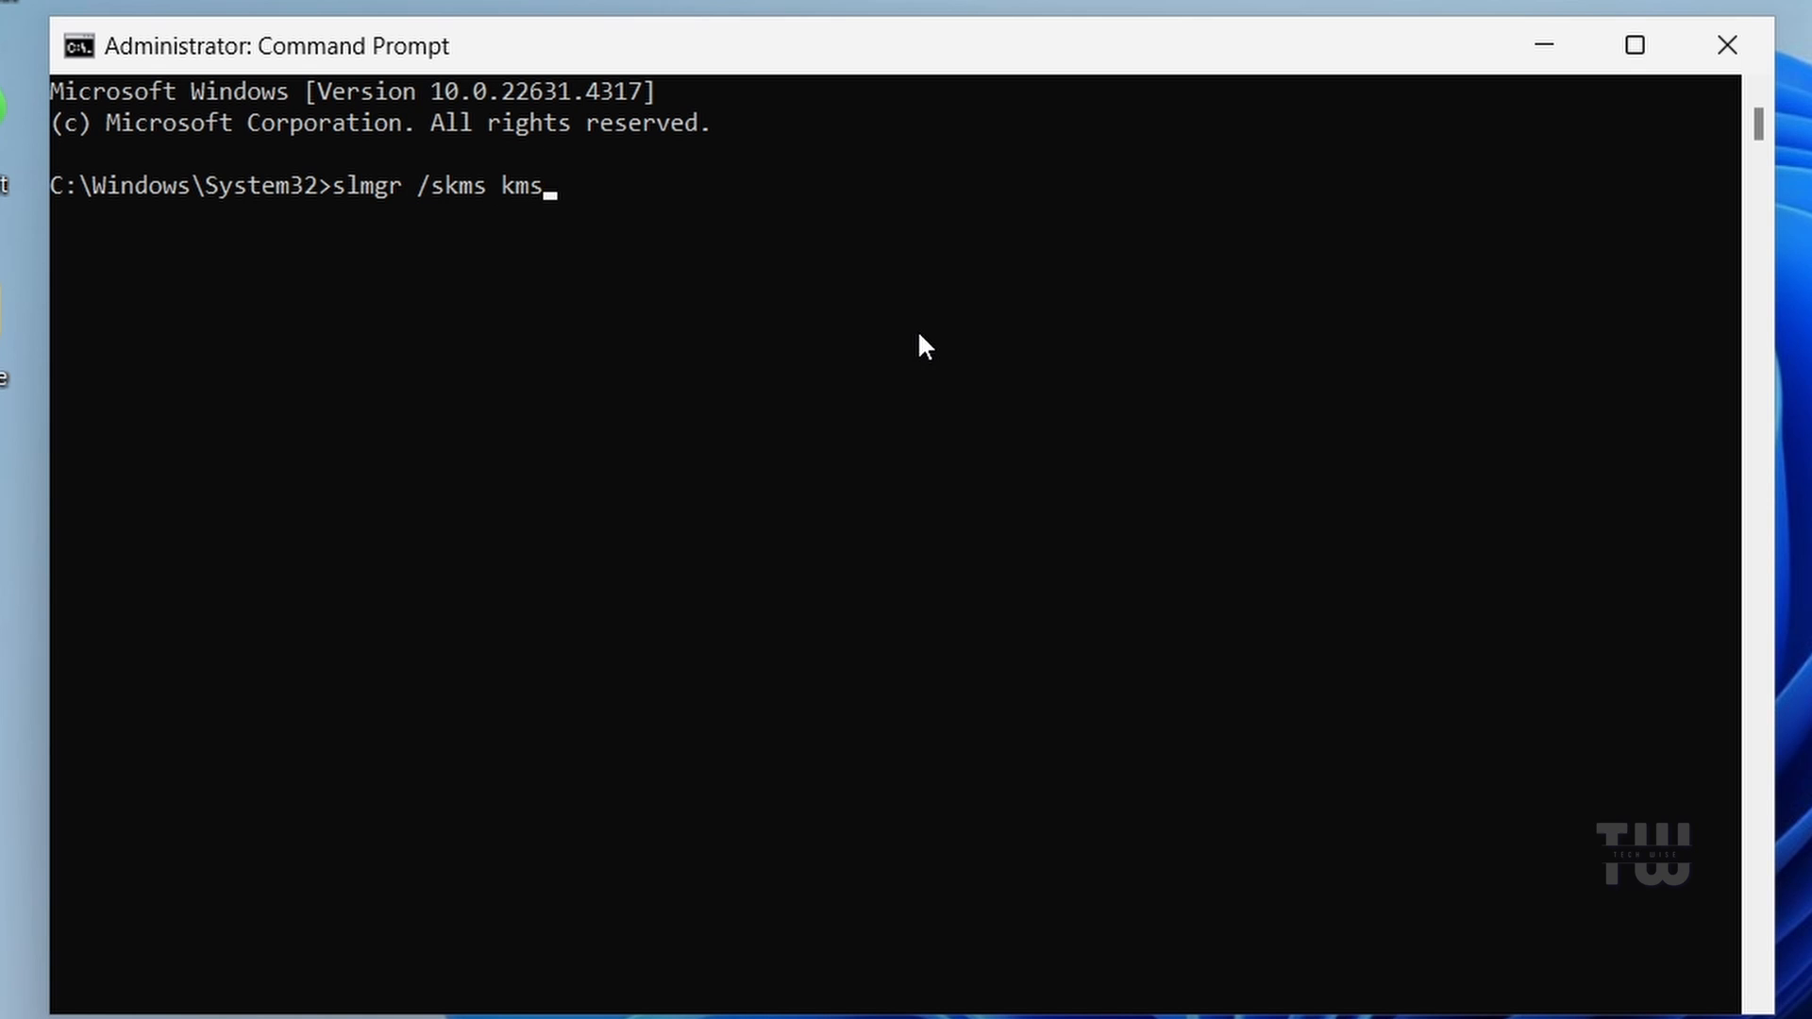
pyautogui.write('8.')
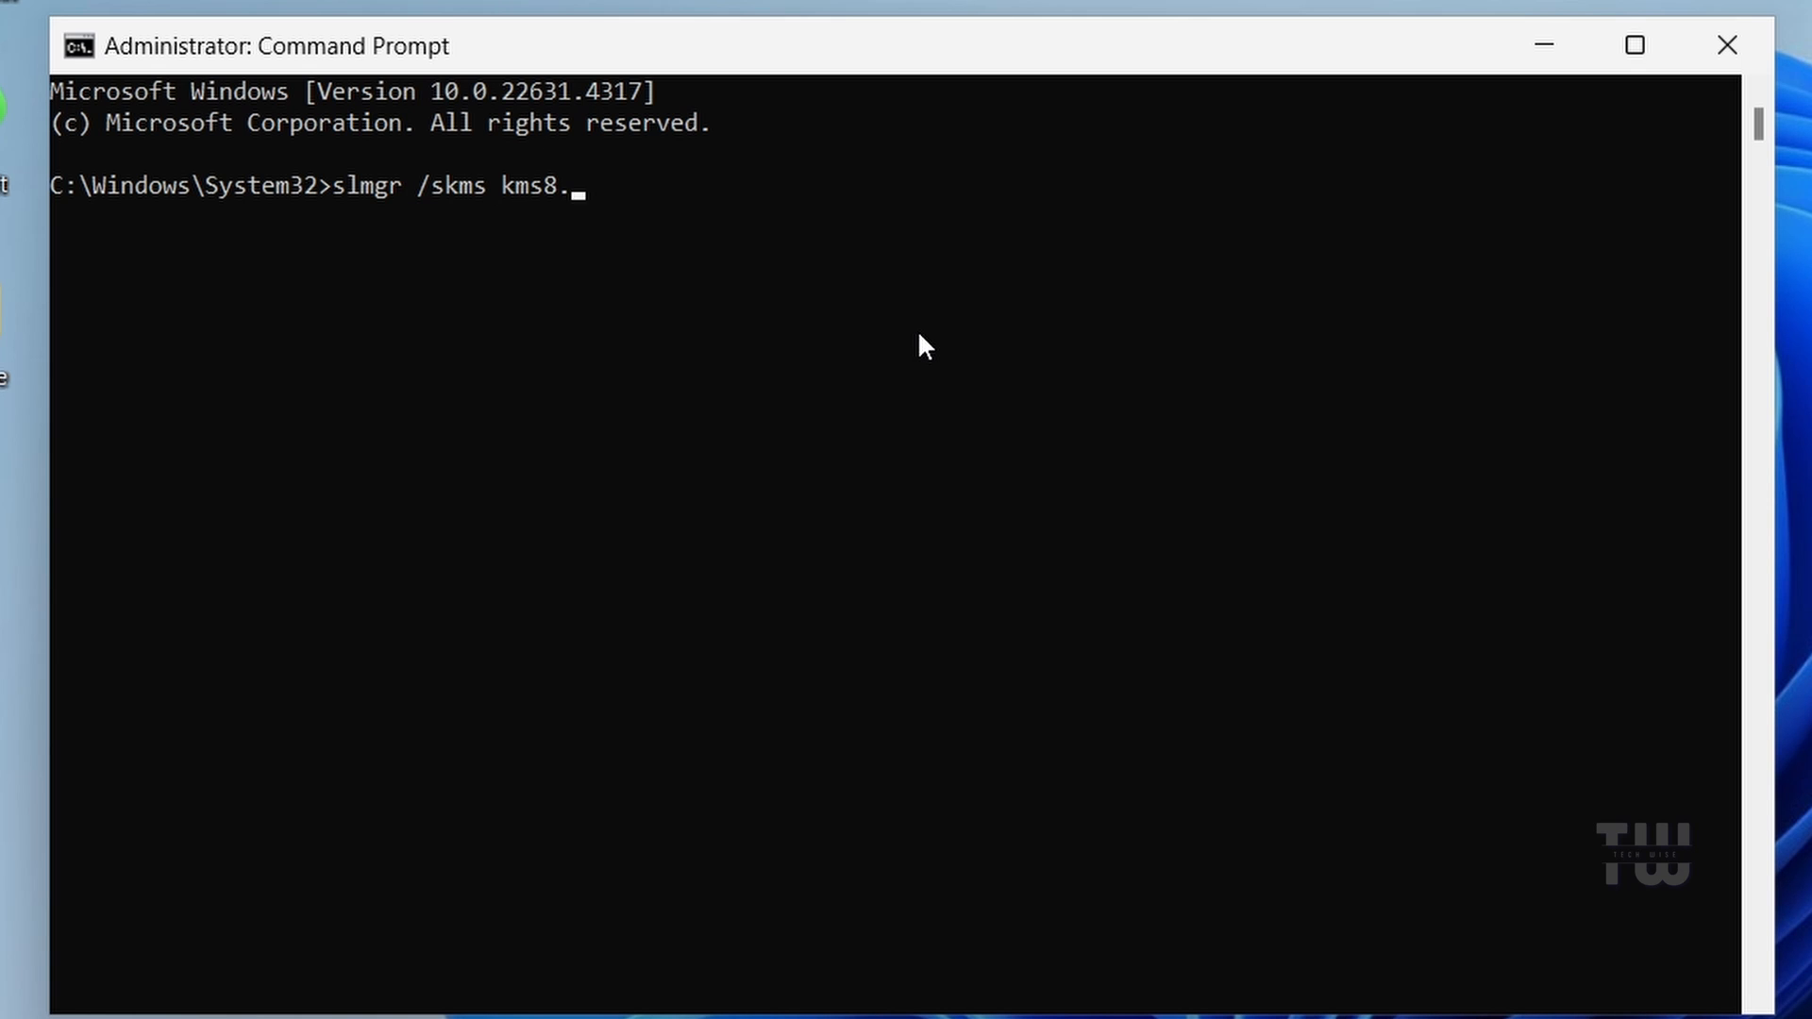
pyautogui.write('msgui')
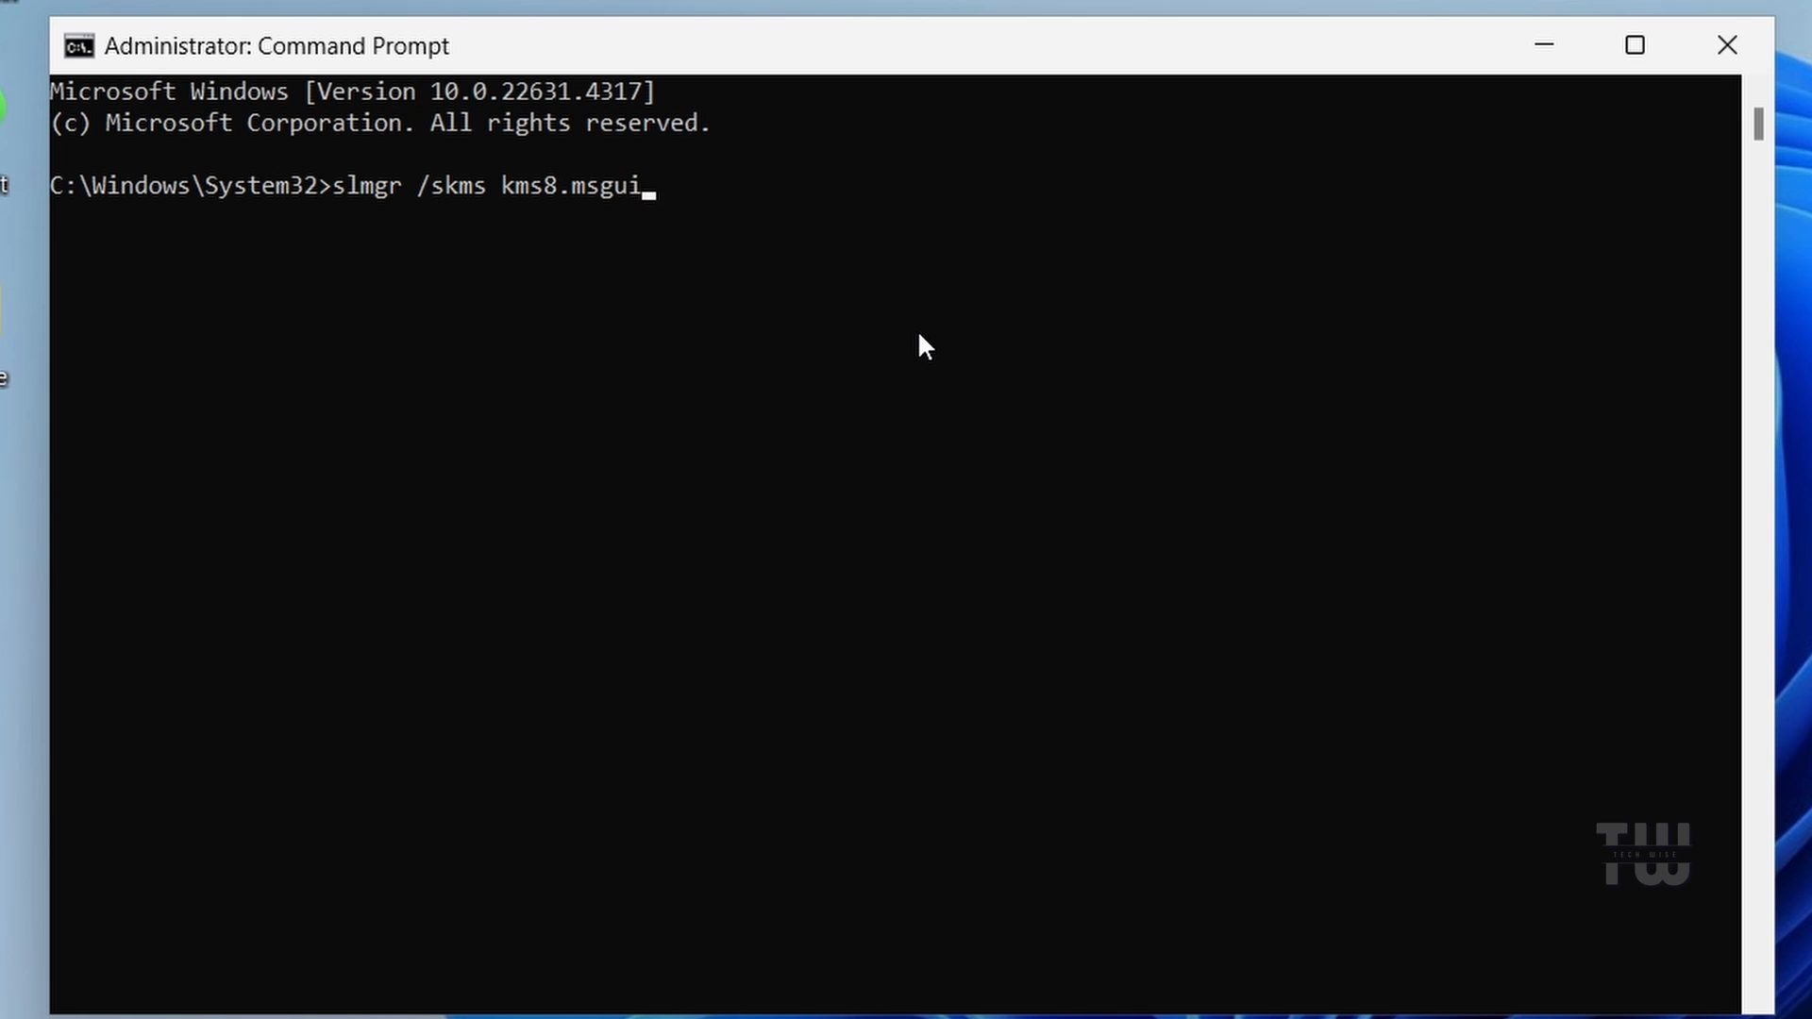
pyautogui.write('des.com')
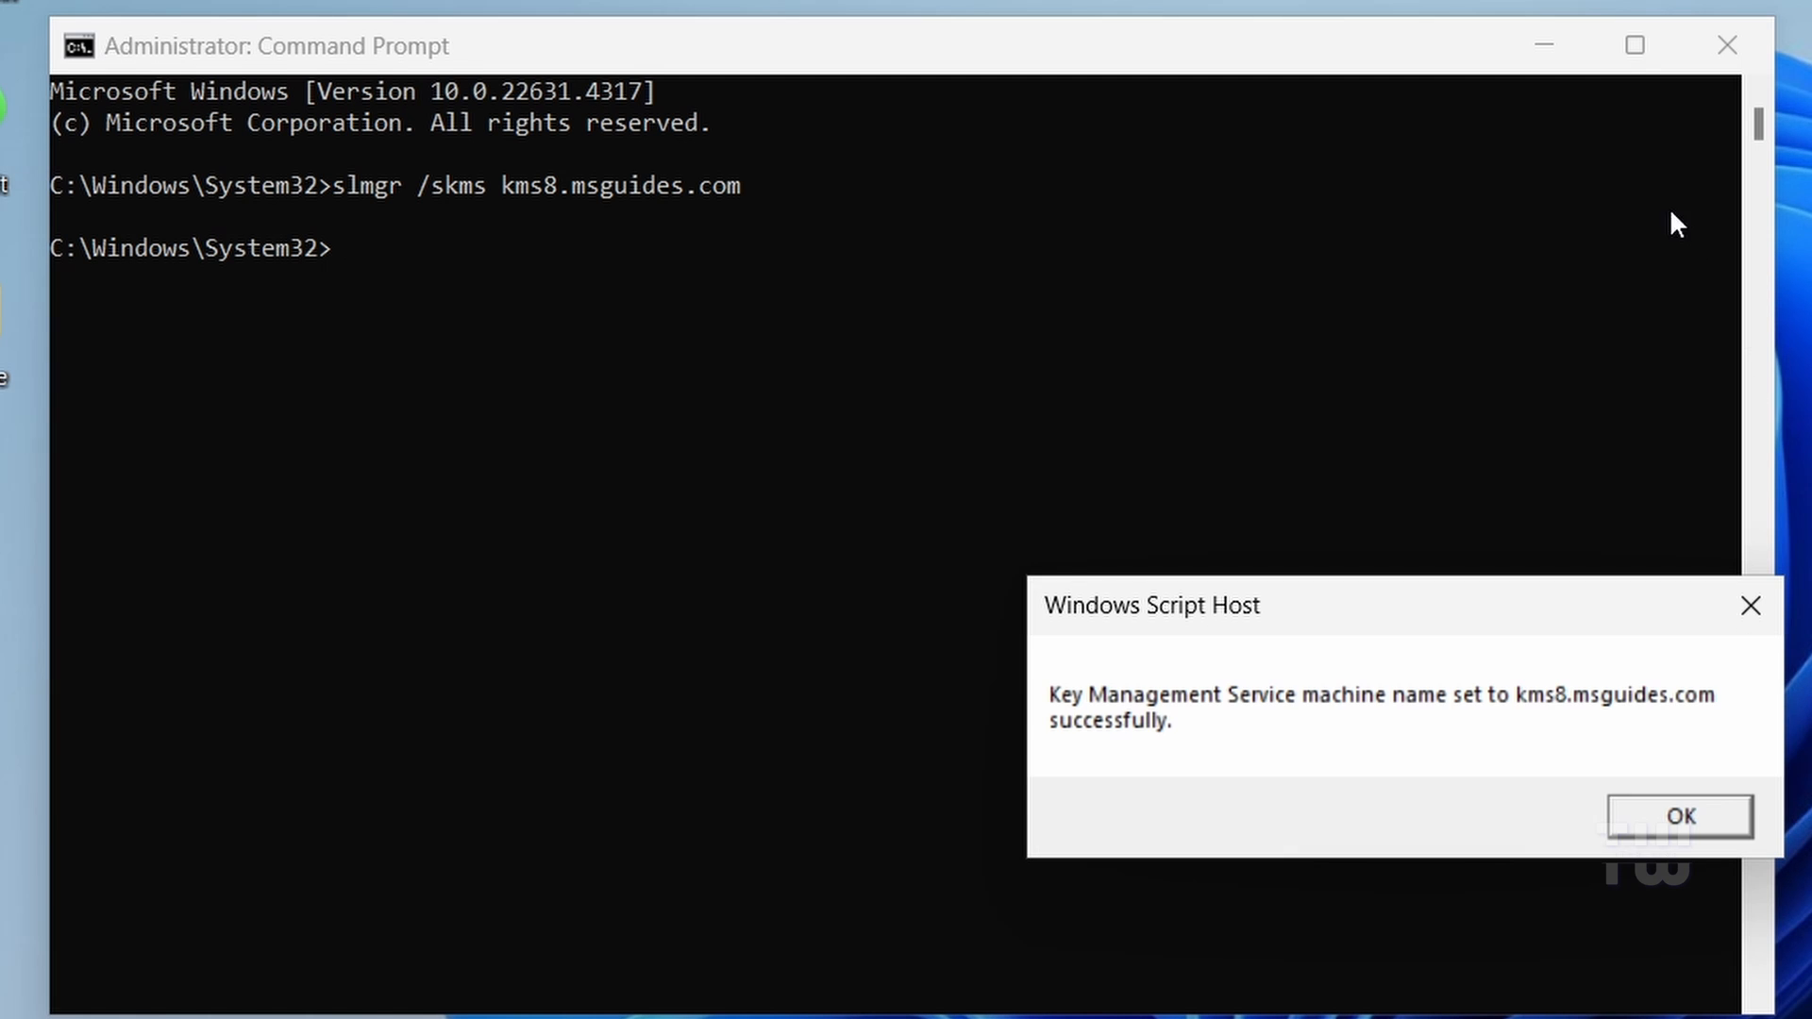
pyautogui.click(1679, 815)
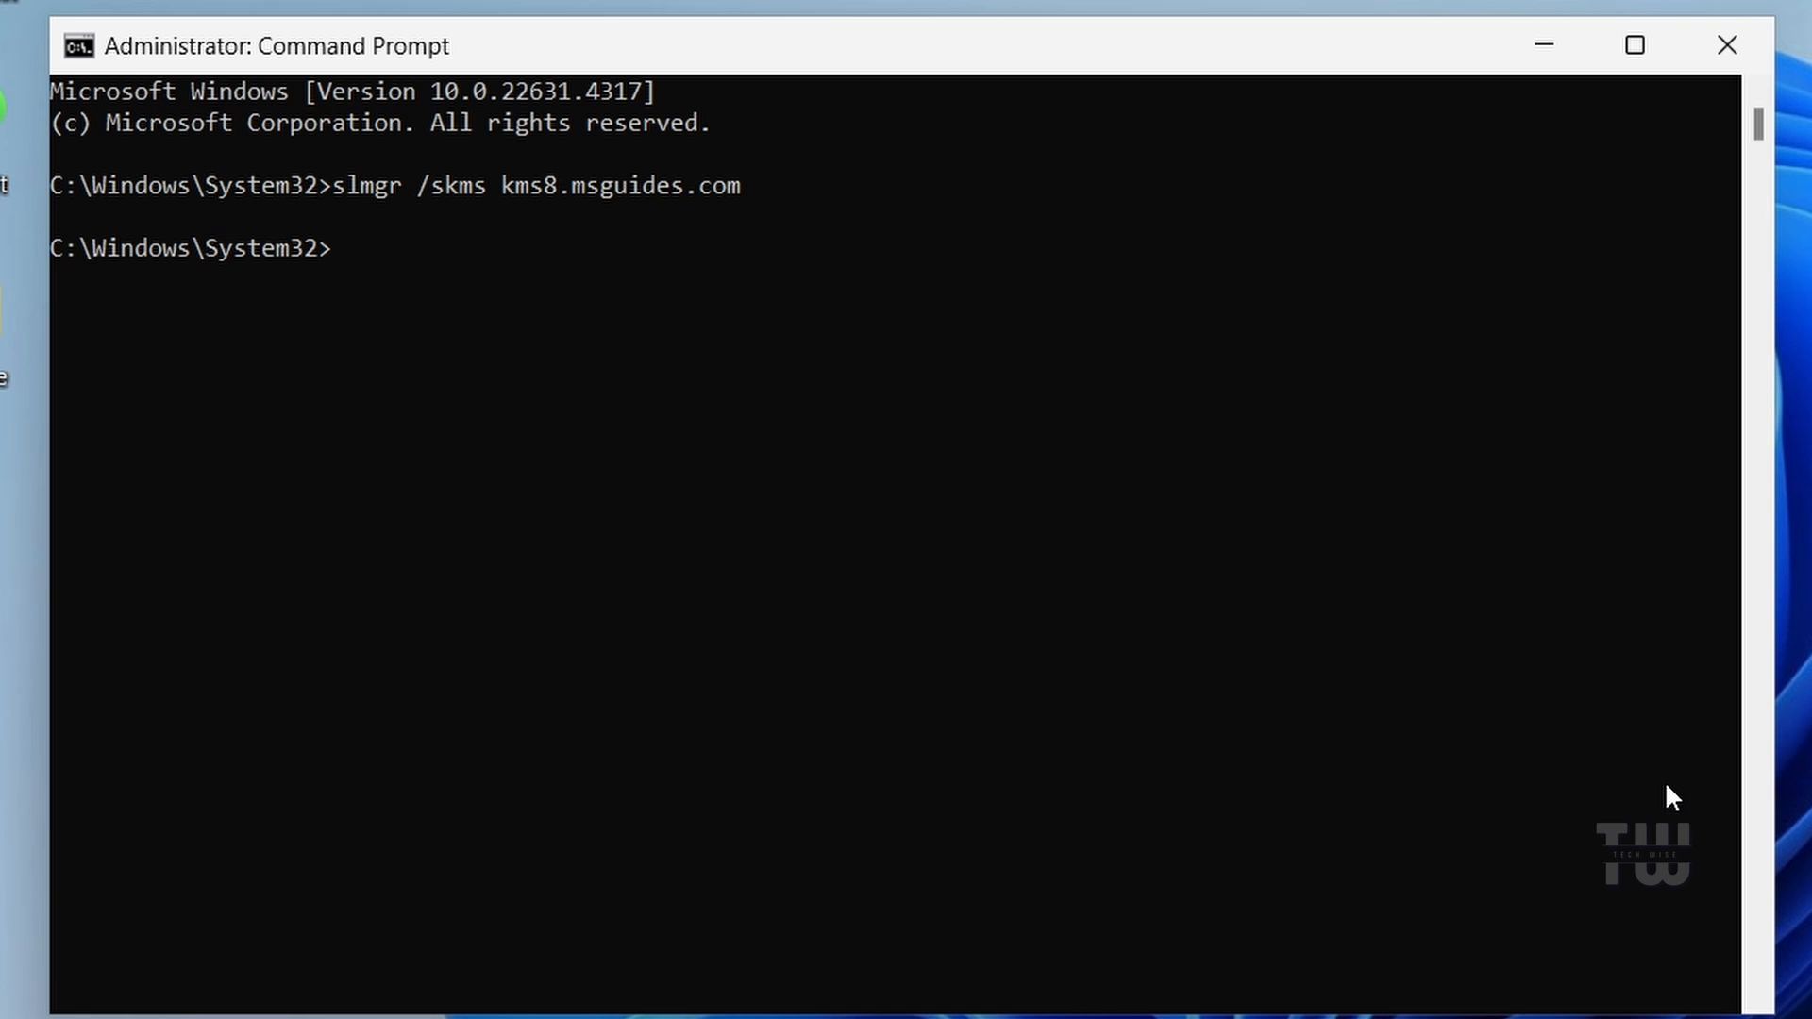
# Activate Windows with slmgr /ato, dismiss the success dialog, and close Command Prompt
pyautogui.write('slmgr')
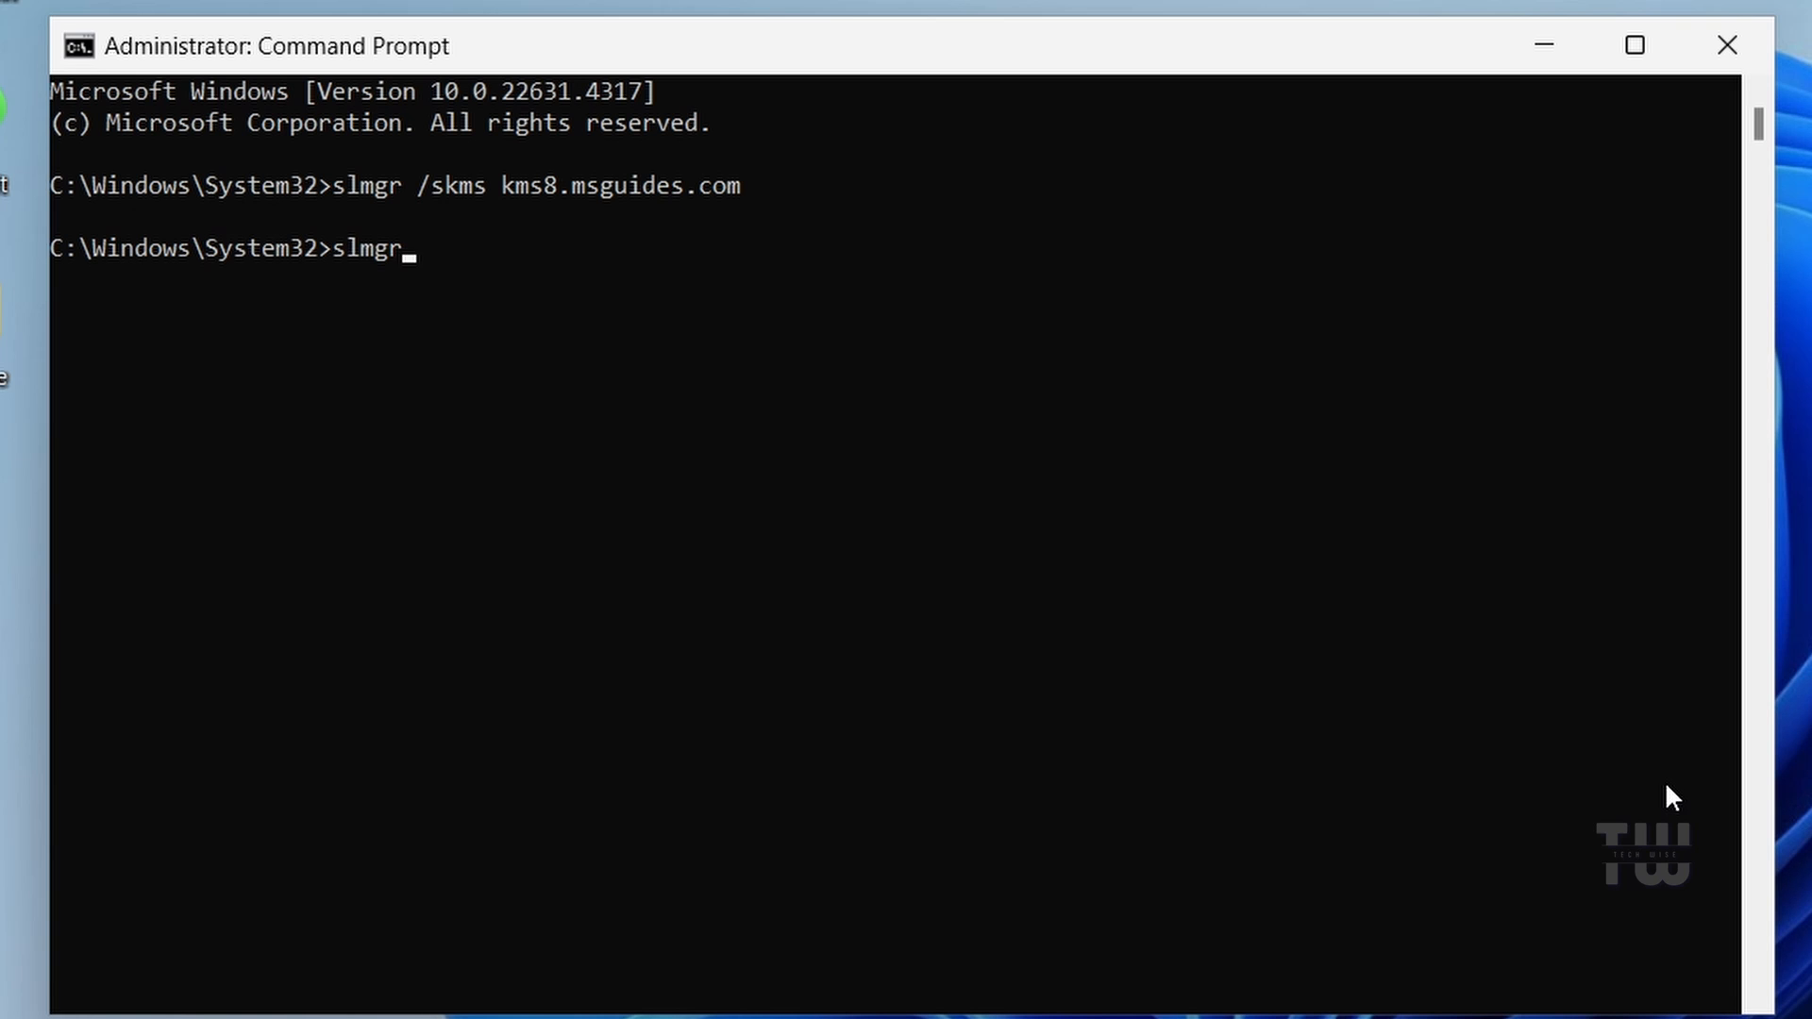
pyautogui.write('/ato')
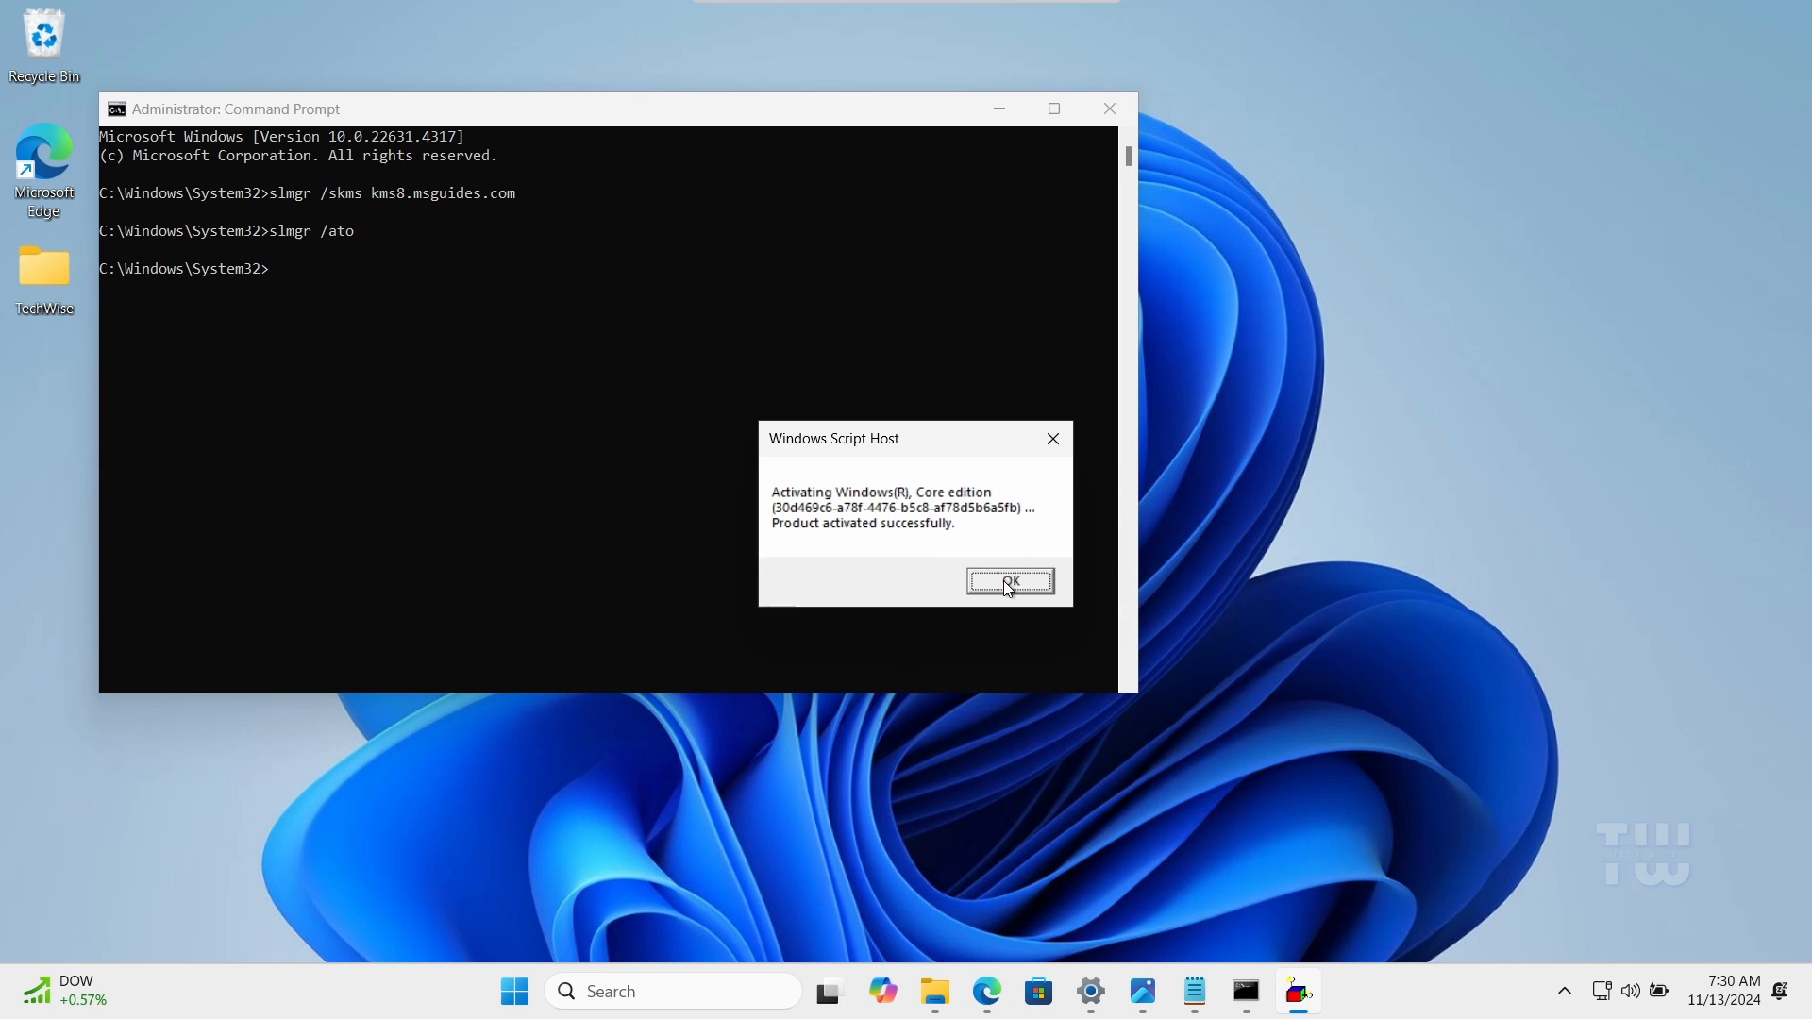
pyautogui.click(1008, 581)
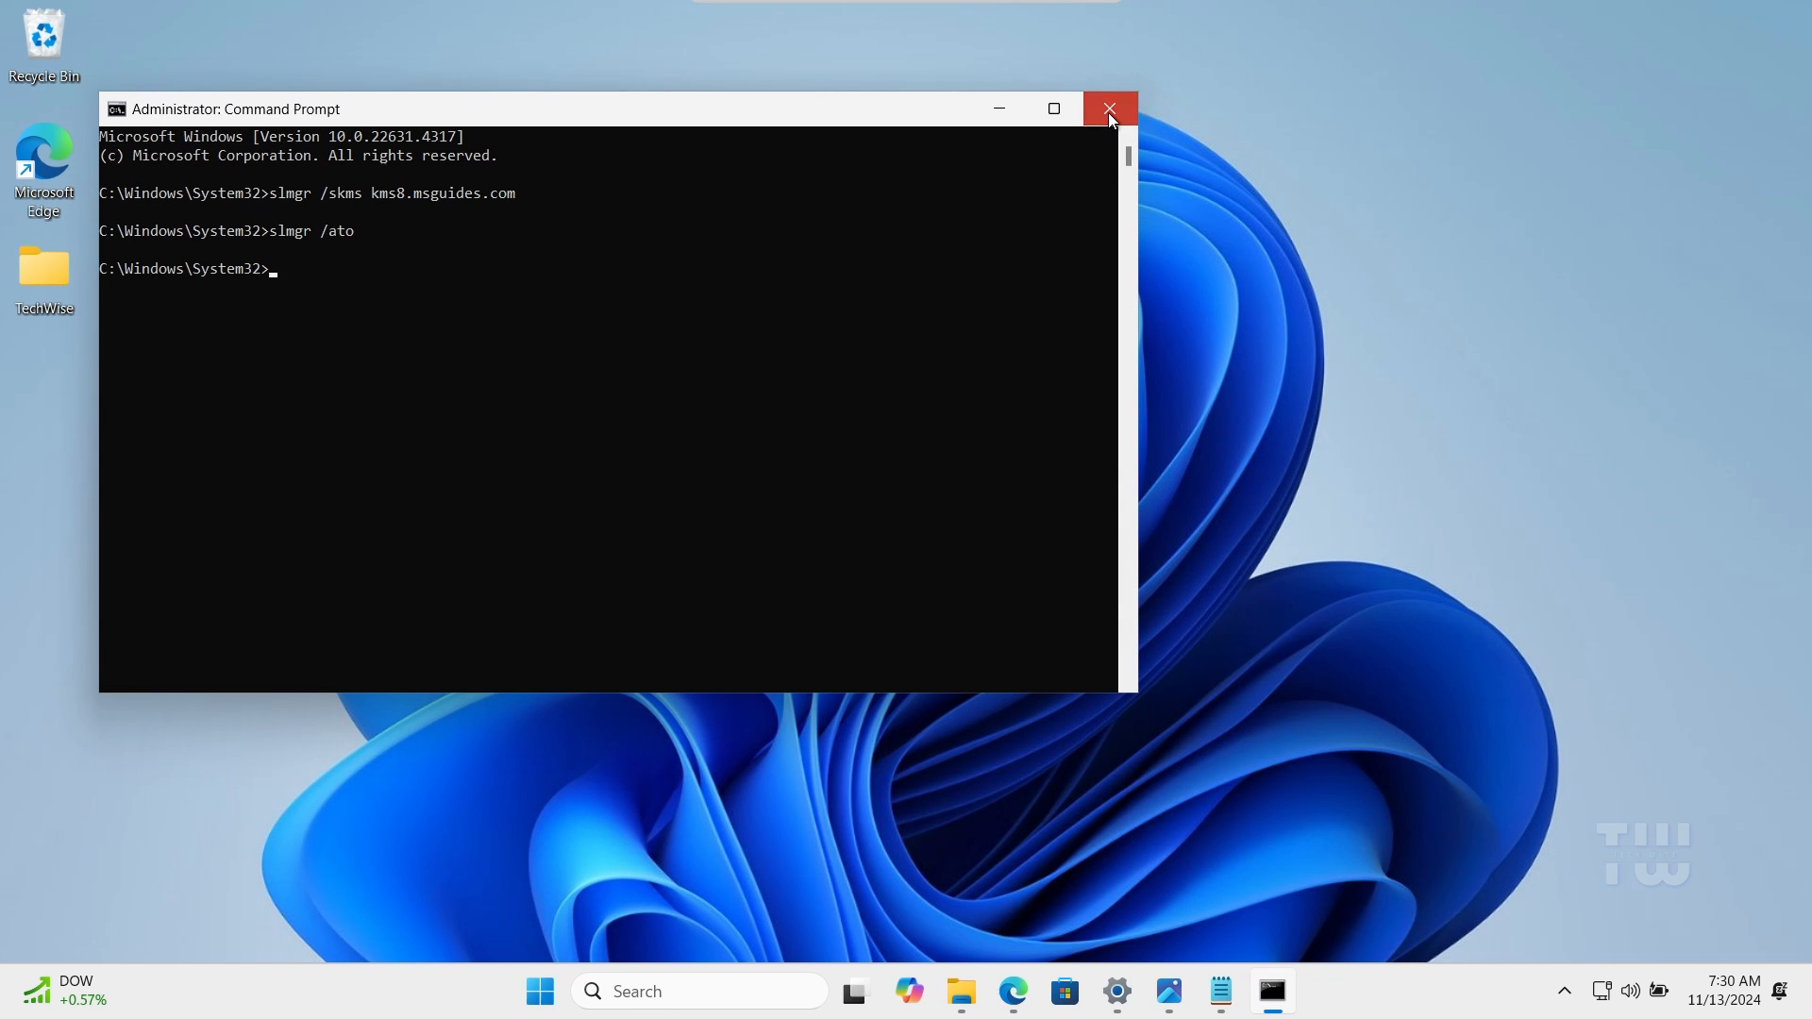
pyautogui.click(539, 990)
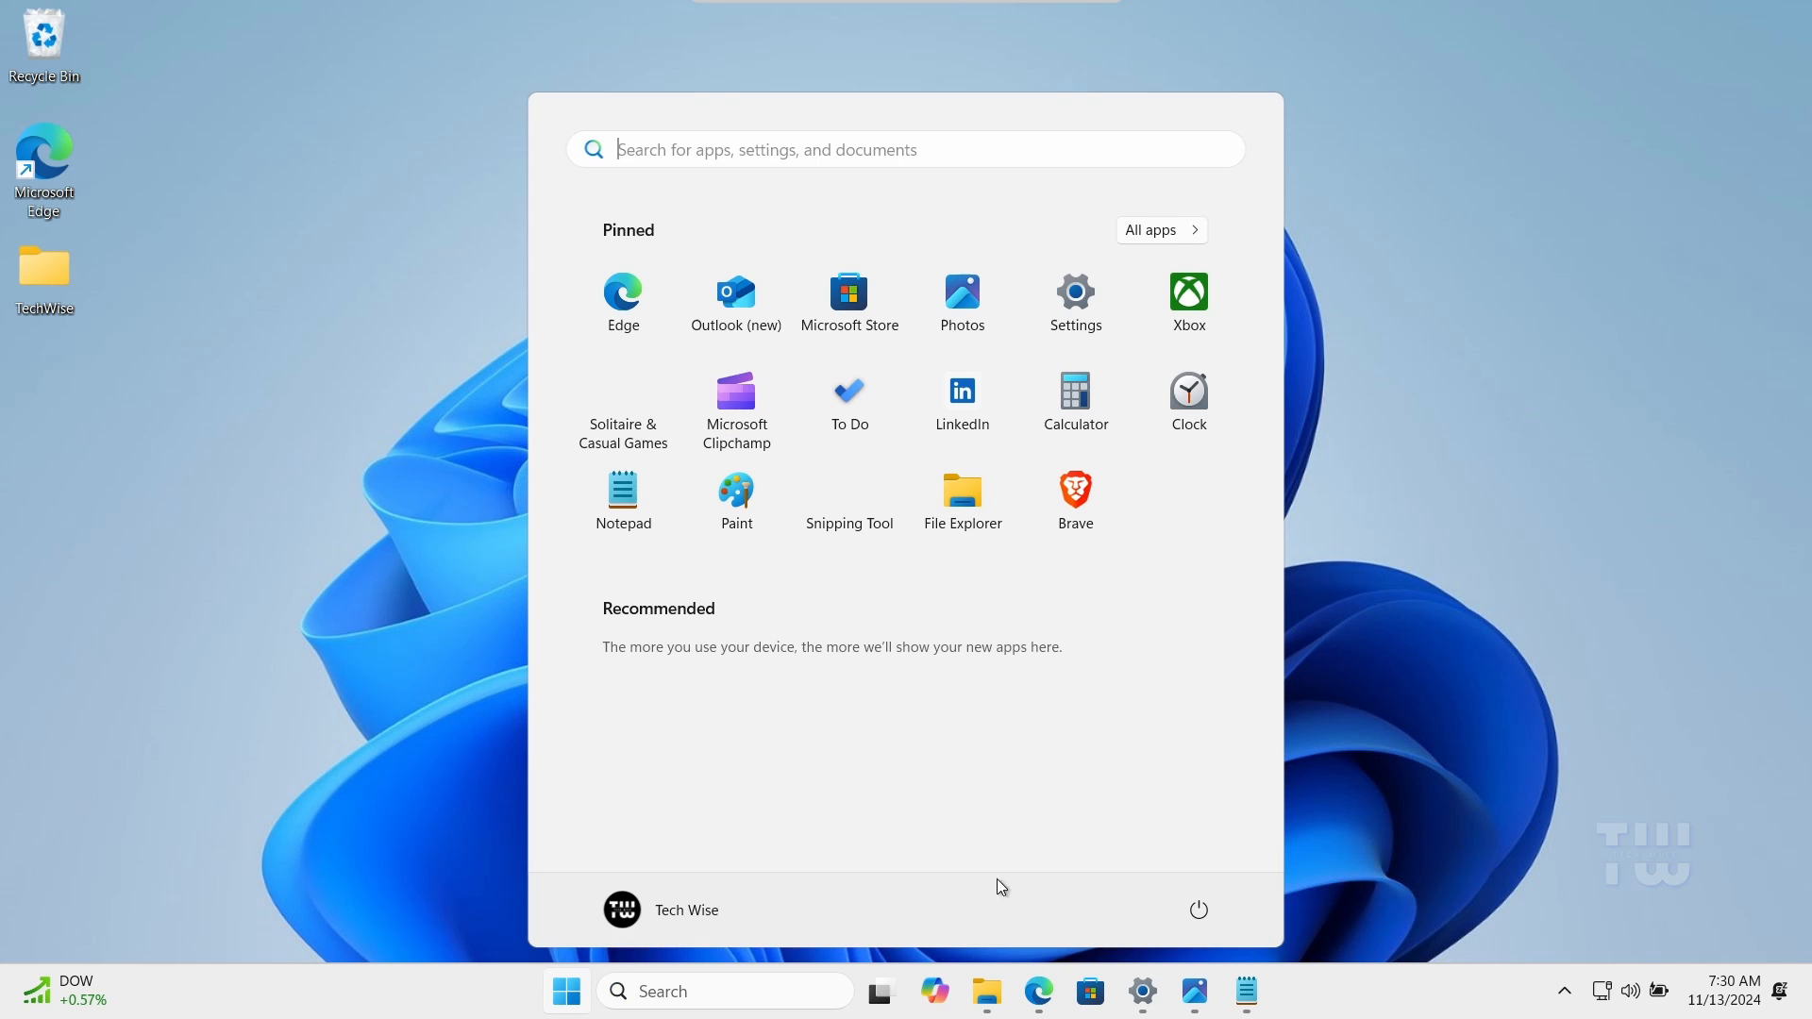
# Click the desktop to dismiss the Start menu
pyautogui.click(1199, 910)
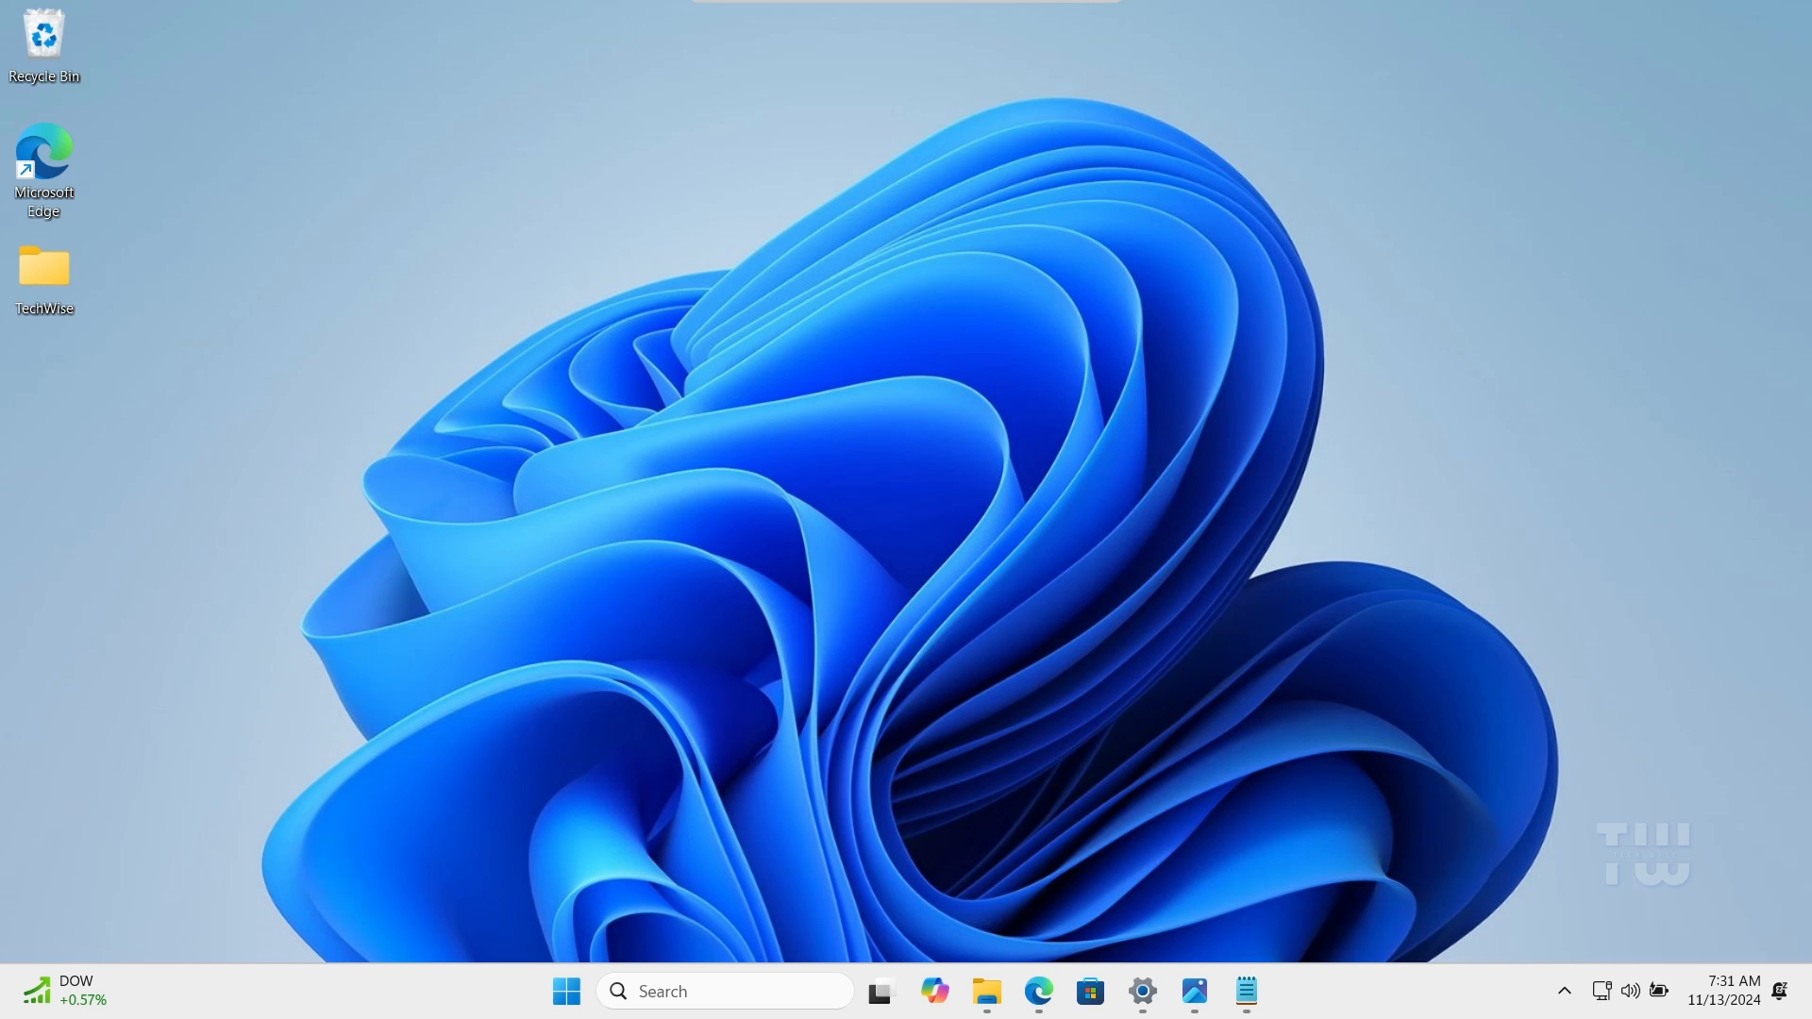
pyautogui.moveTo(1417, 853)
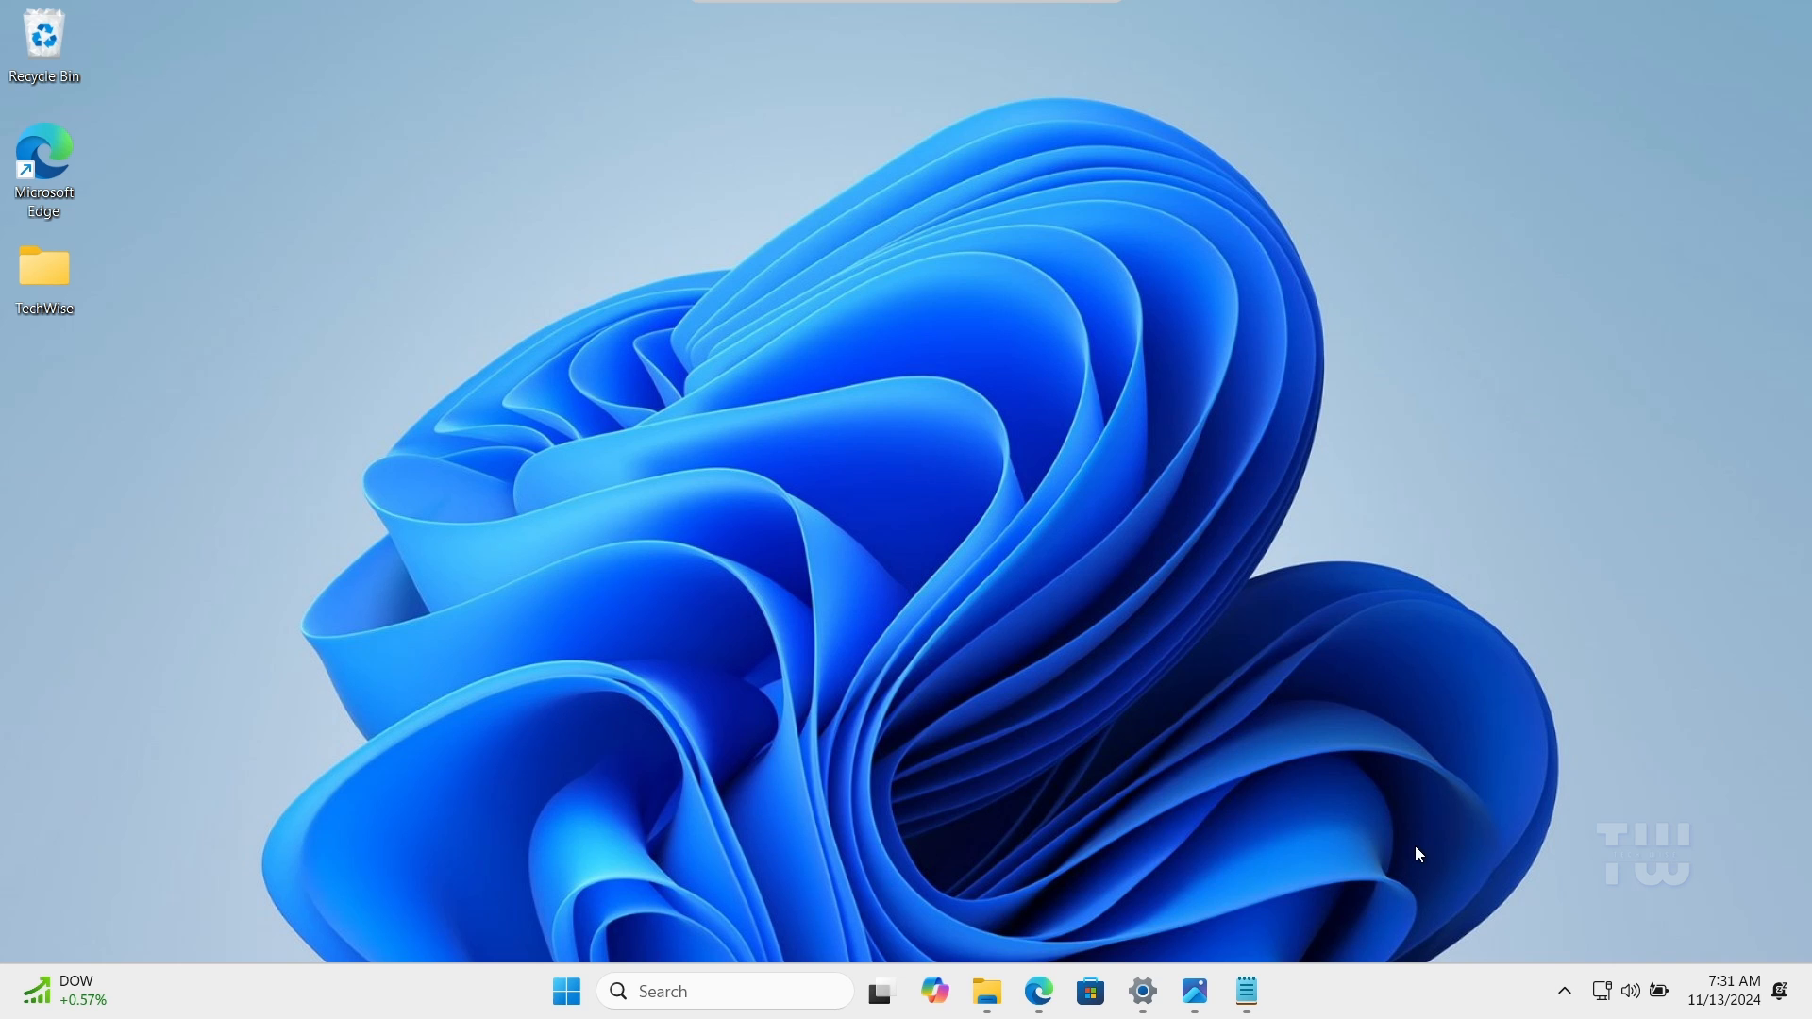